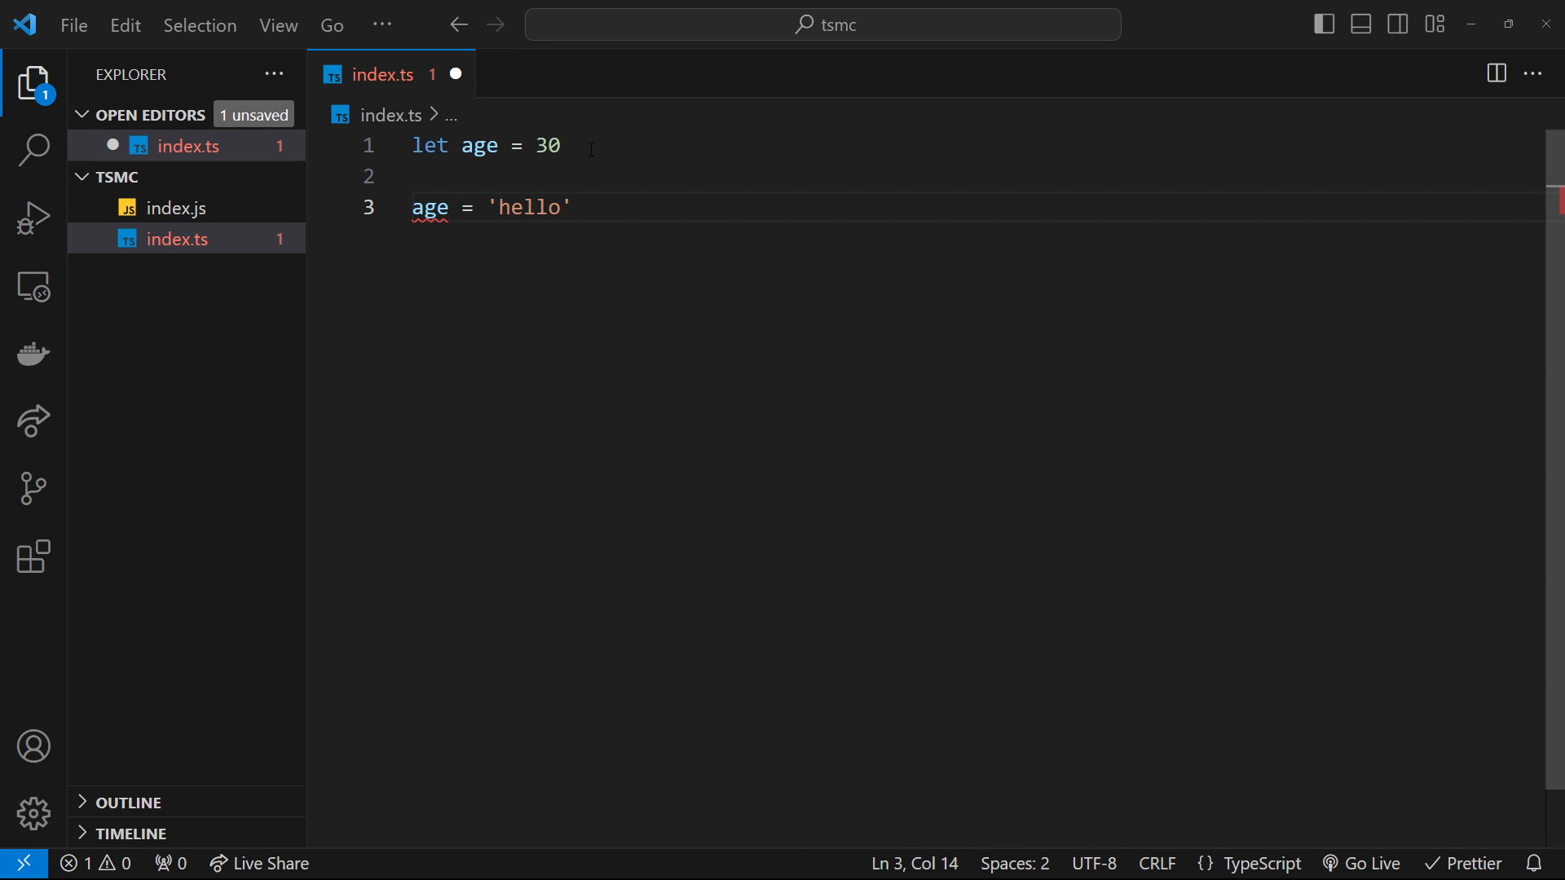
# - Select and delete the age = 'hello' line, leaving only the age = 30 declaration
pyautogui.doubleClick(545, 145)
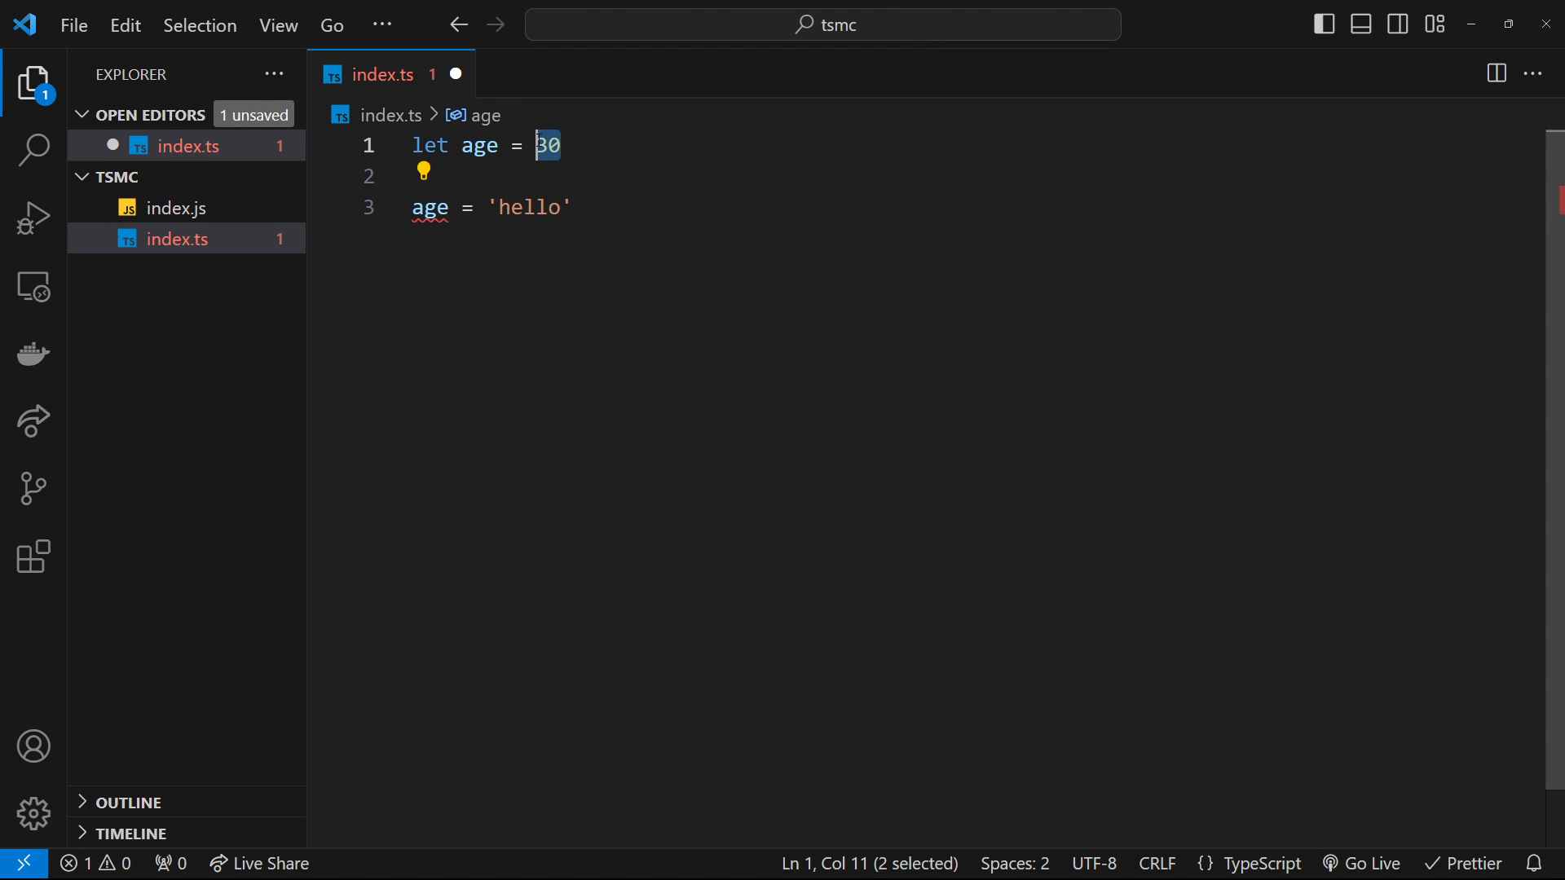
pyautogui.doubleClick(531, 207)
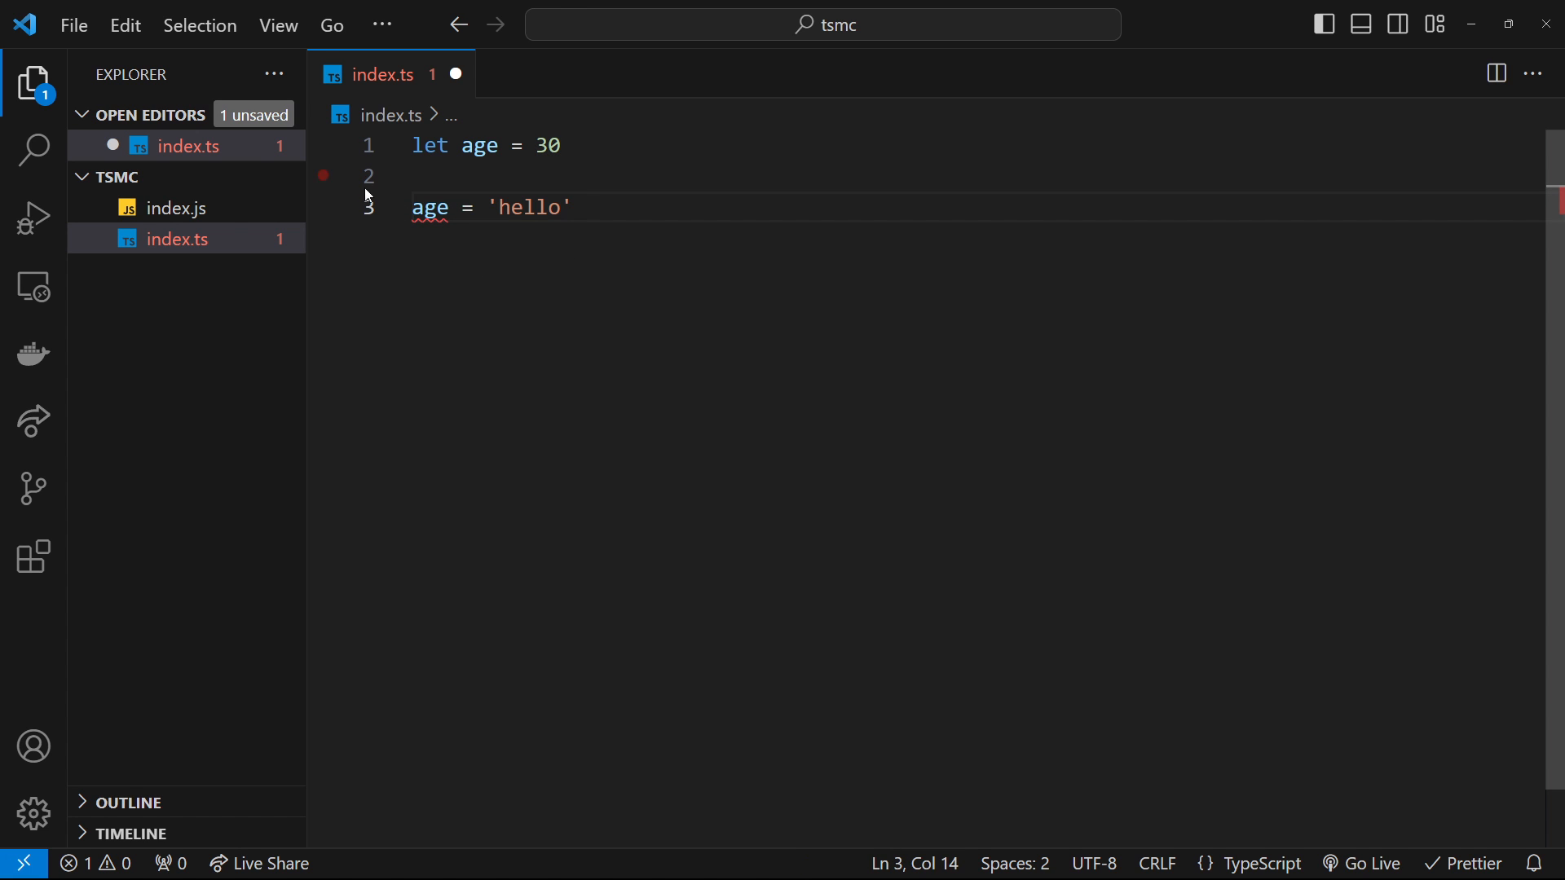
pyautogui.tripleClick(489, 207)
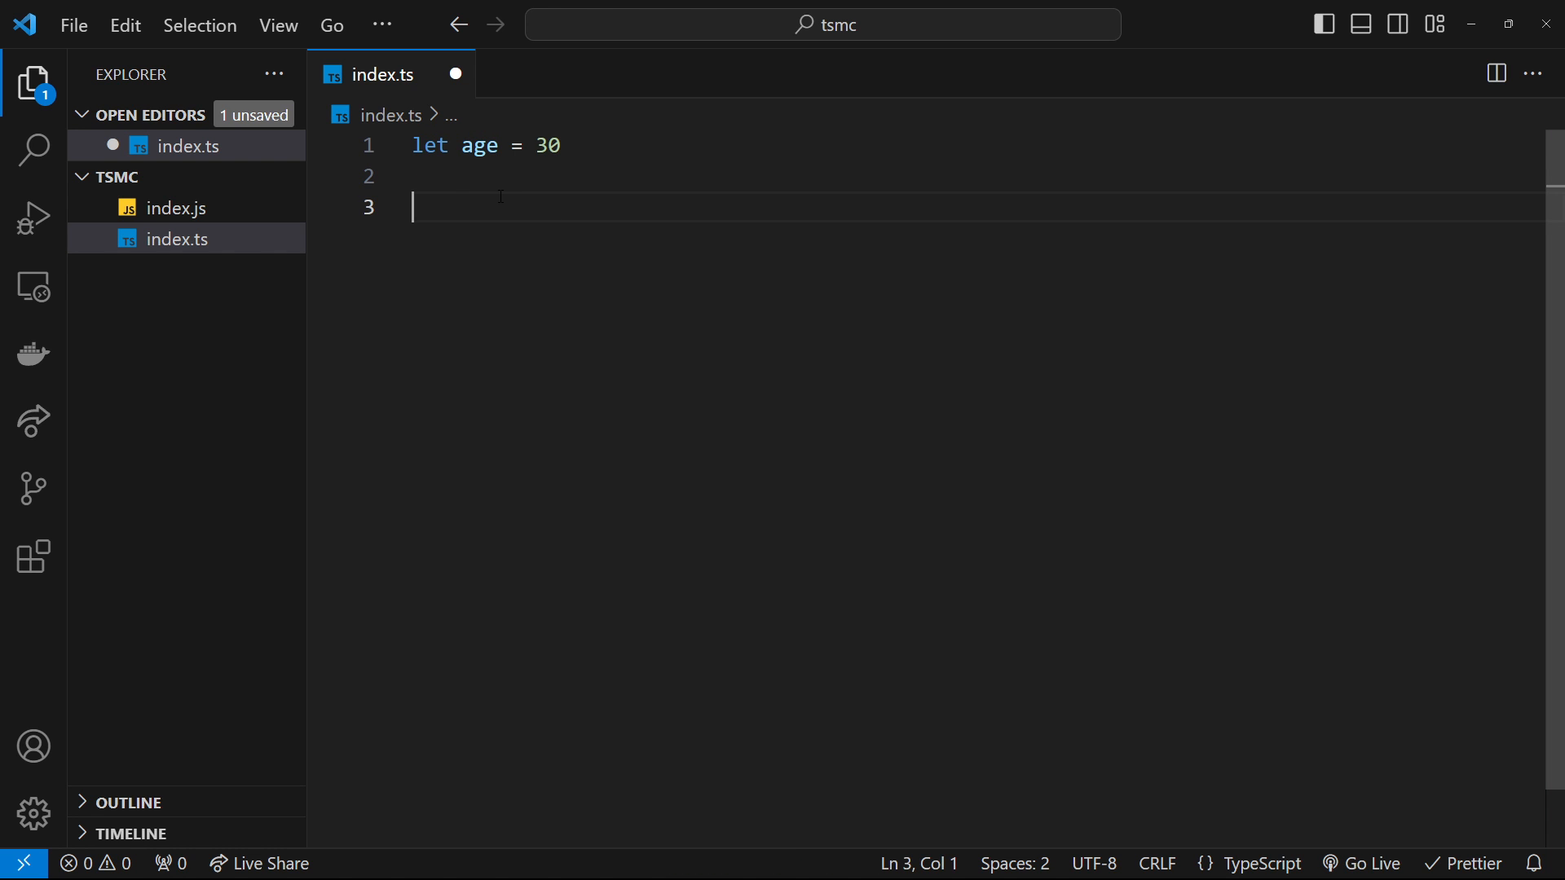
pyautogui.moveTo(578, 145)
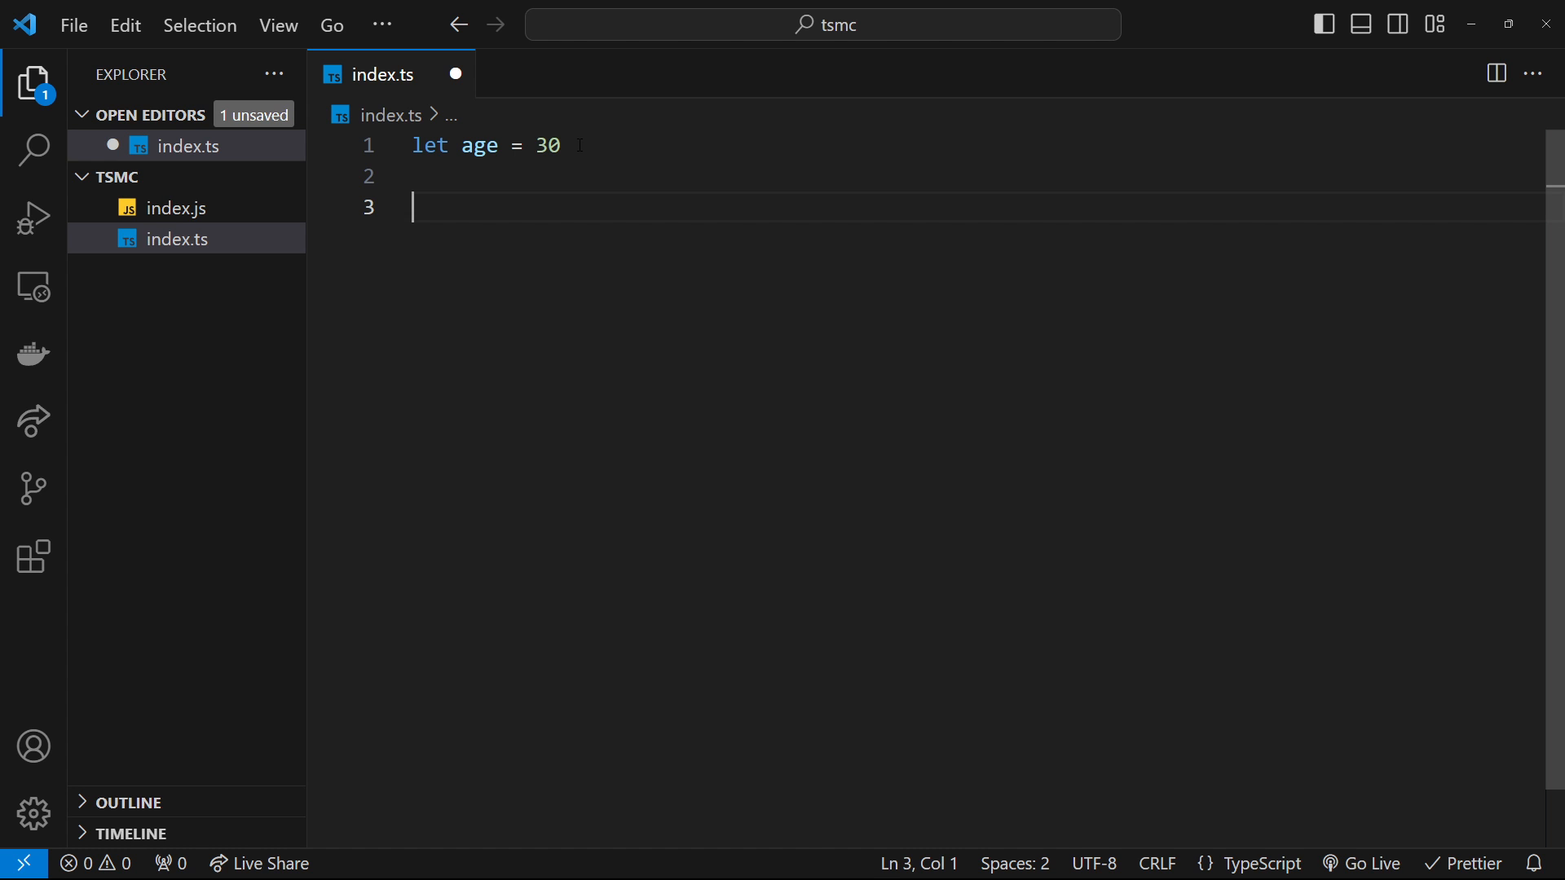
# - Declare age as let age: number = 30, remove the stray blank line, and save index.ts
pyautogui.doubleClick(547, 145)
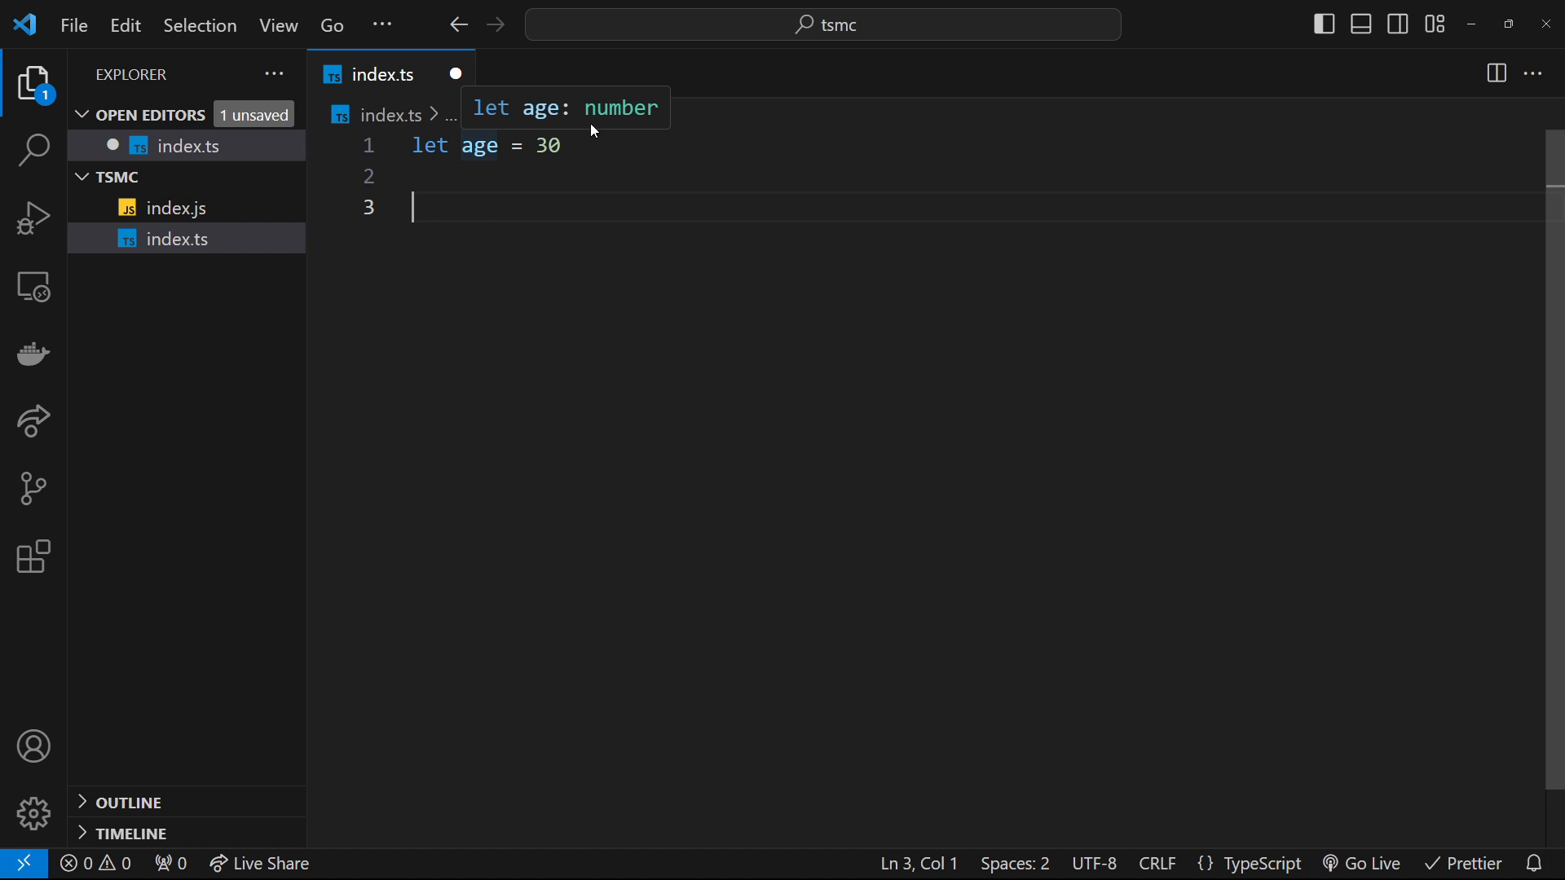
pyautogui.moveTo(565, 184)
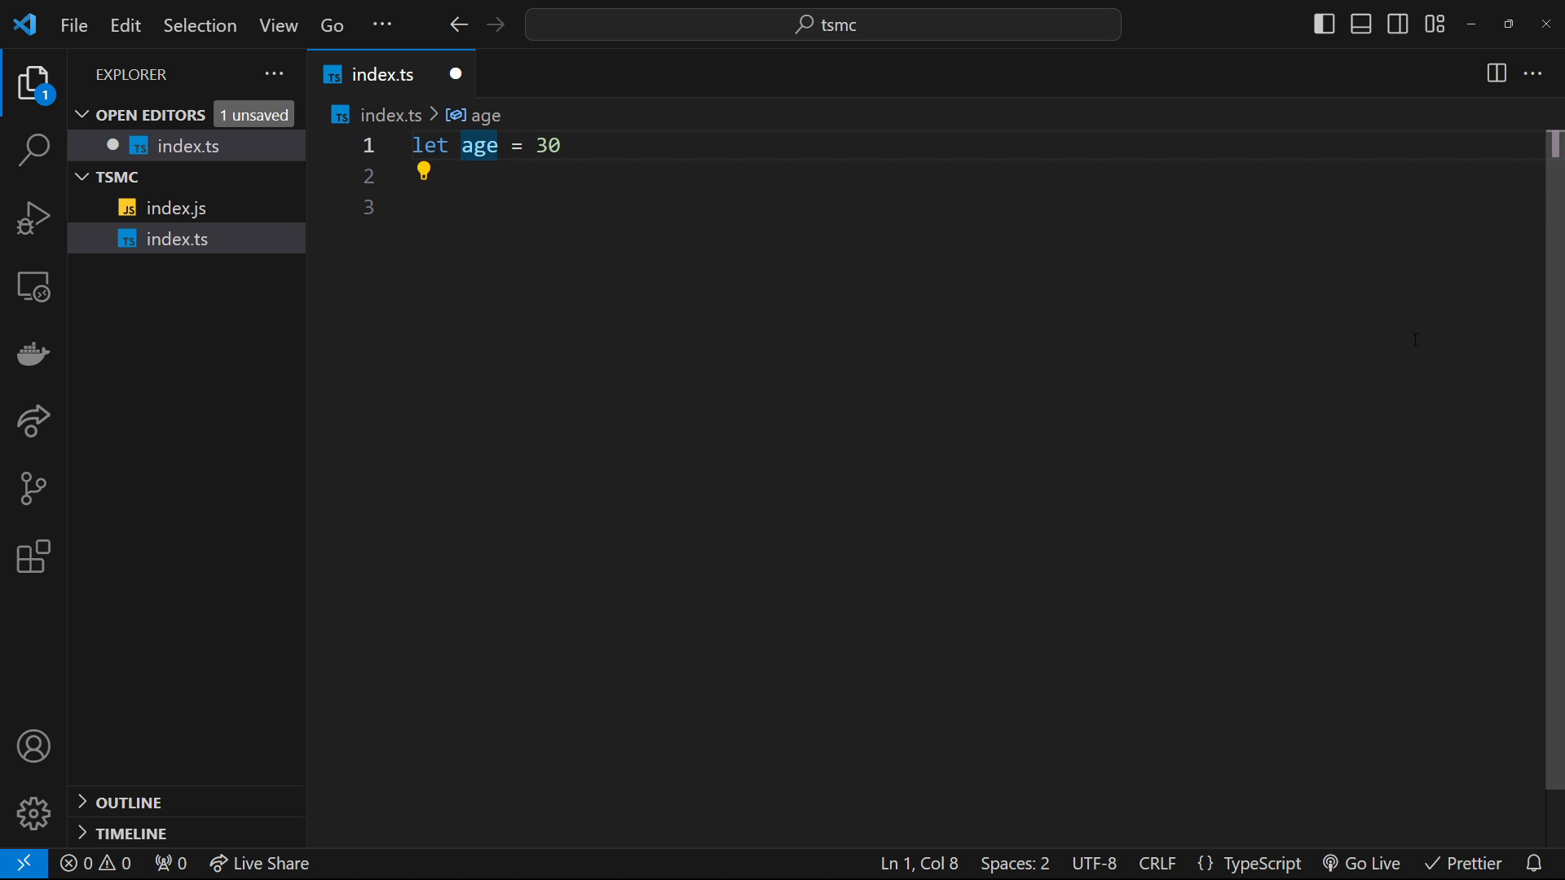
pyautogui.moveTo(962, 352)
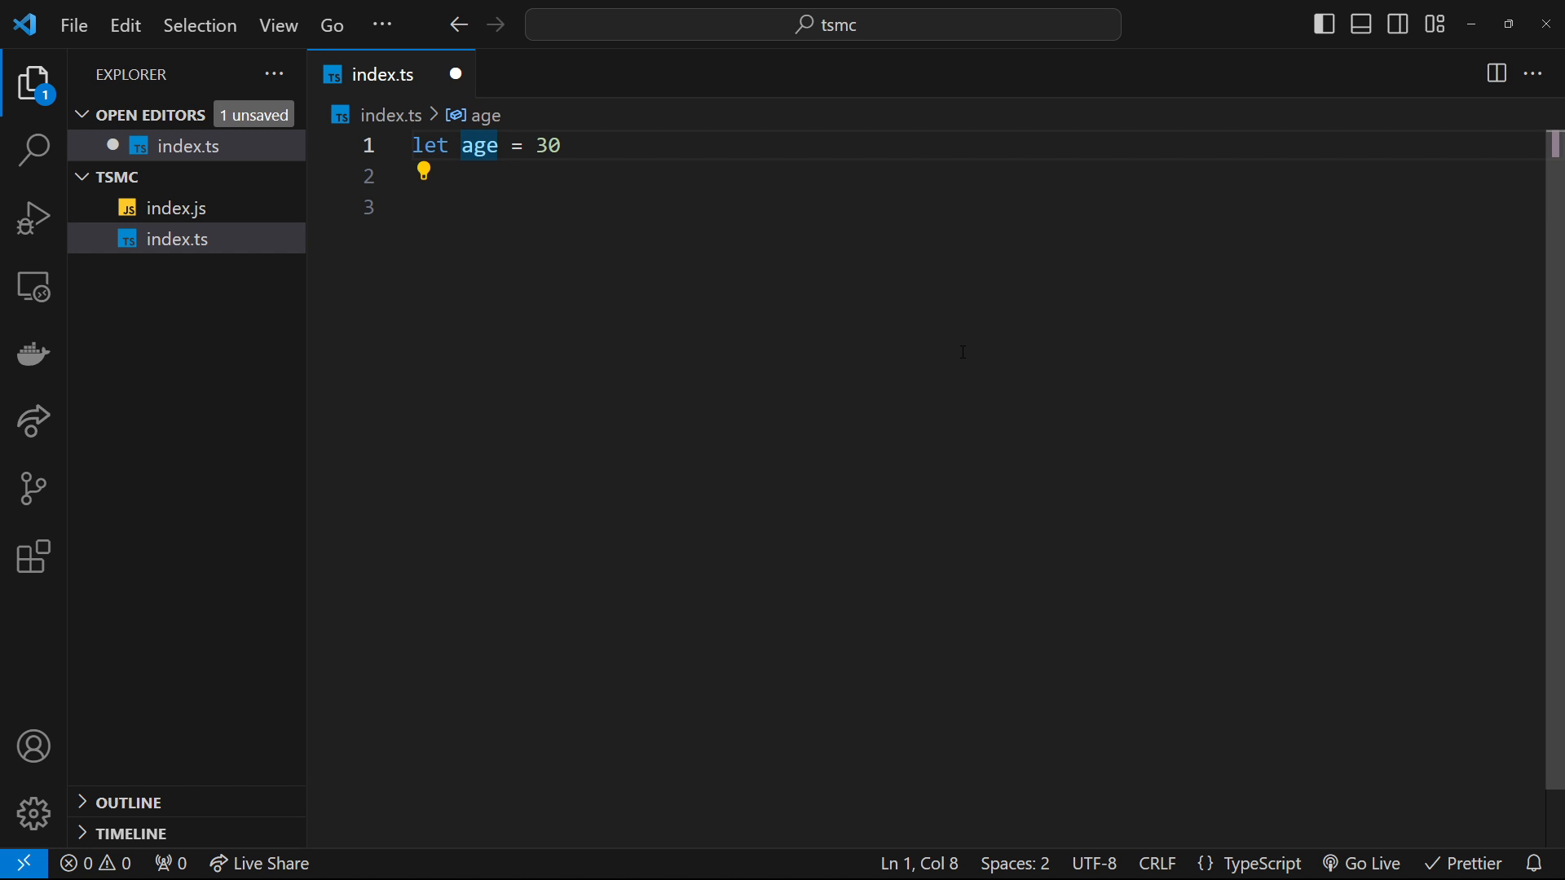
pyautogui.write(':')
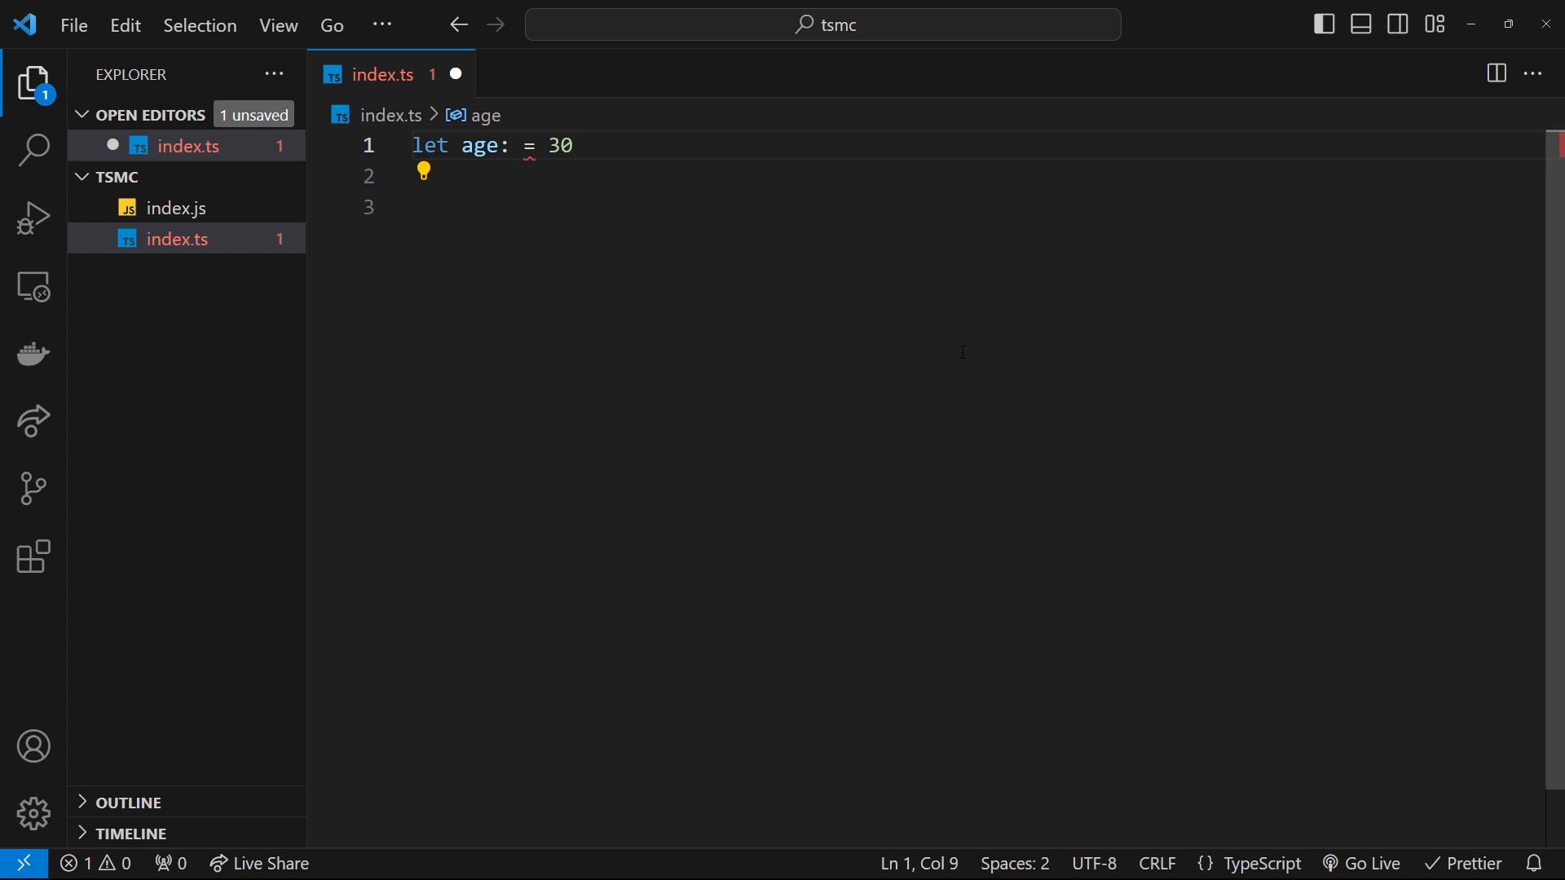
pyautogui.write('number')
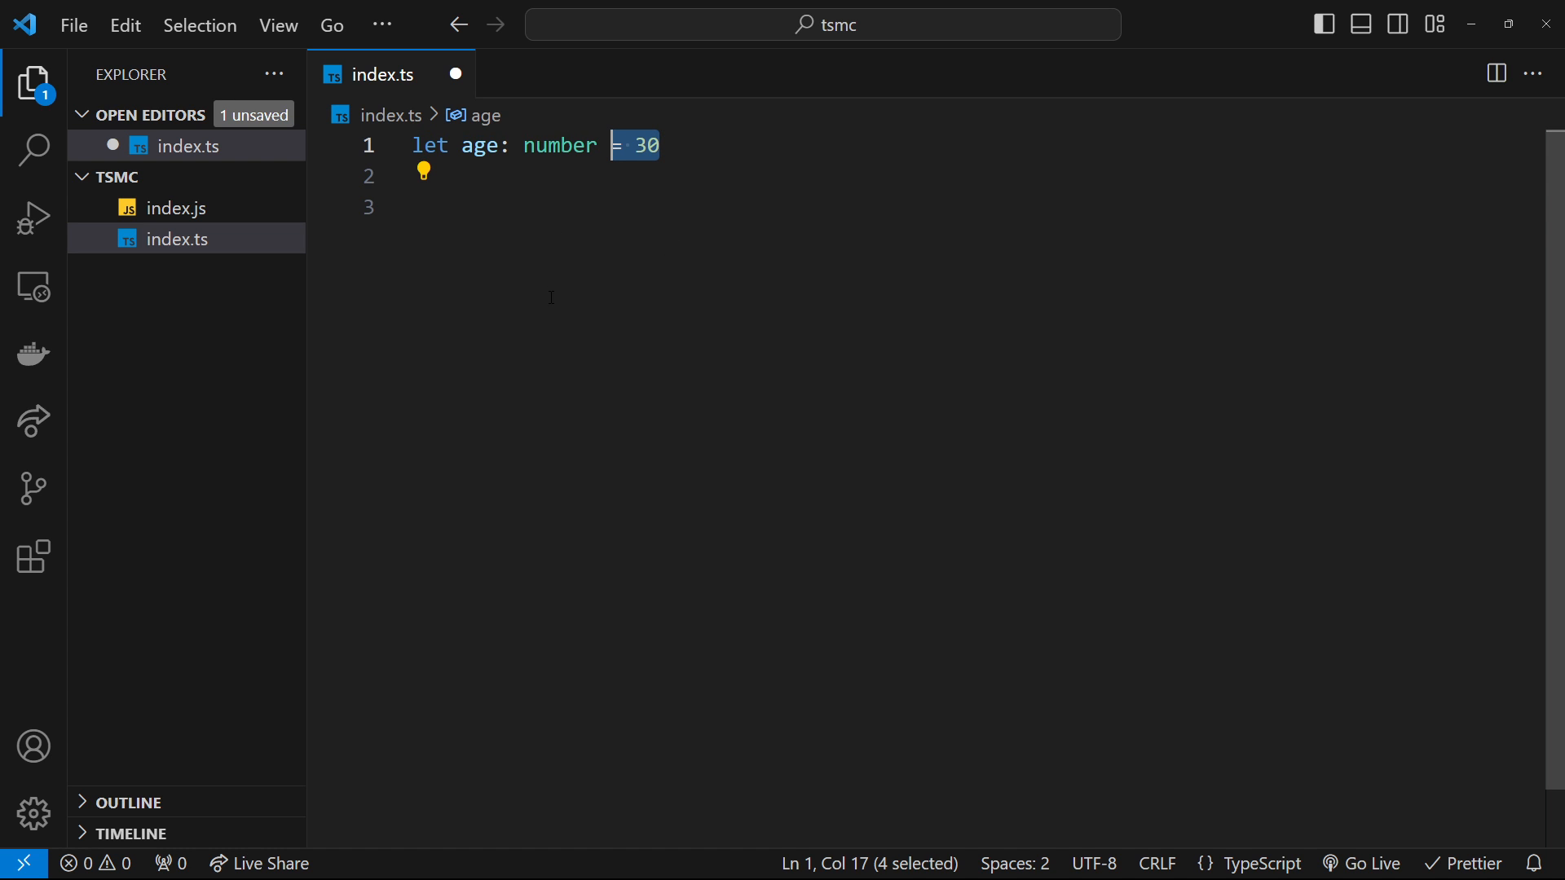
pyautogui.click(599, 145)
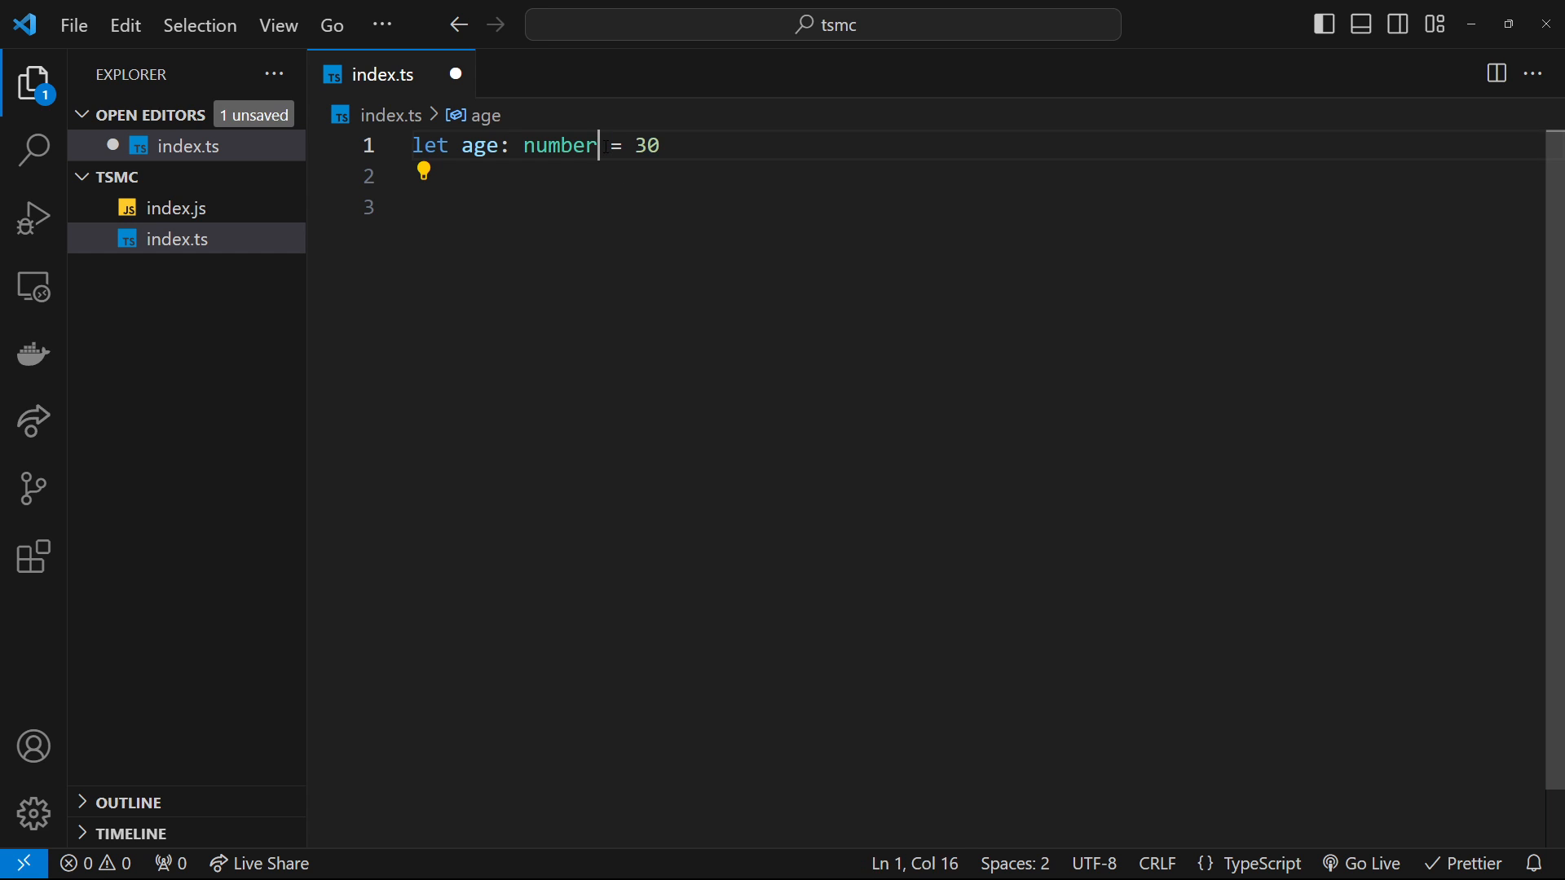
pyautogui.doubleClick(558, 145)
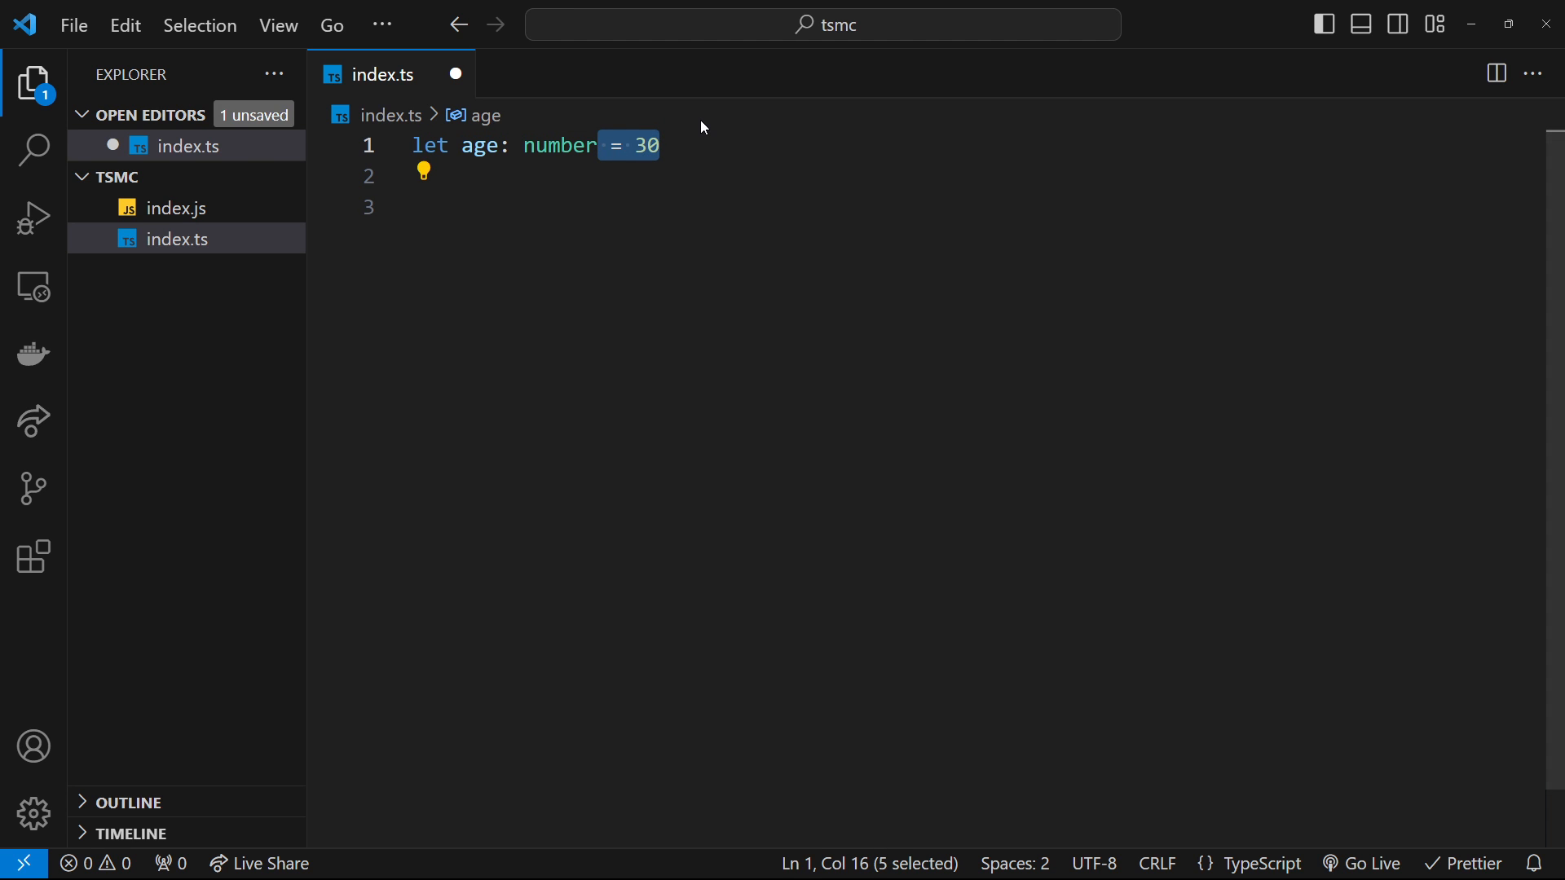
pyautogui.press('Delete')
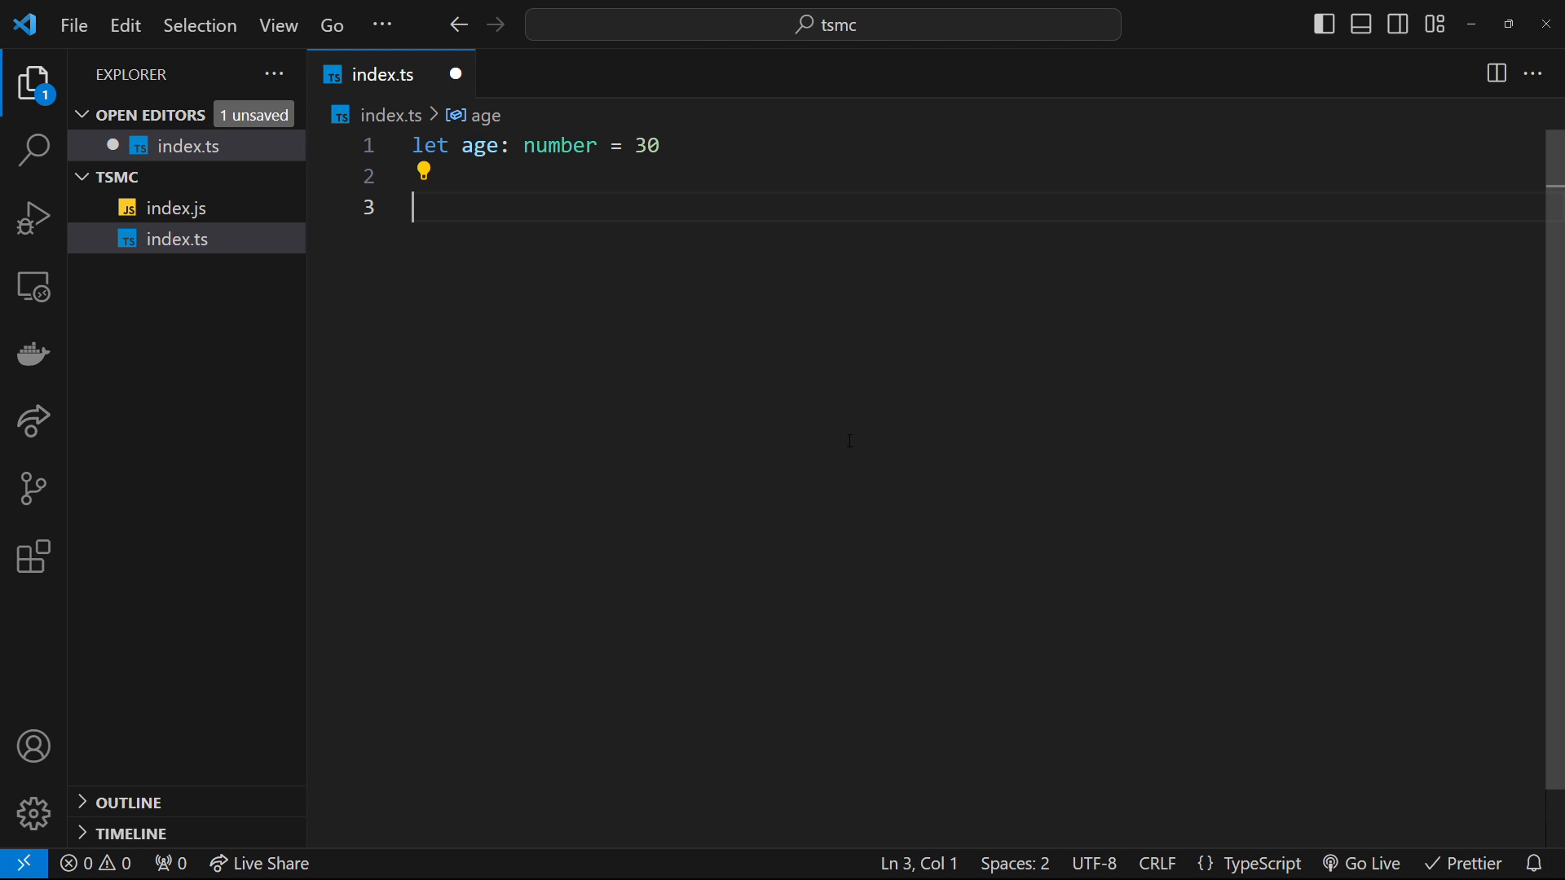
pyautogui.doubleClick(558, 145)
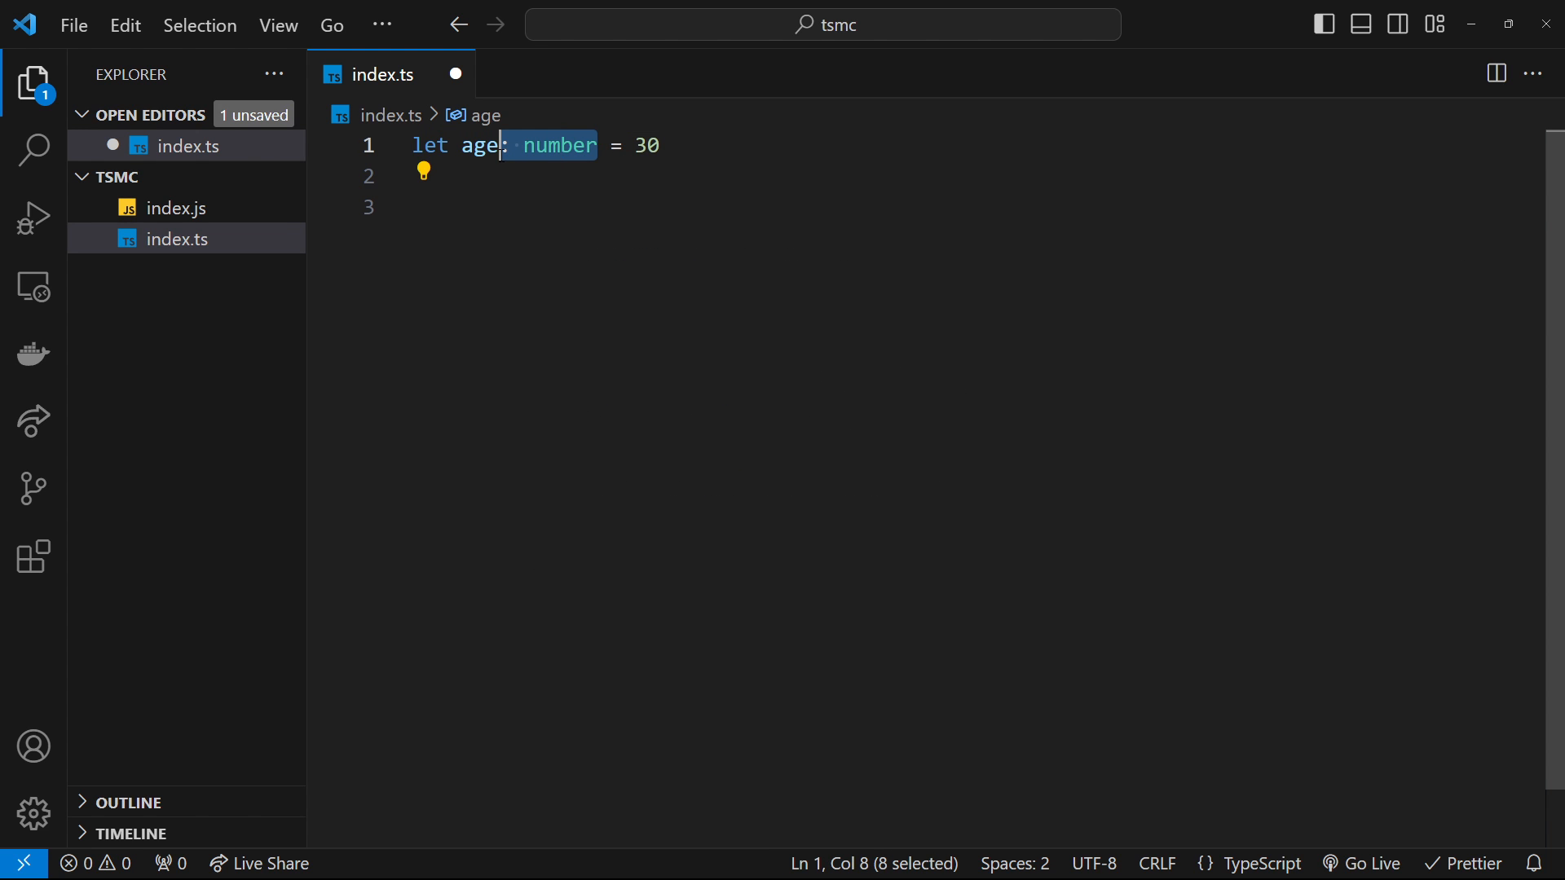
pyautogui.moveTo(1185, 247)
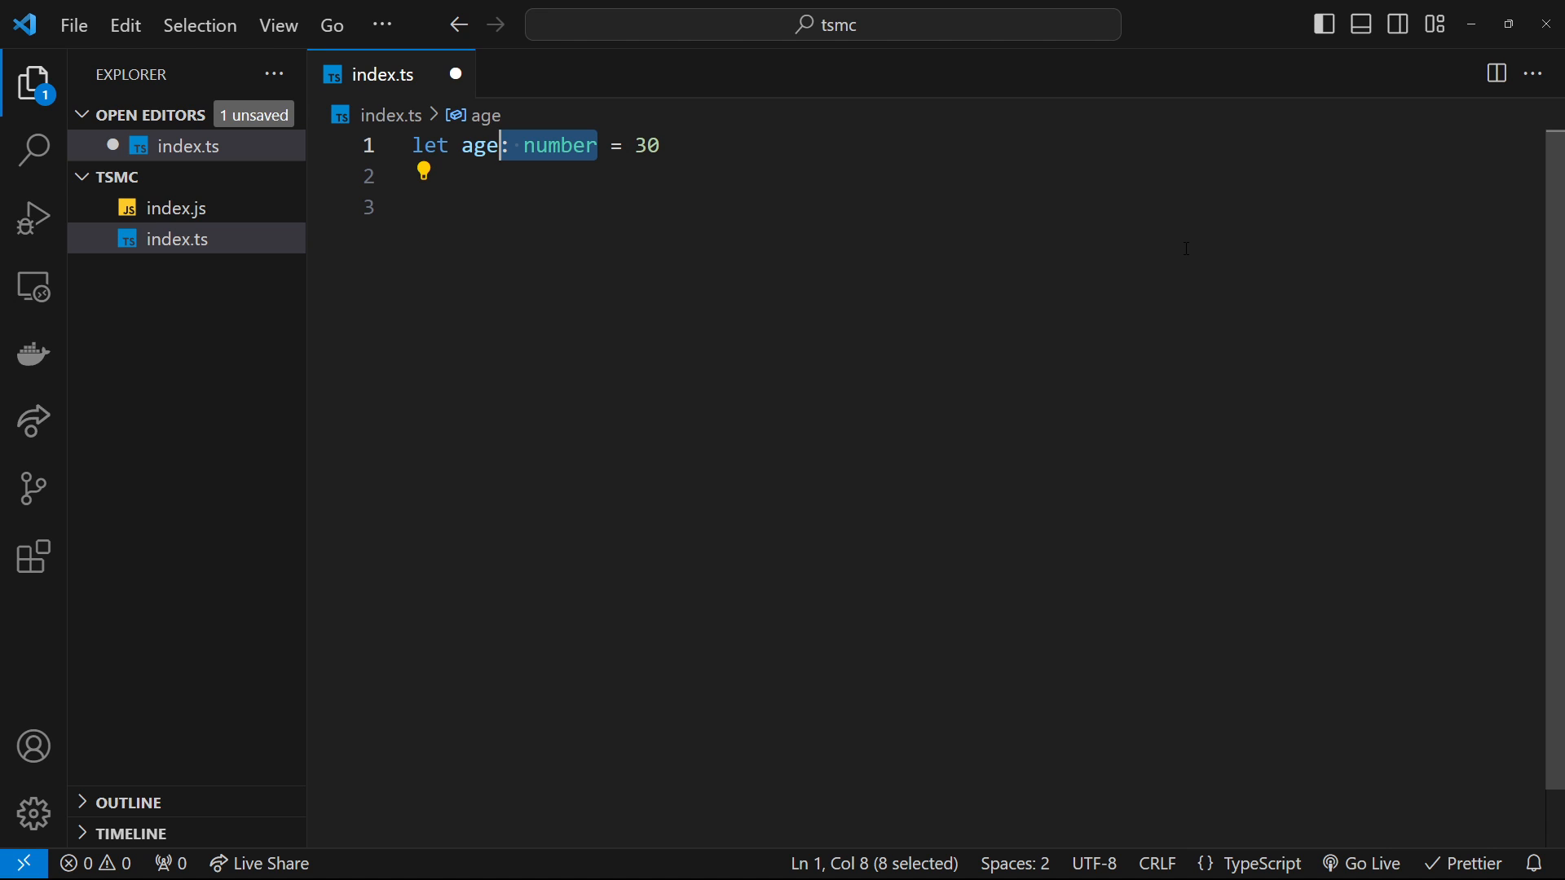
pyautogui.press('Delete')
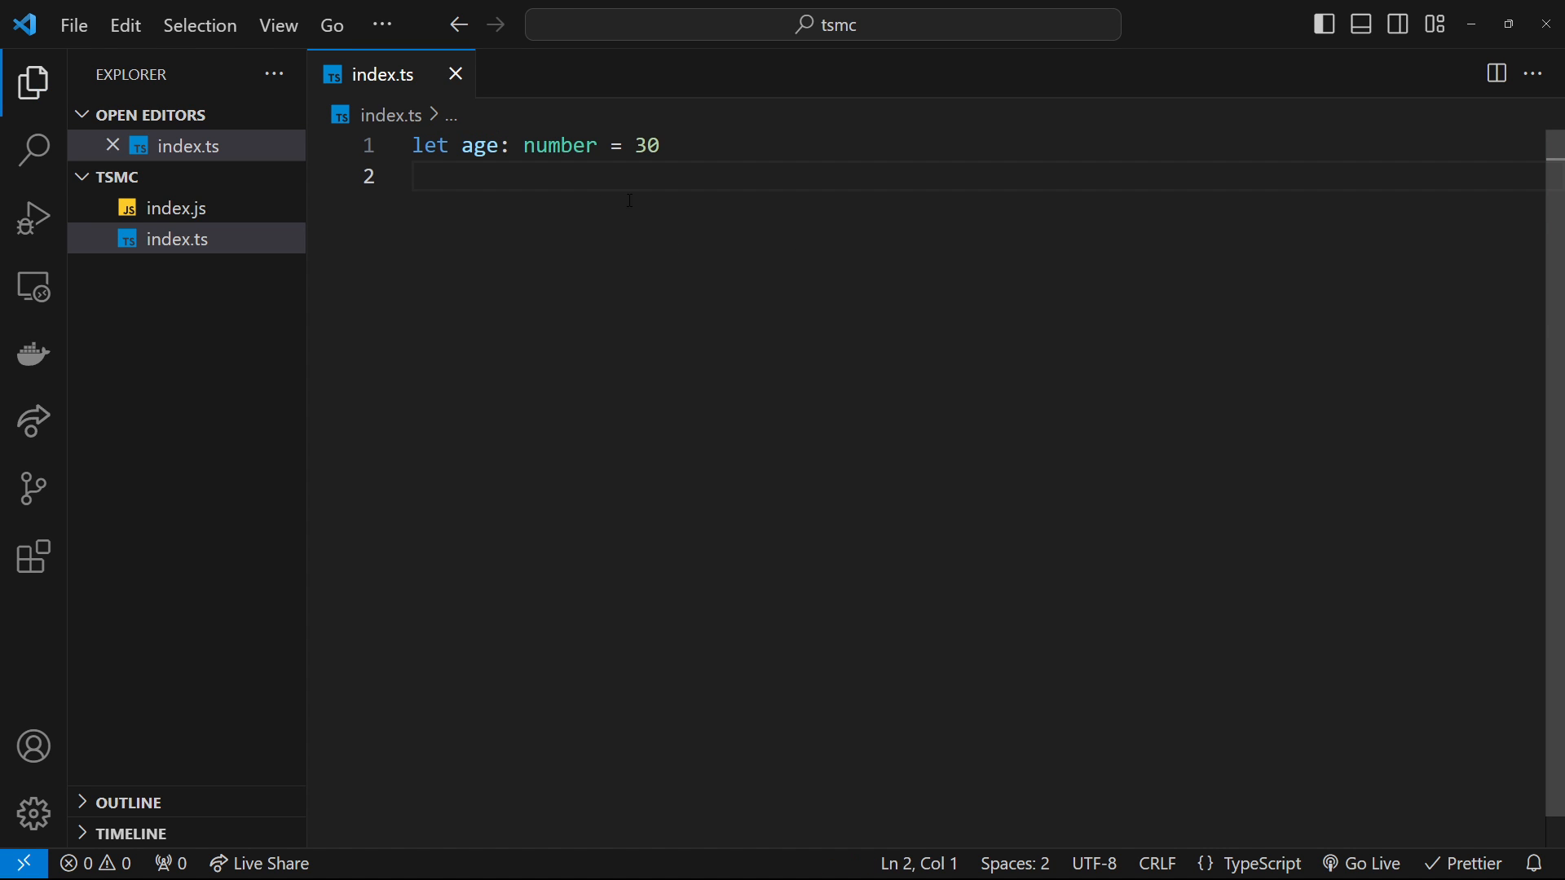
pyautogui.moveTo(1274, 388)
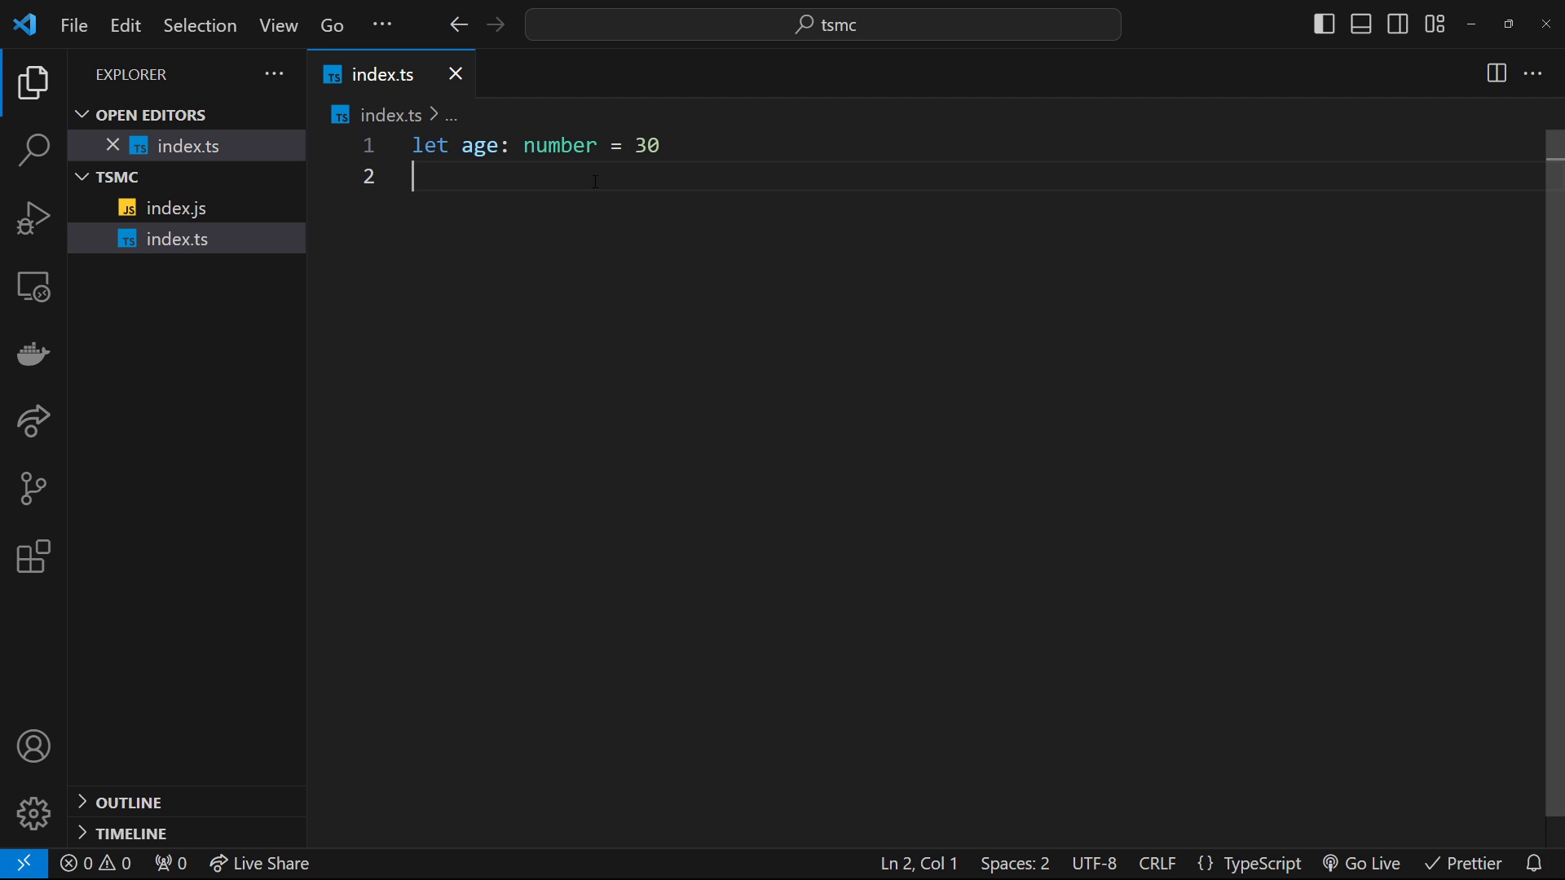
# - Add an age reassignment, replacing the rejected 'hello' string with 31
pyautogui.write('age =')
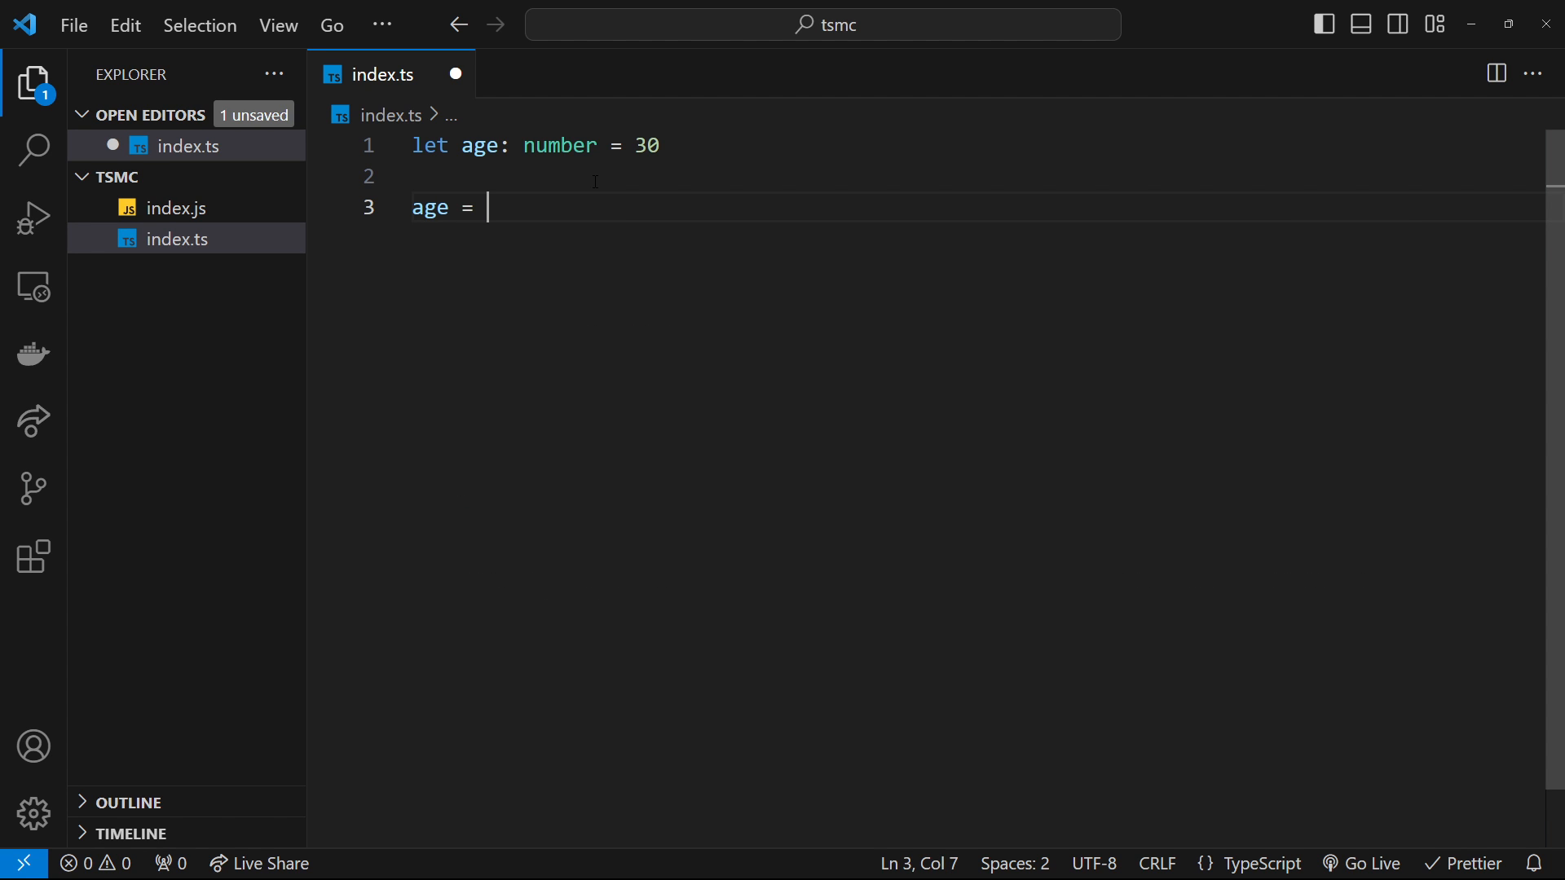
pyautogui.write("'hello'")
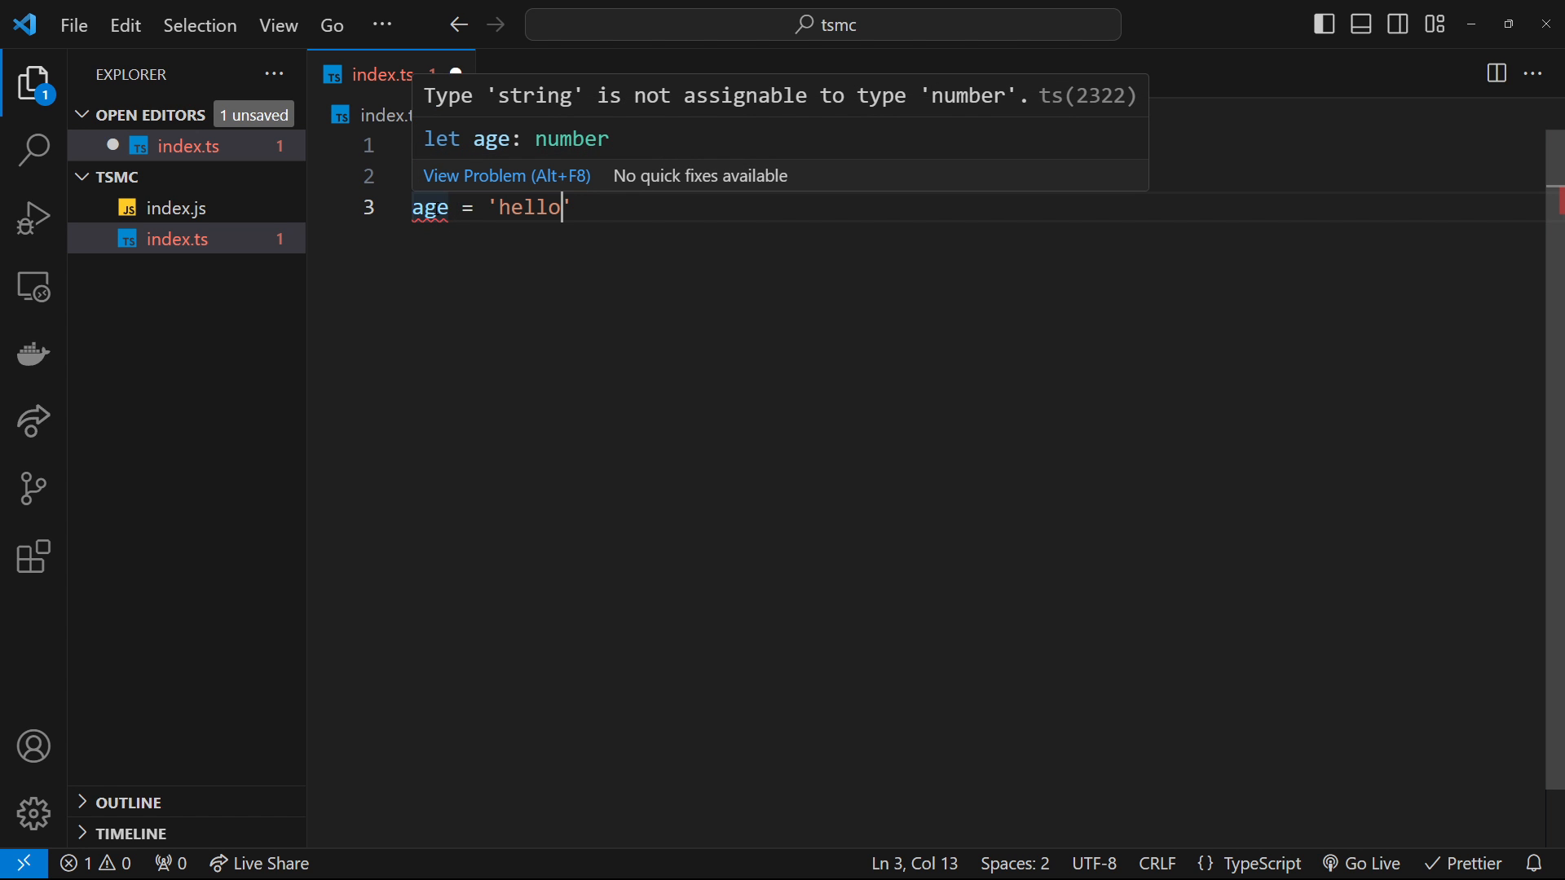
pyautogui.moveTo(876, 128)
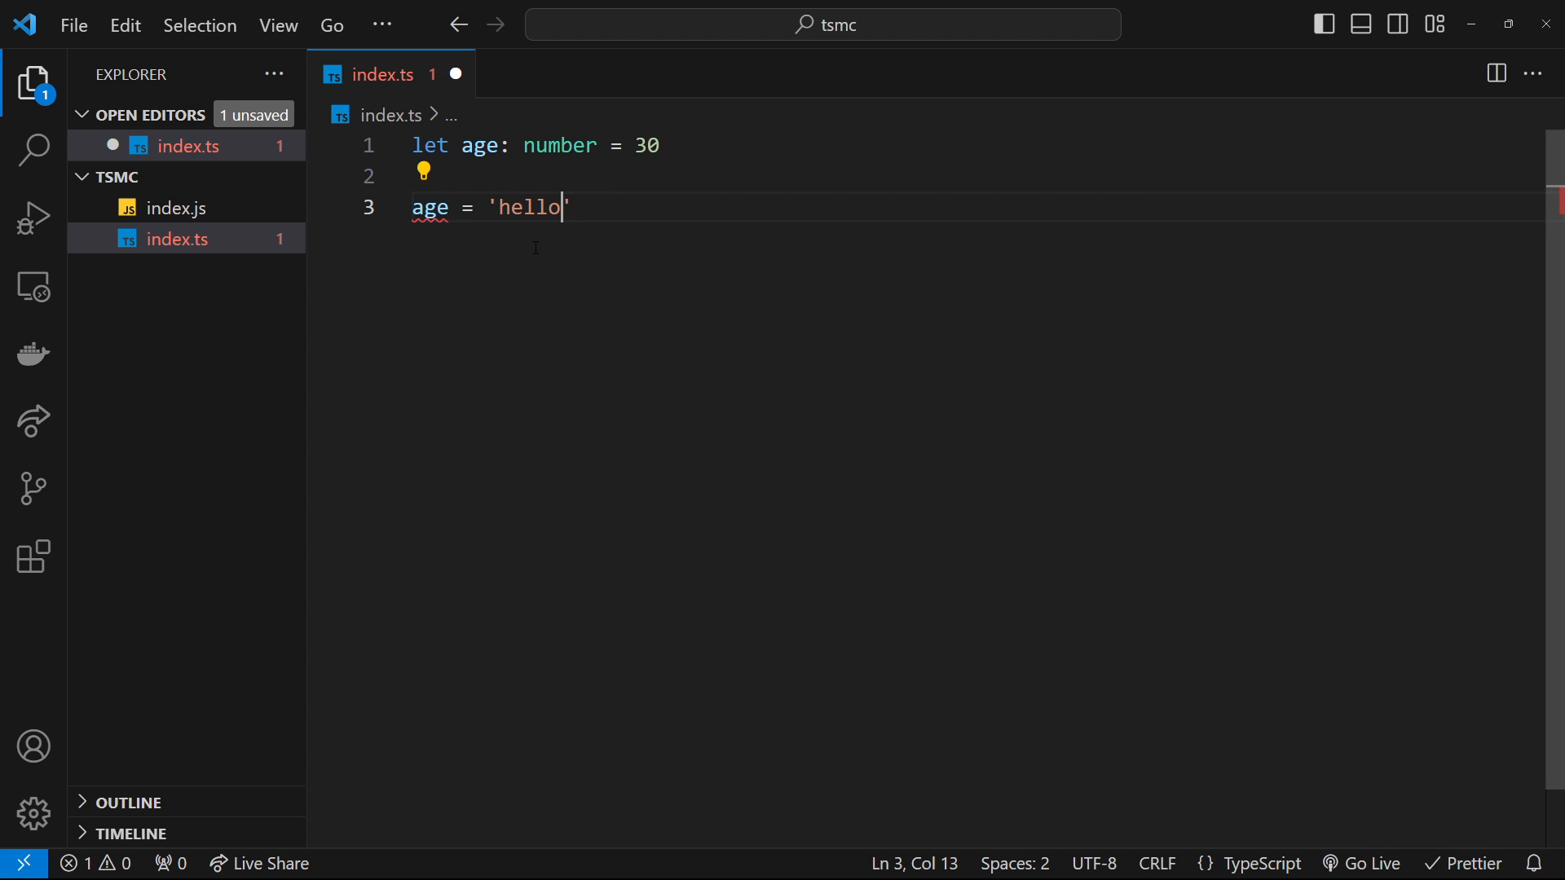
pyautogui.doubleClick(531, 207)
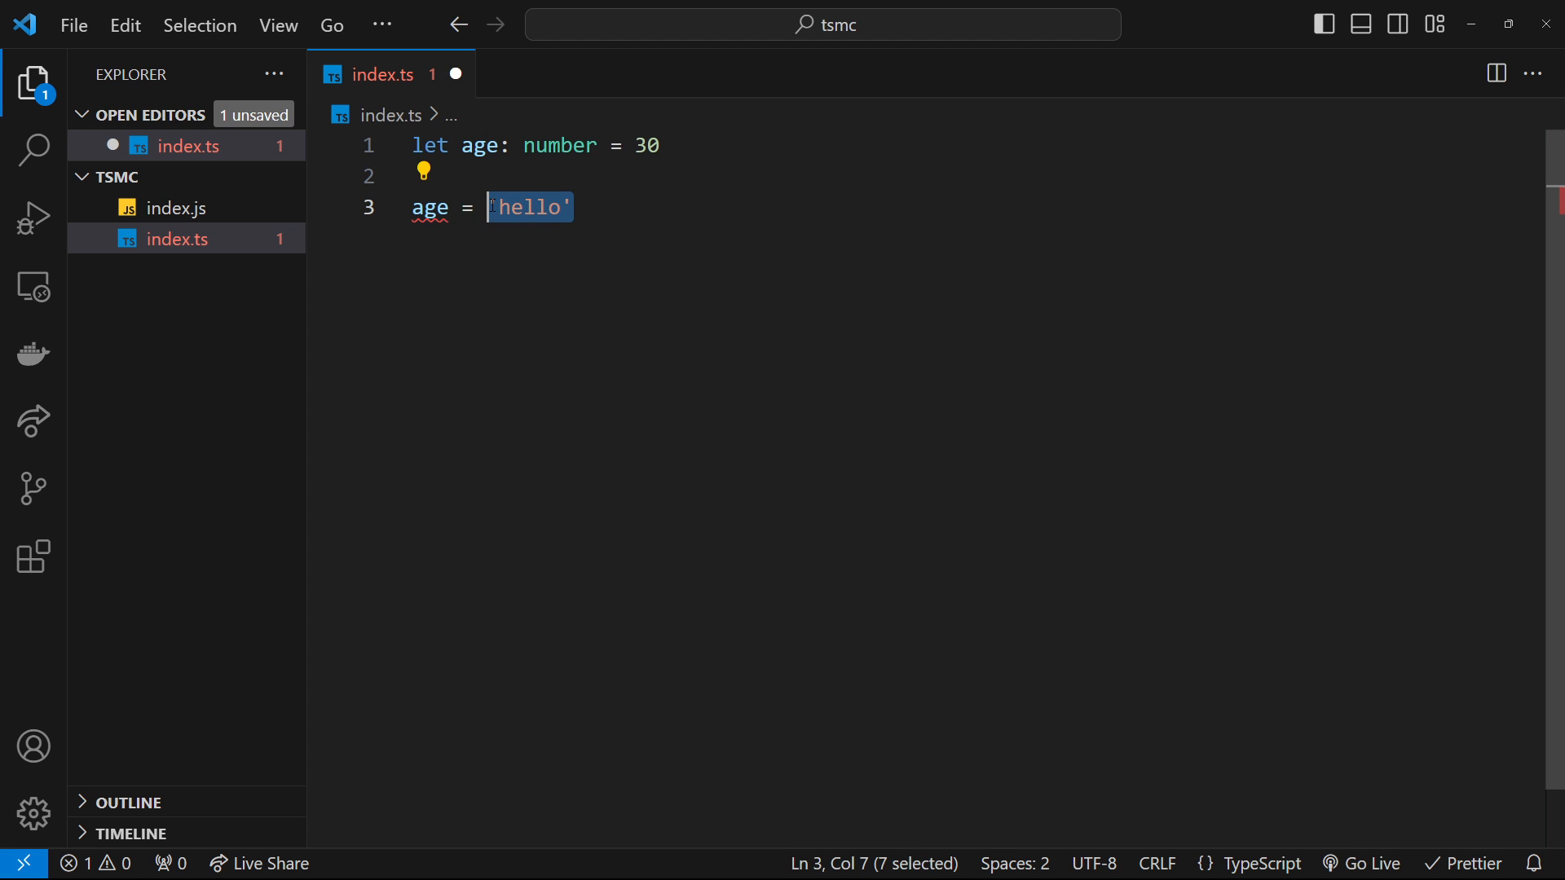
pyautogui.write('31')
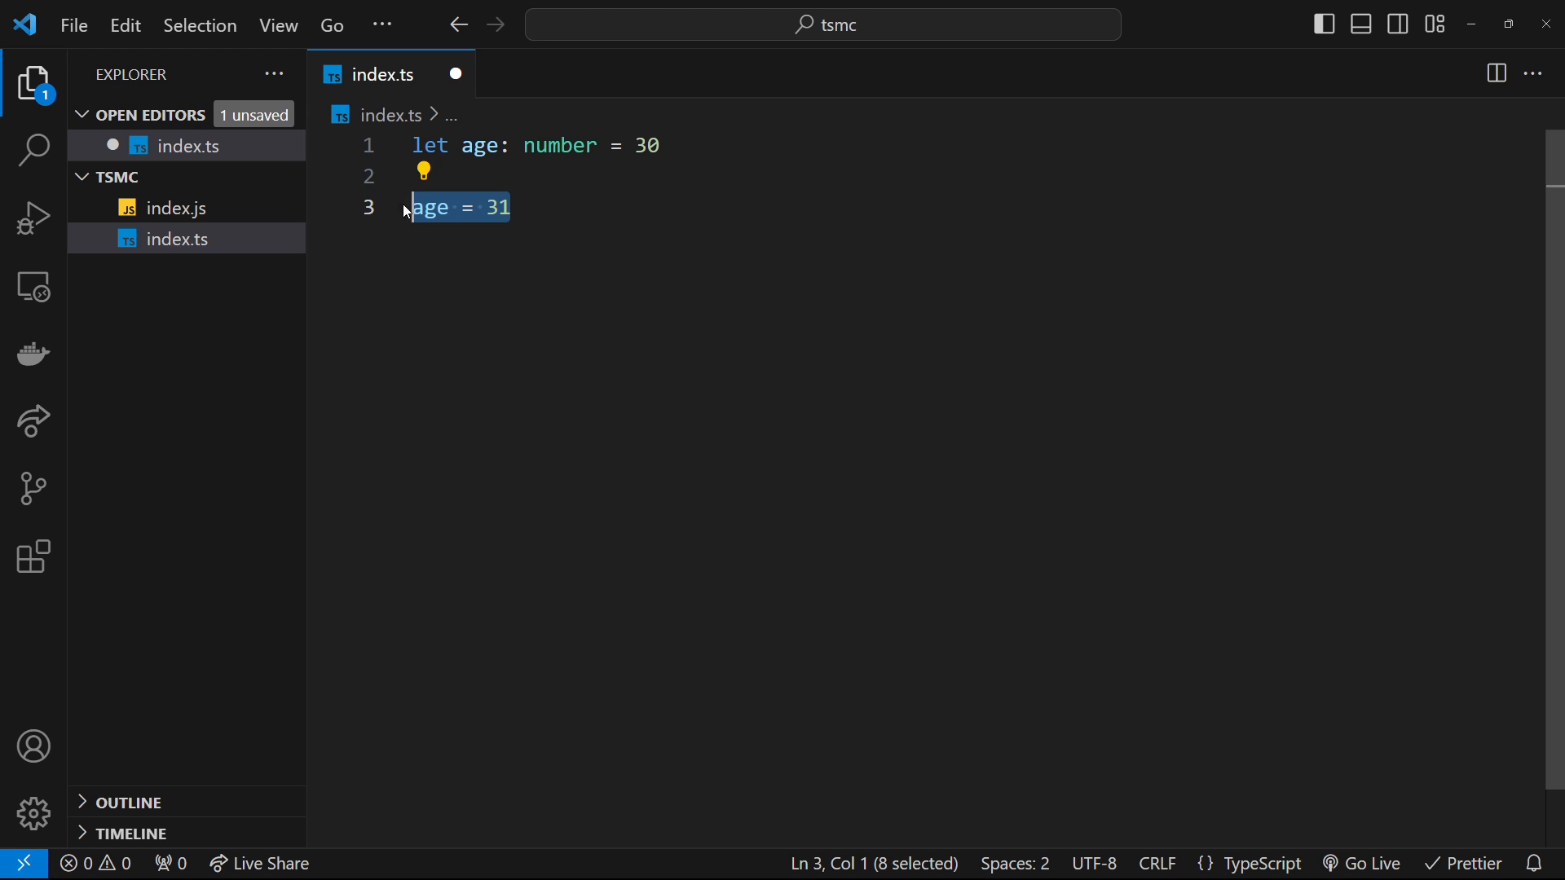
pyautogui.click(662, 145)
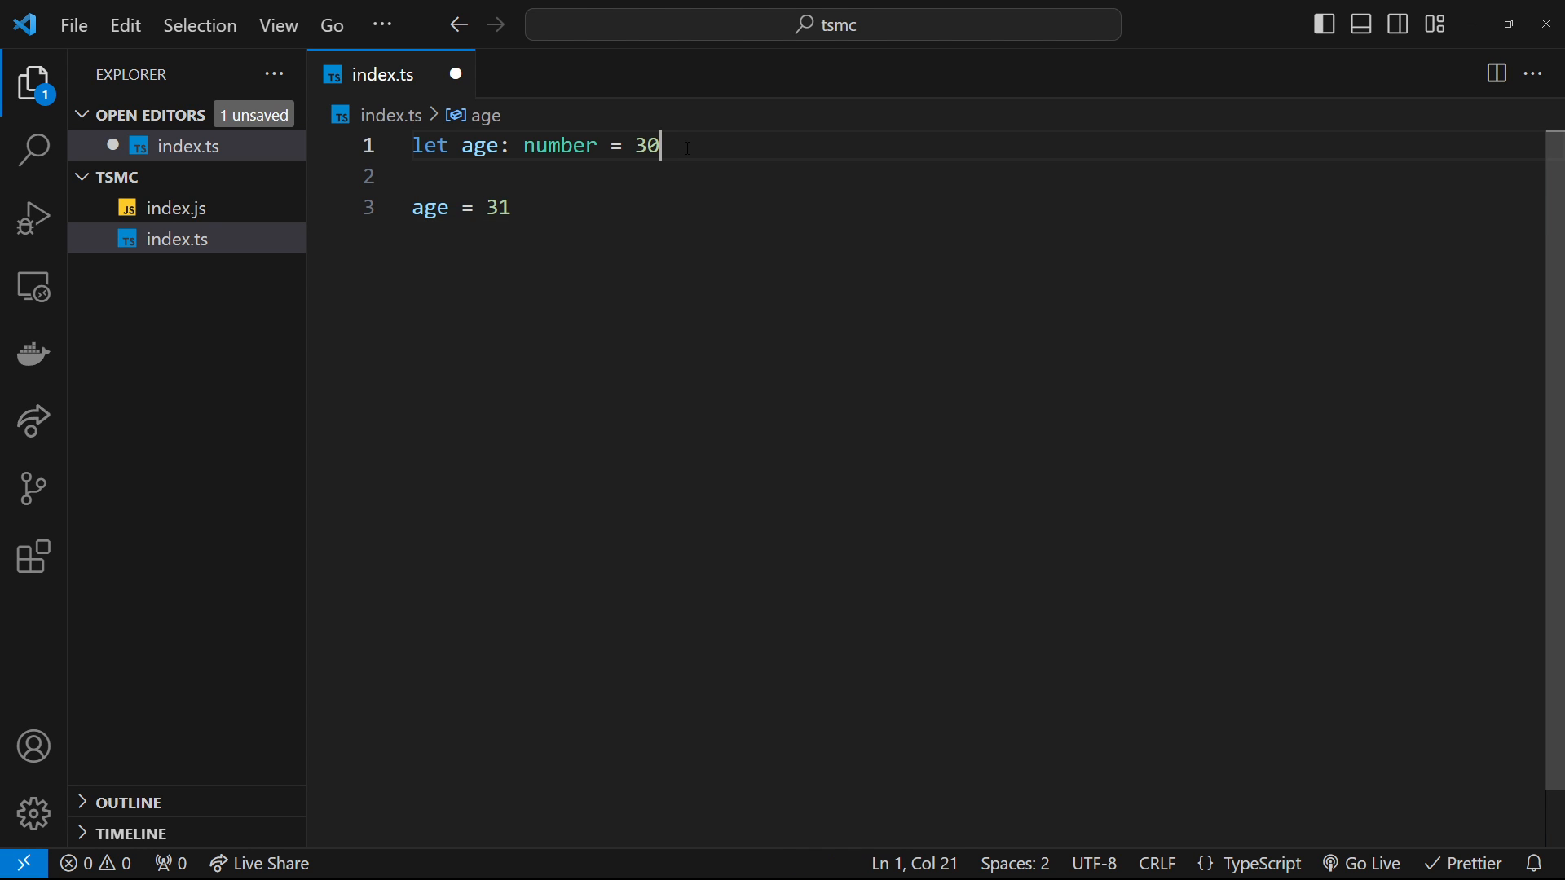
# - Declare let firstName: string = 'Mario'
pyautogui.write('let firstName')
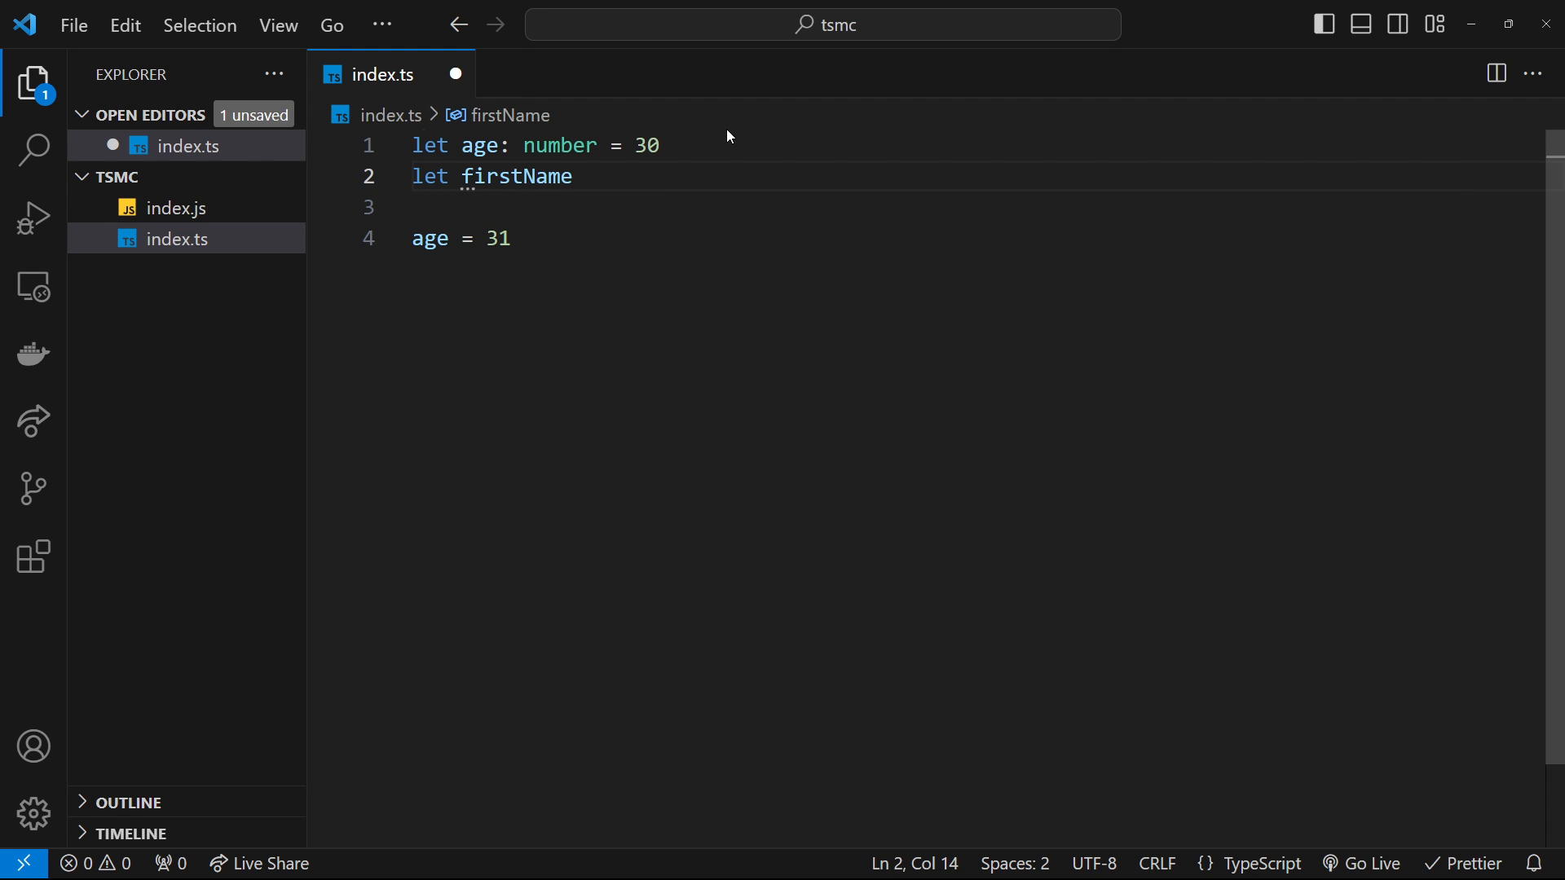
pyautogui.write(': string')
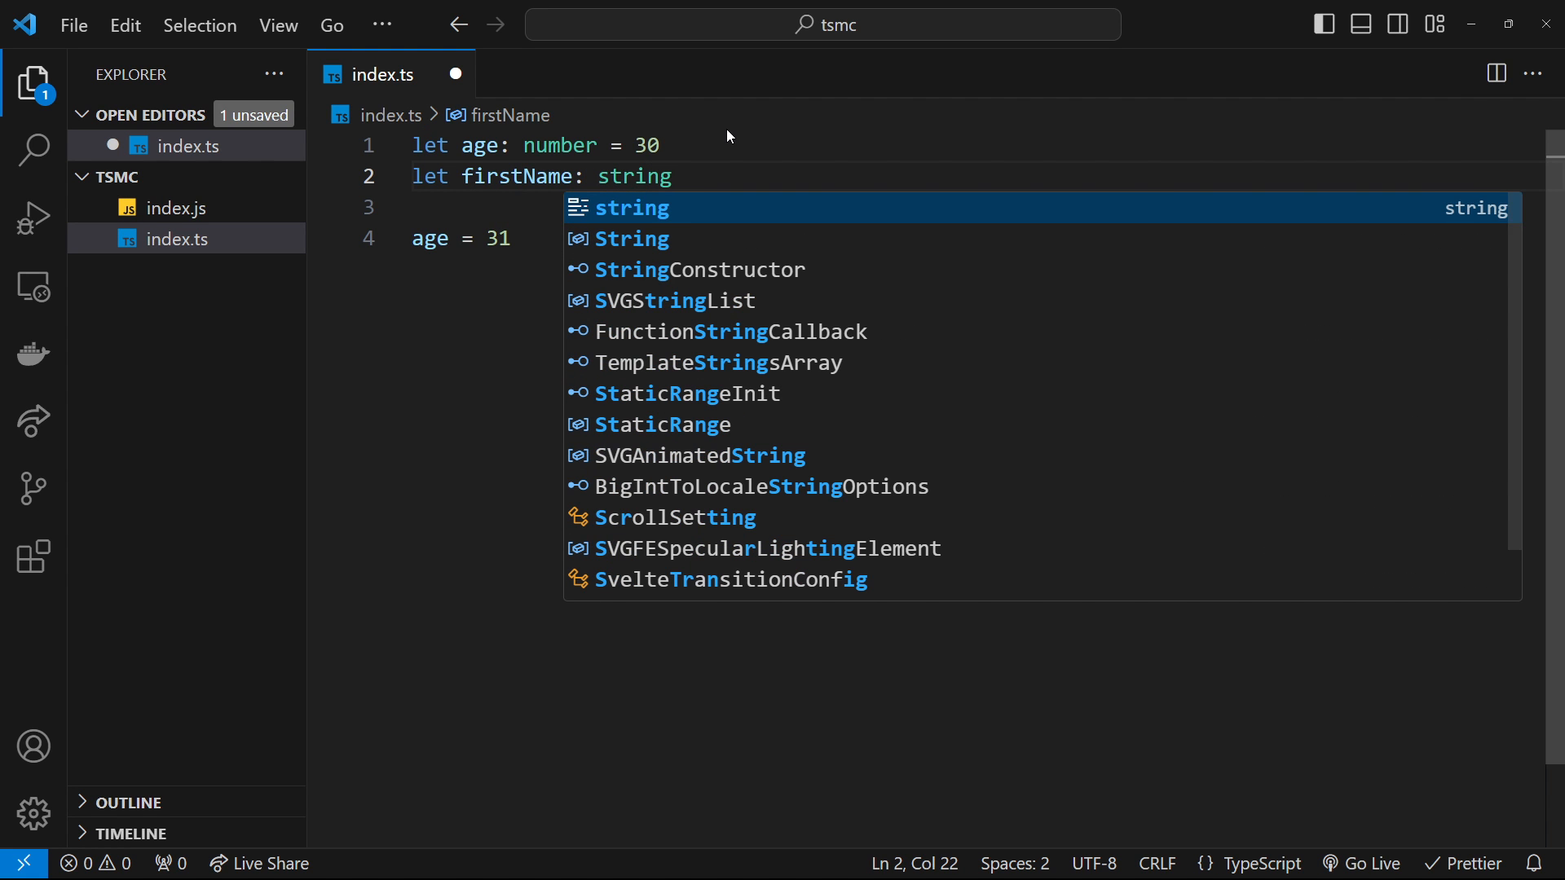
pyautogui.write('=')
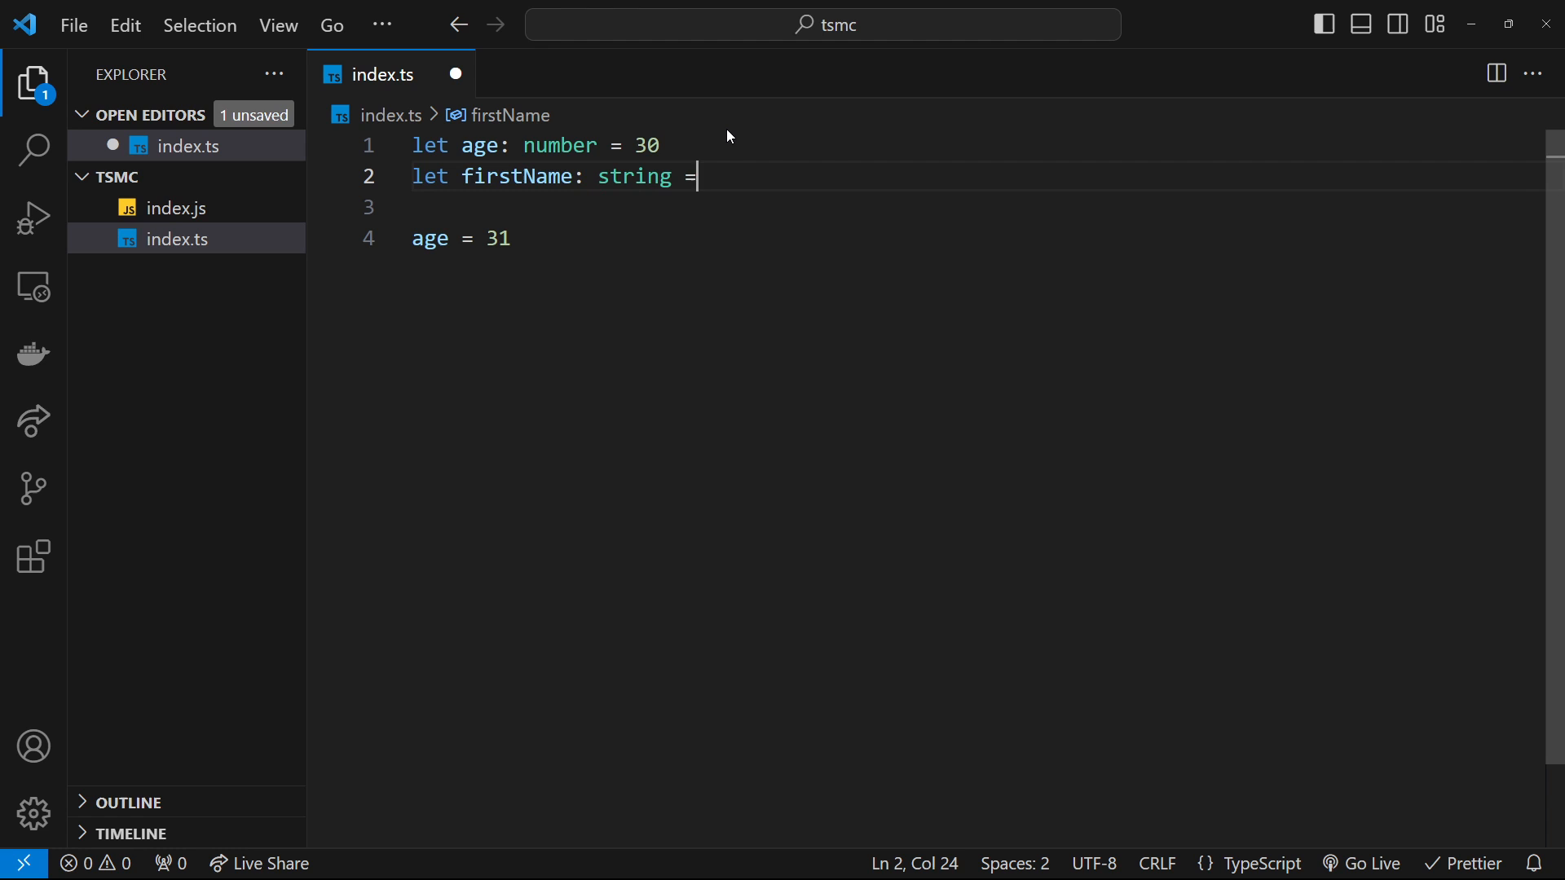
pyautogui.write("'Mario'")
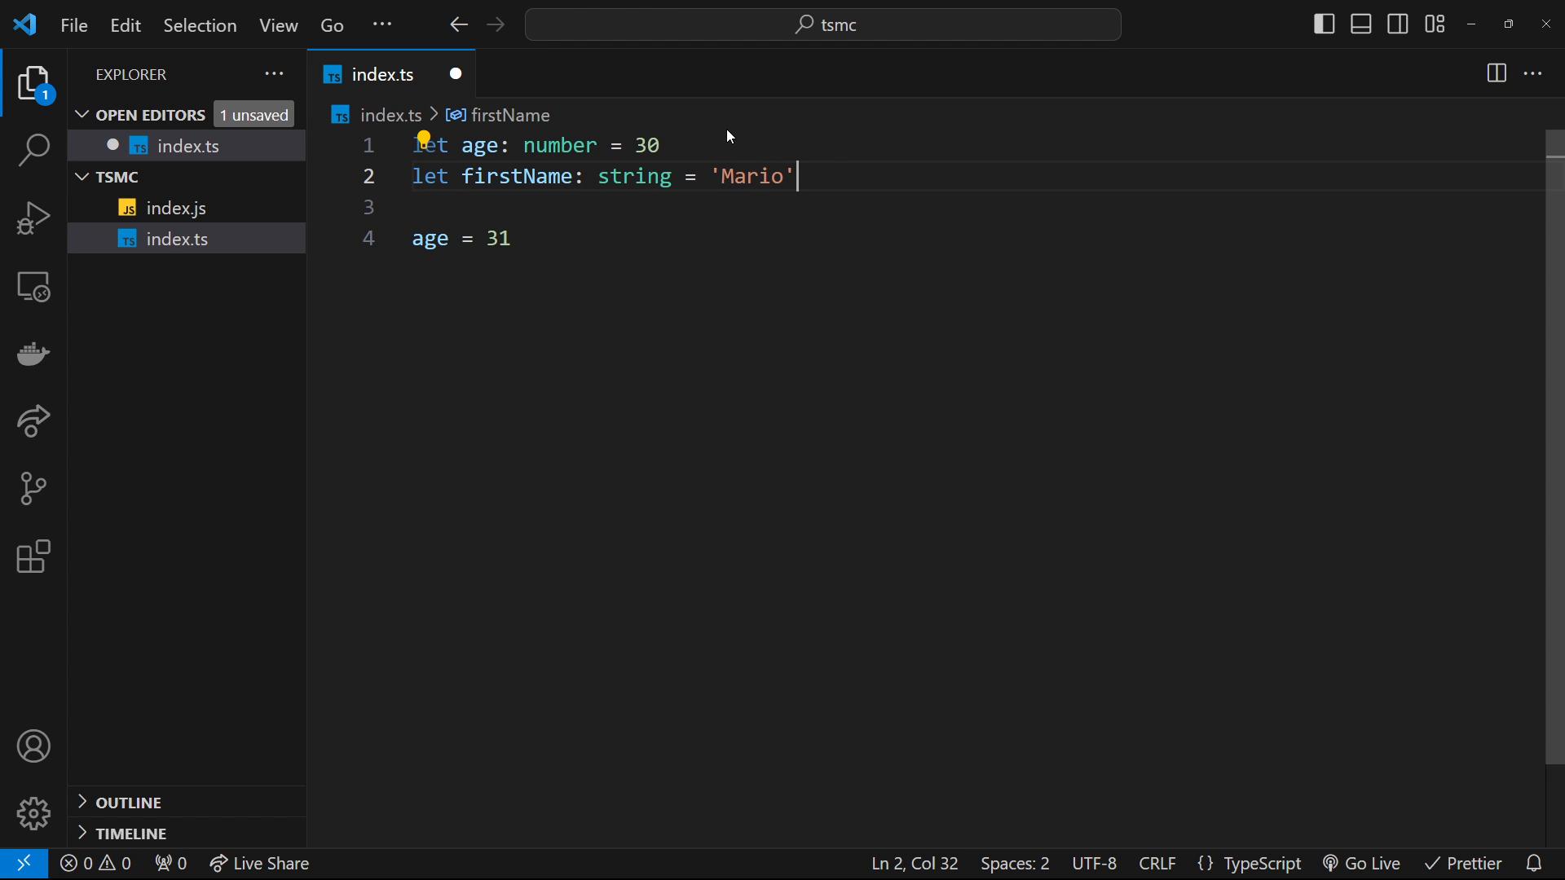
# - Declare let isFictional: boolean without an initial value
pyautogui.write('let')
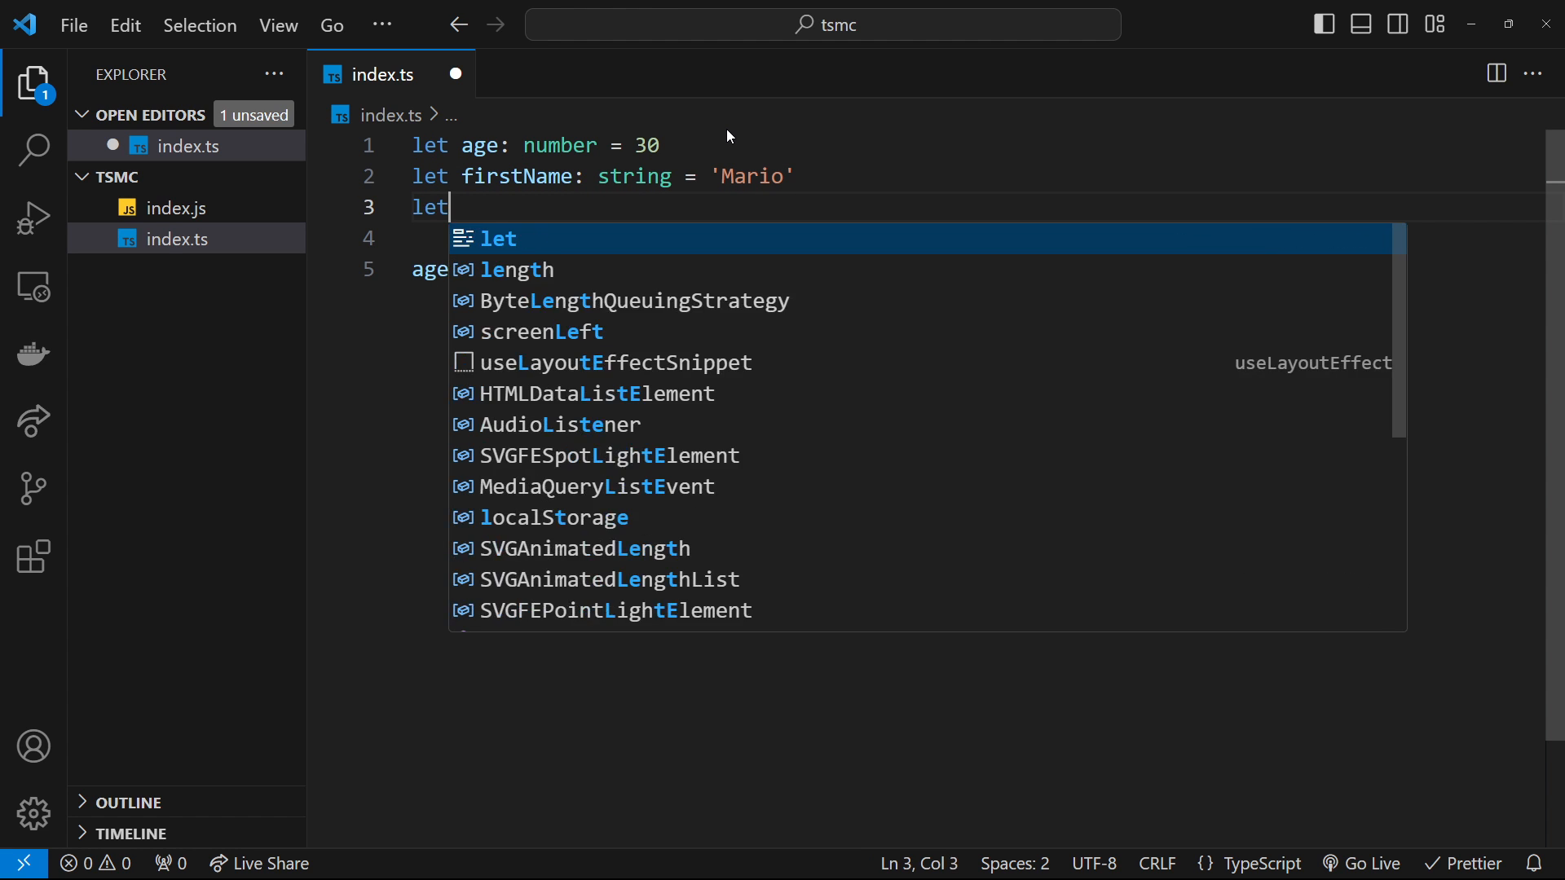
pyautogui.write('isFic')
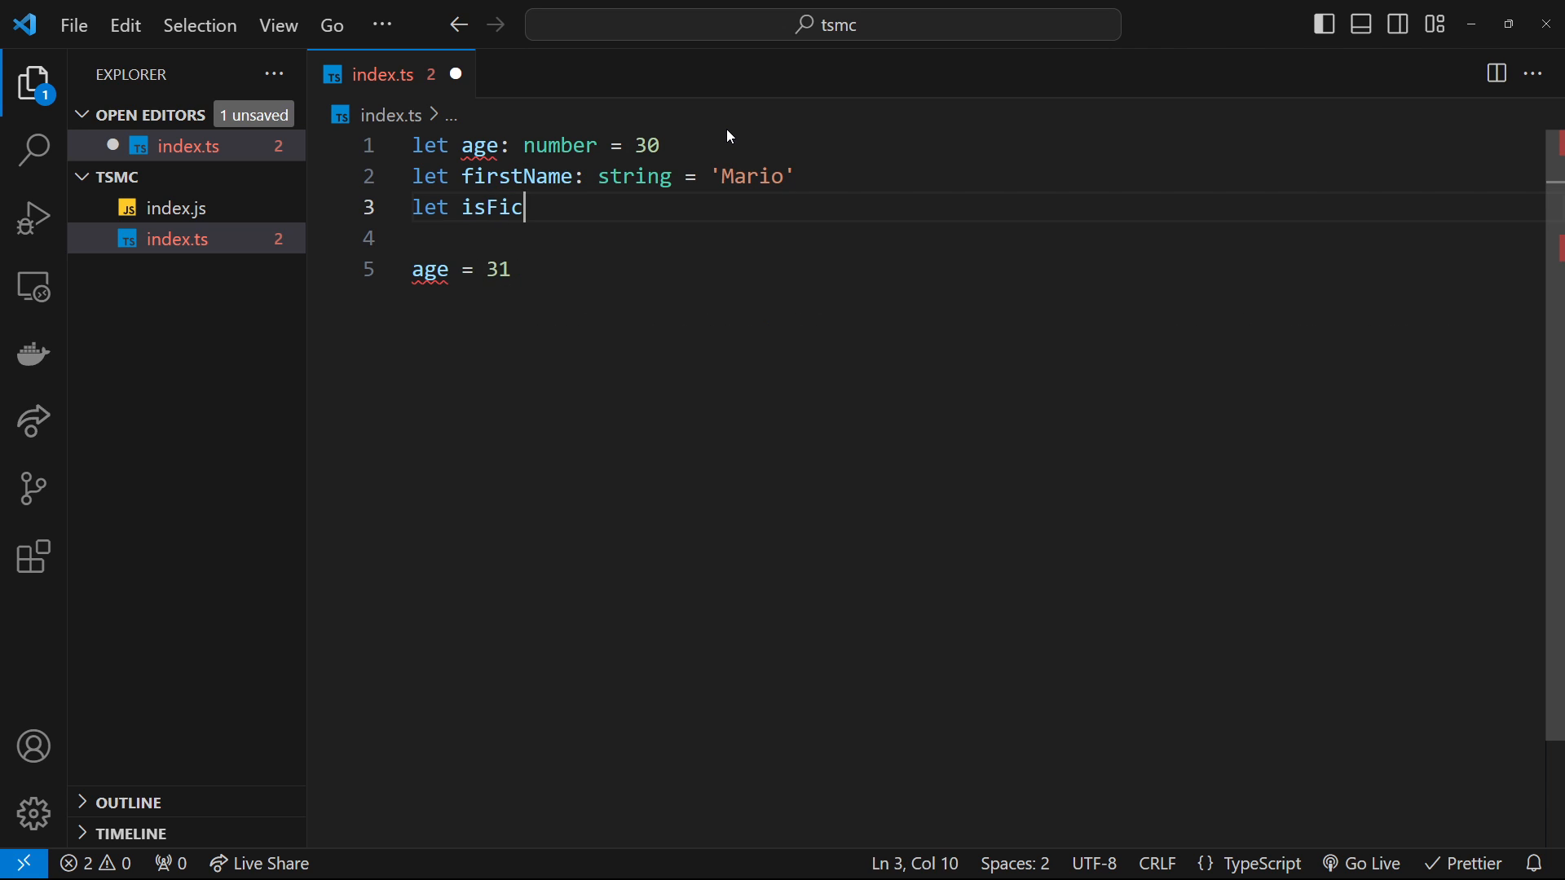
pyautogui.write('tional =')
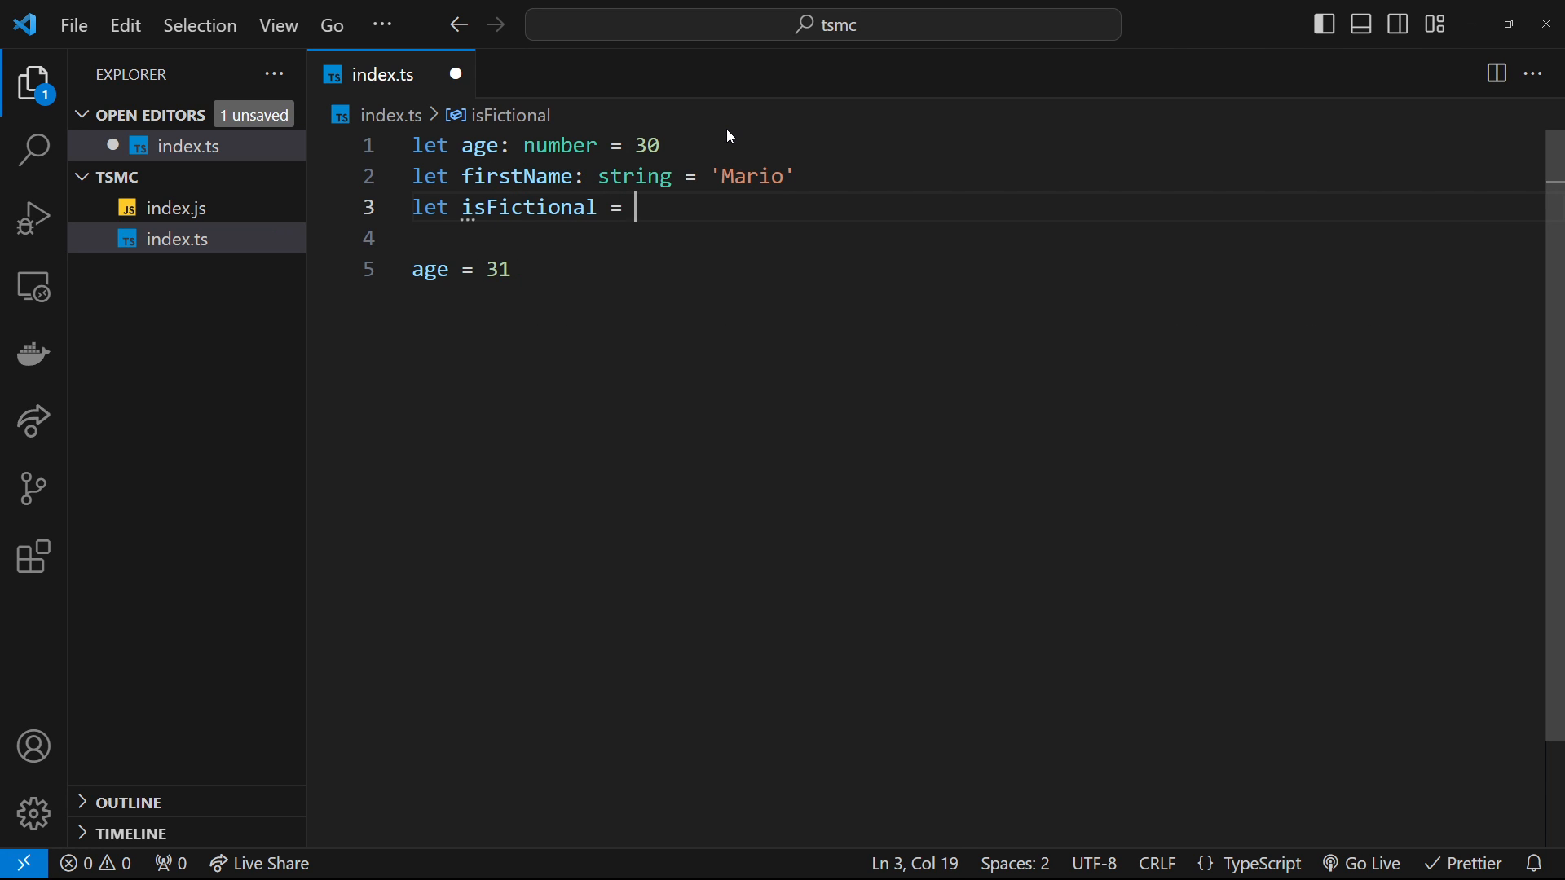
pyautogui.write(': b')
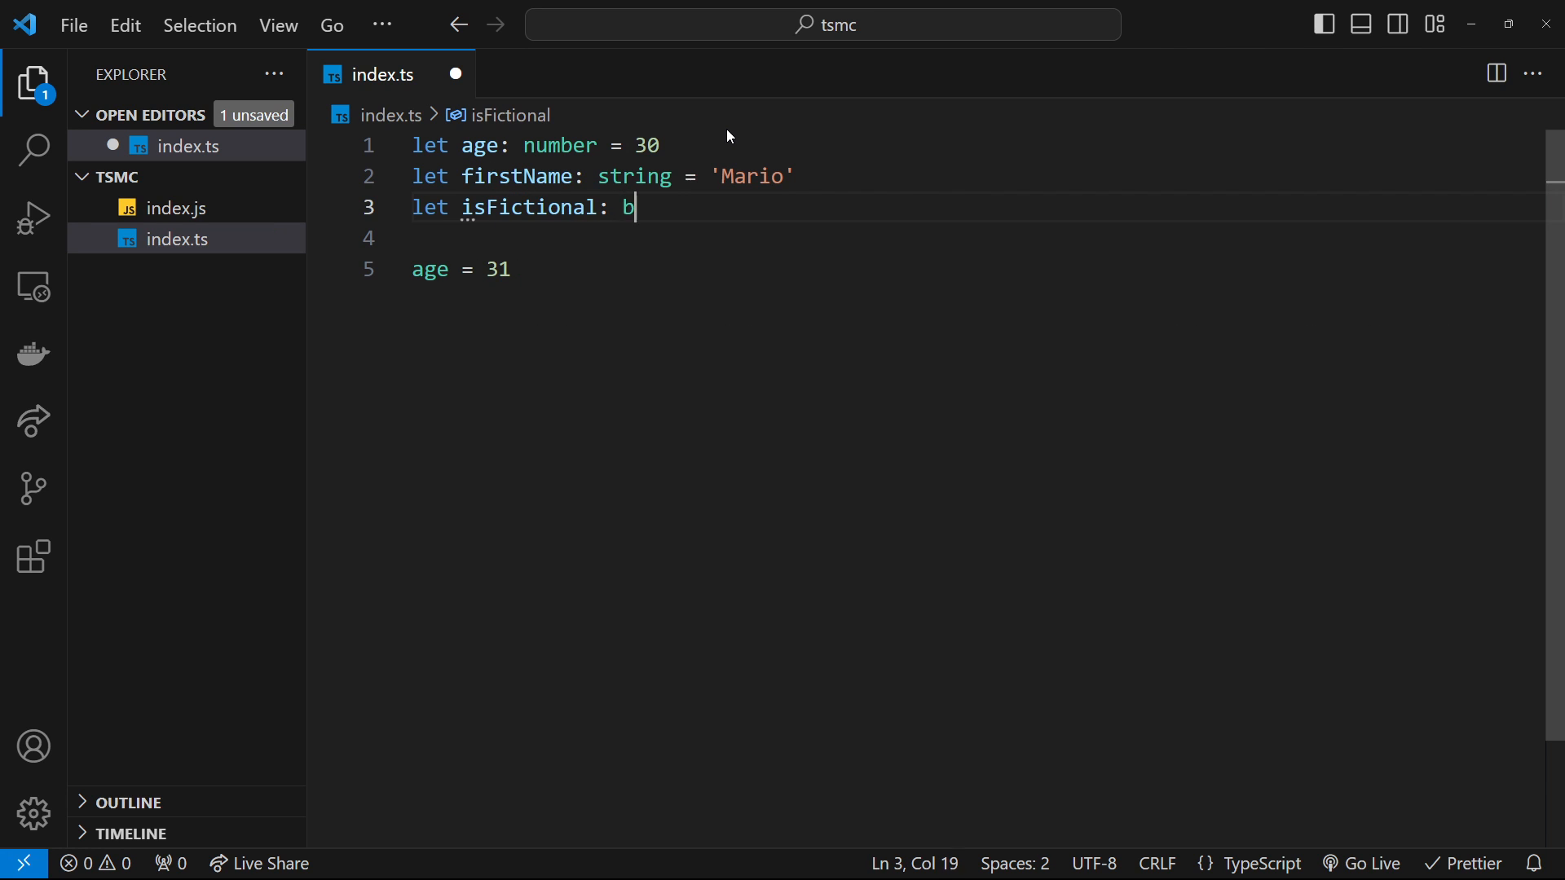
pyautogui.write('oolean')
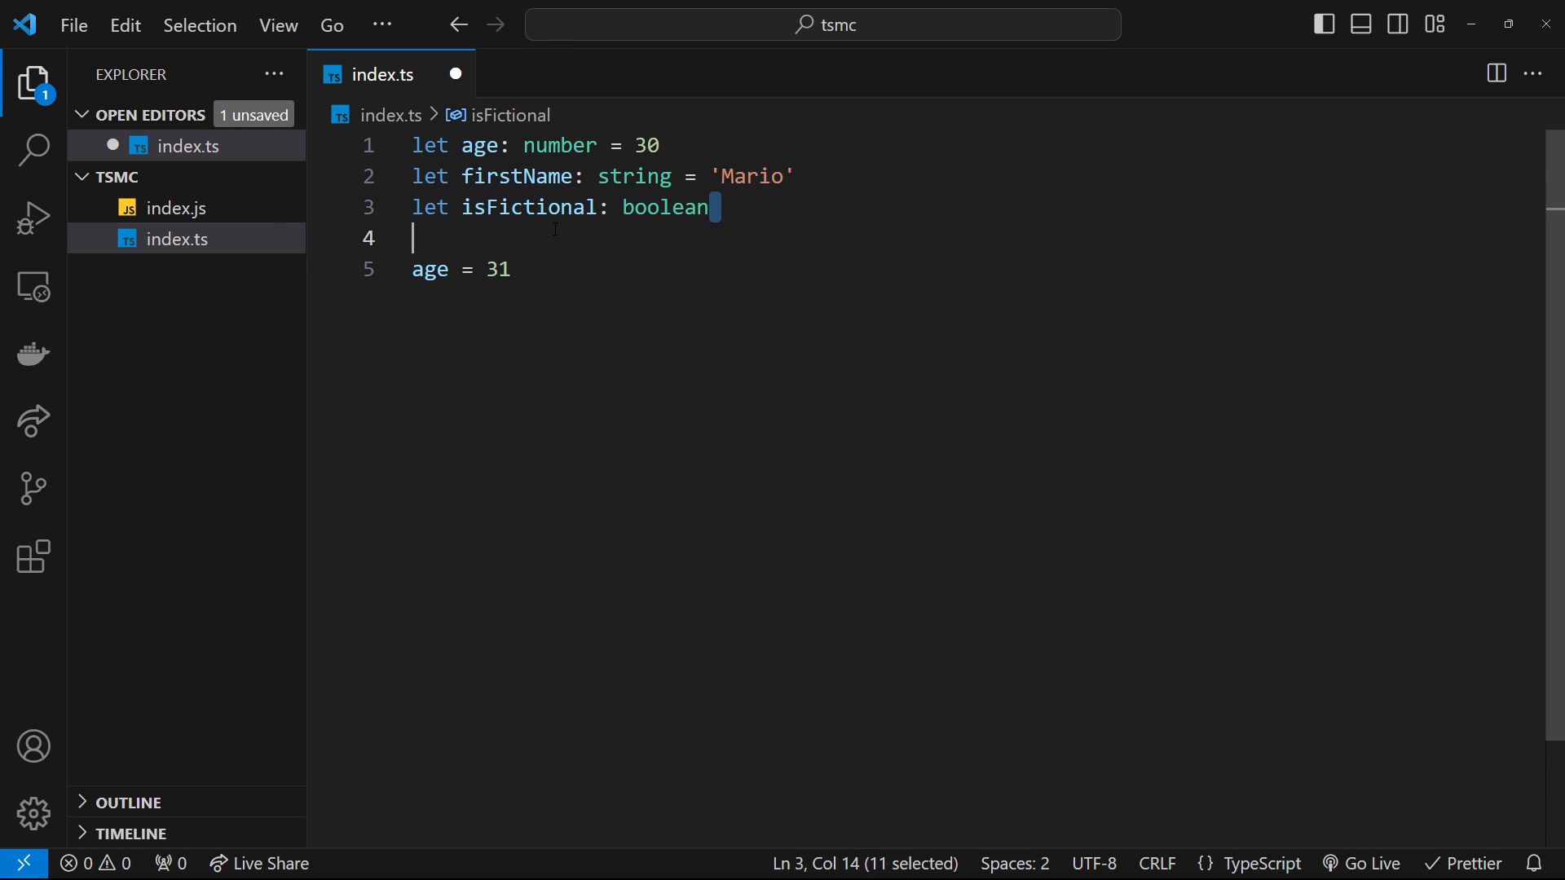
pyautogui.click(474, 269)
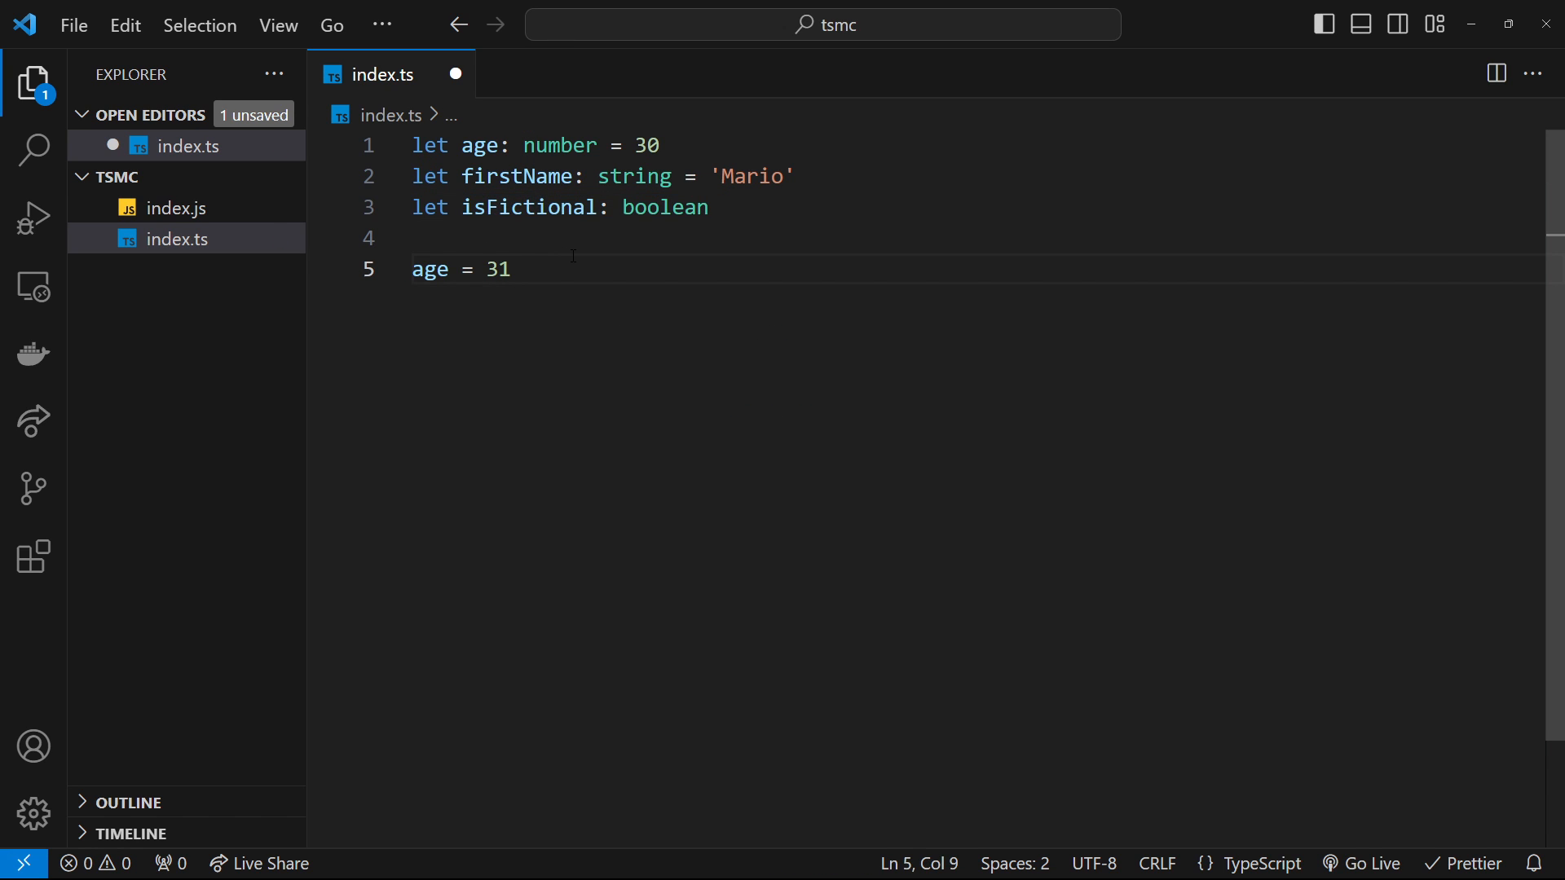
# - Reassign firstName to 'Luigi', replacing the rejected number 100
pyautogui.write('firstName =')
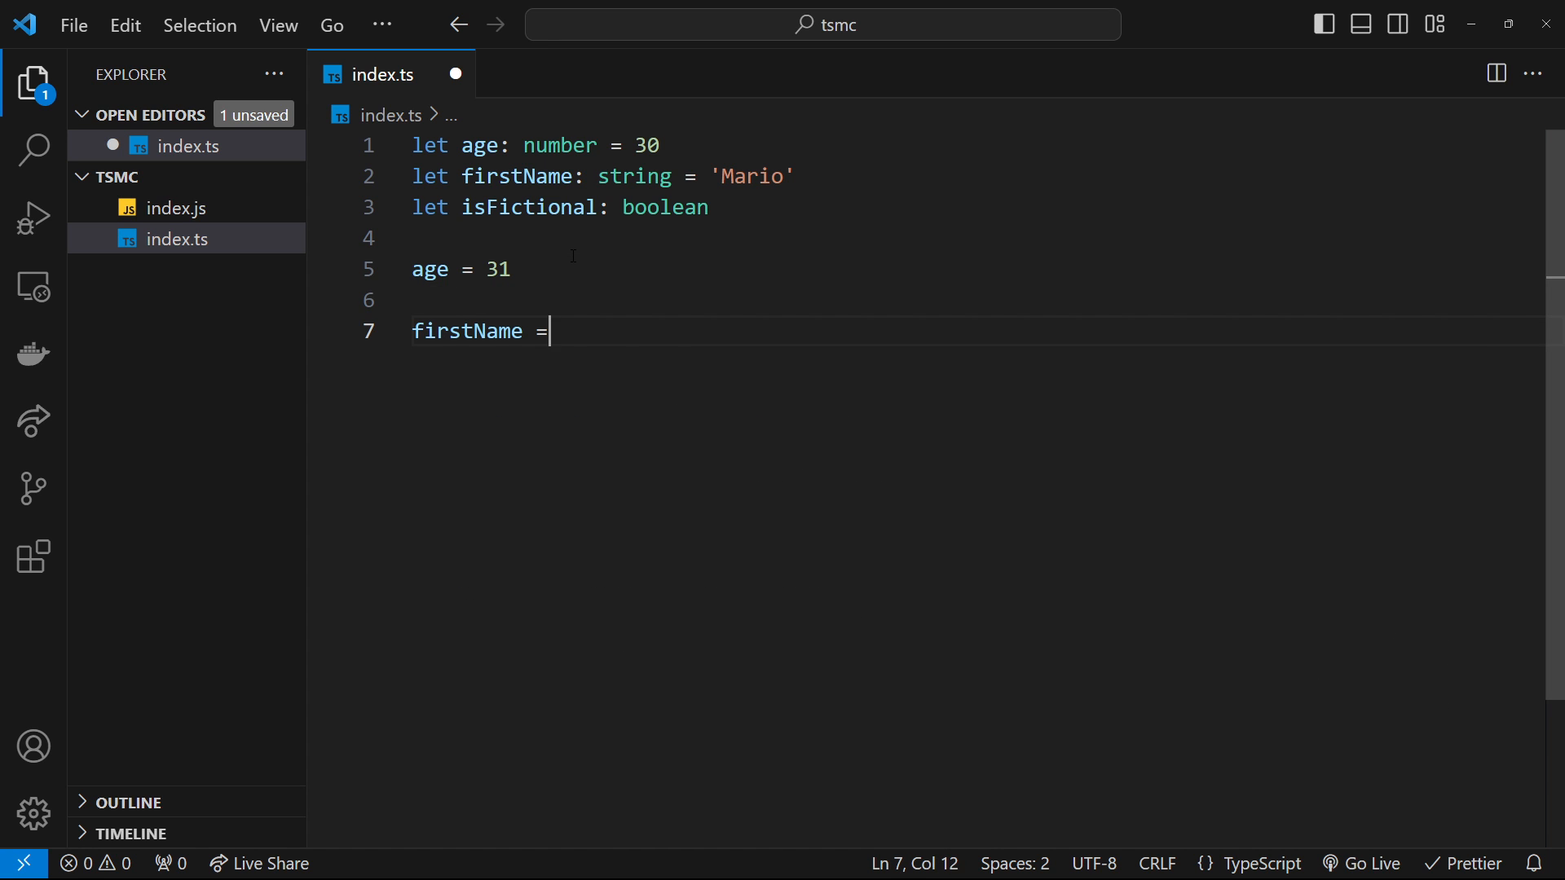
pyautogui.write('100')
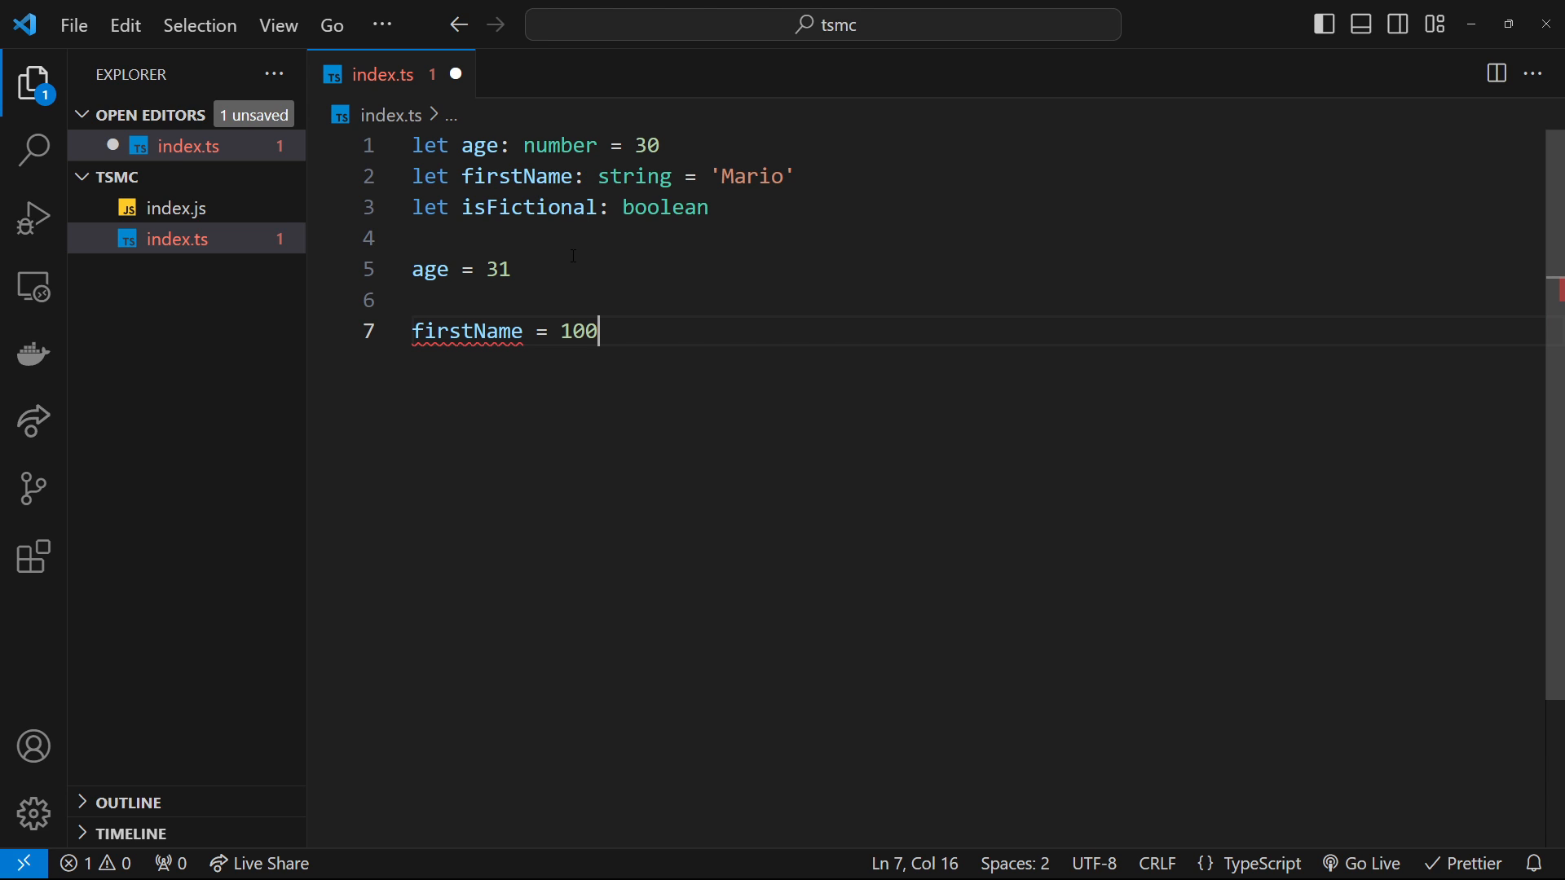
pyautogui.press('Backspace')
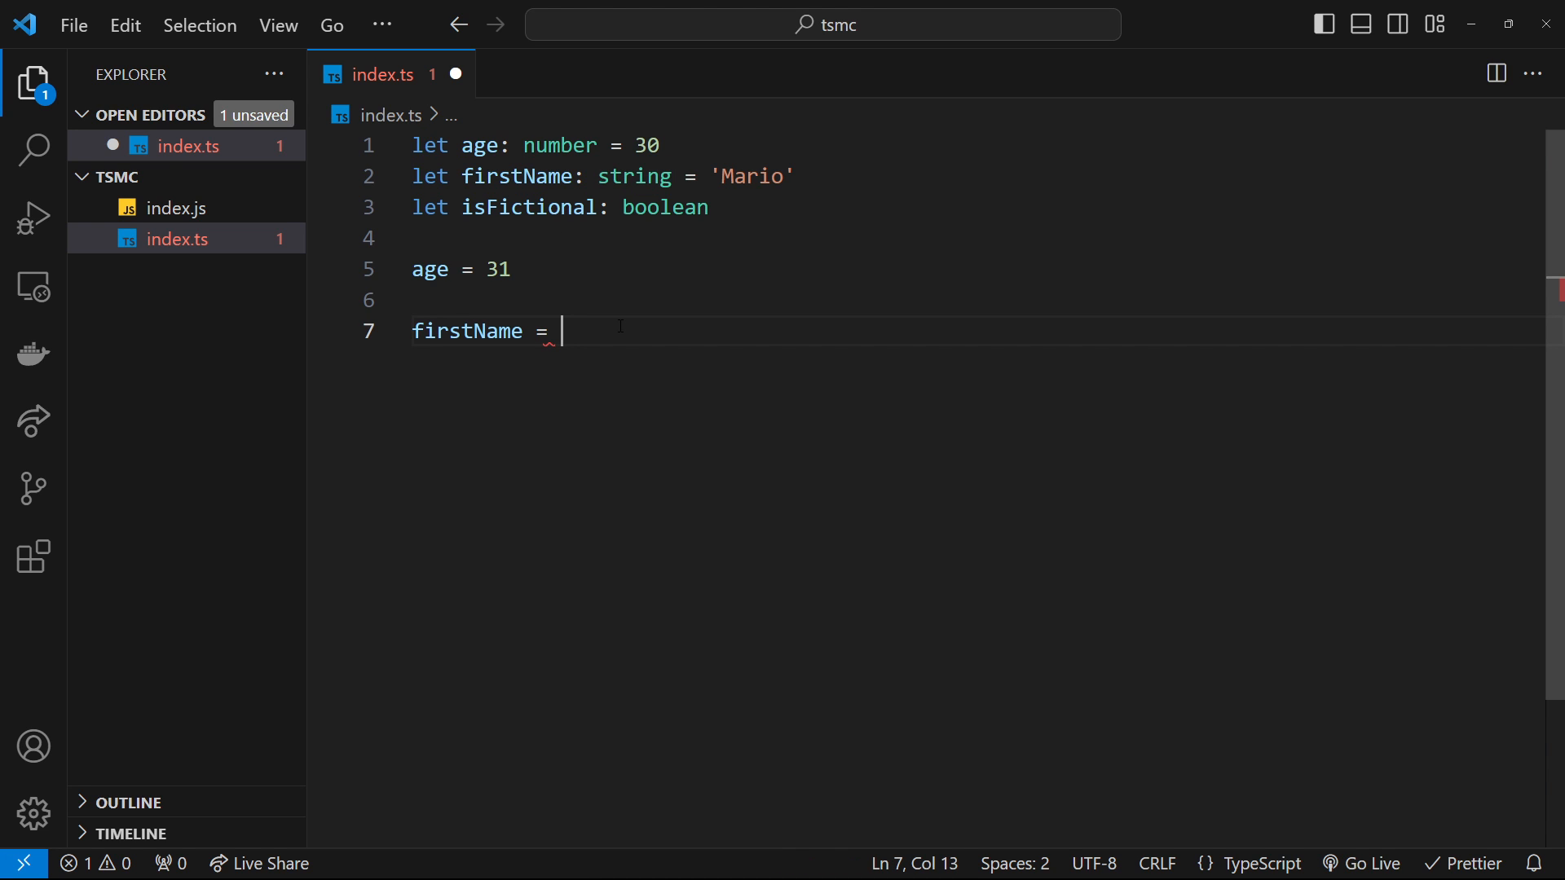
pyautogui.write("'Lui'")
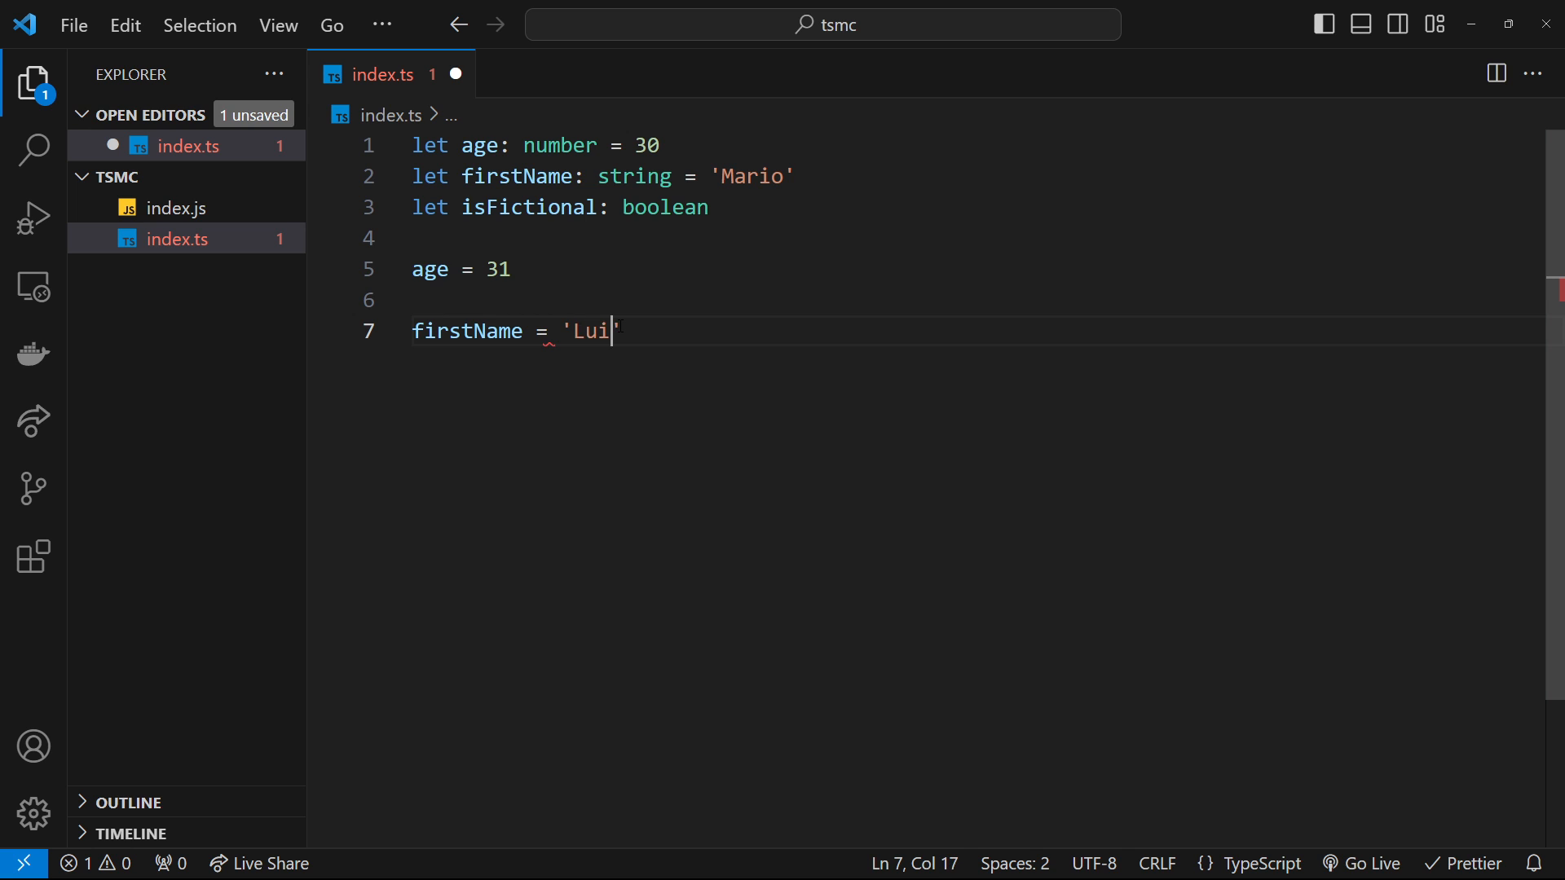
pyautogui.write('gi')
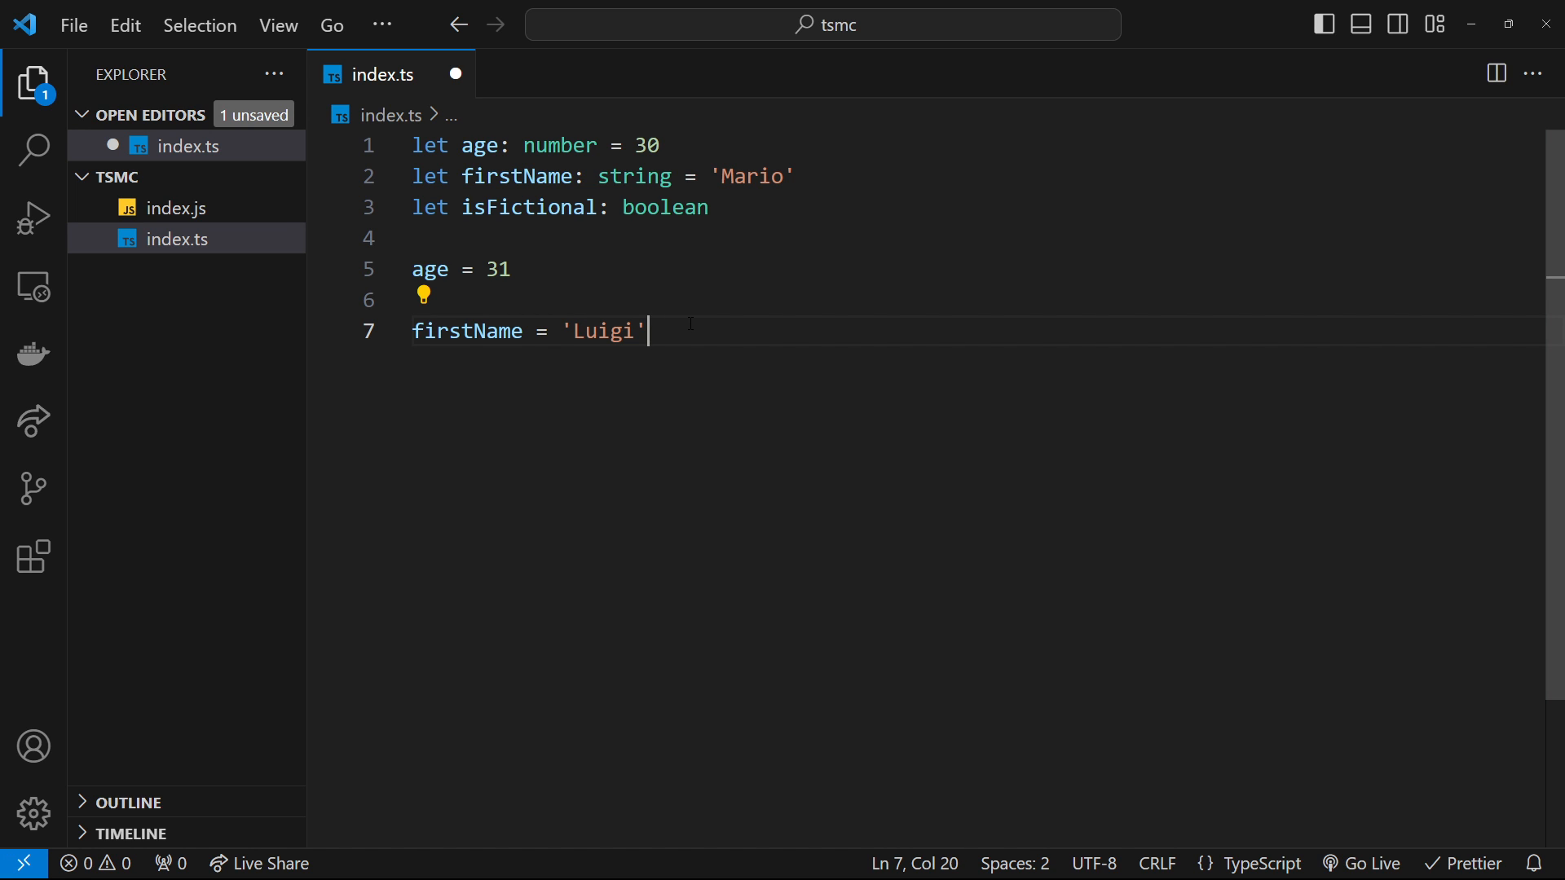
pyautogui.press('Enter')
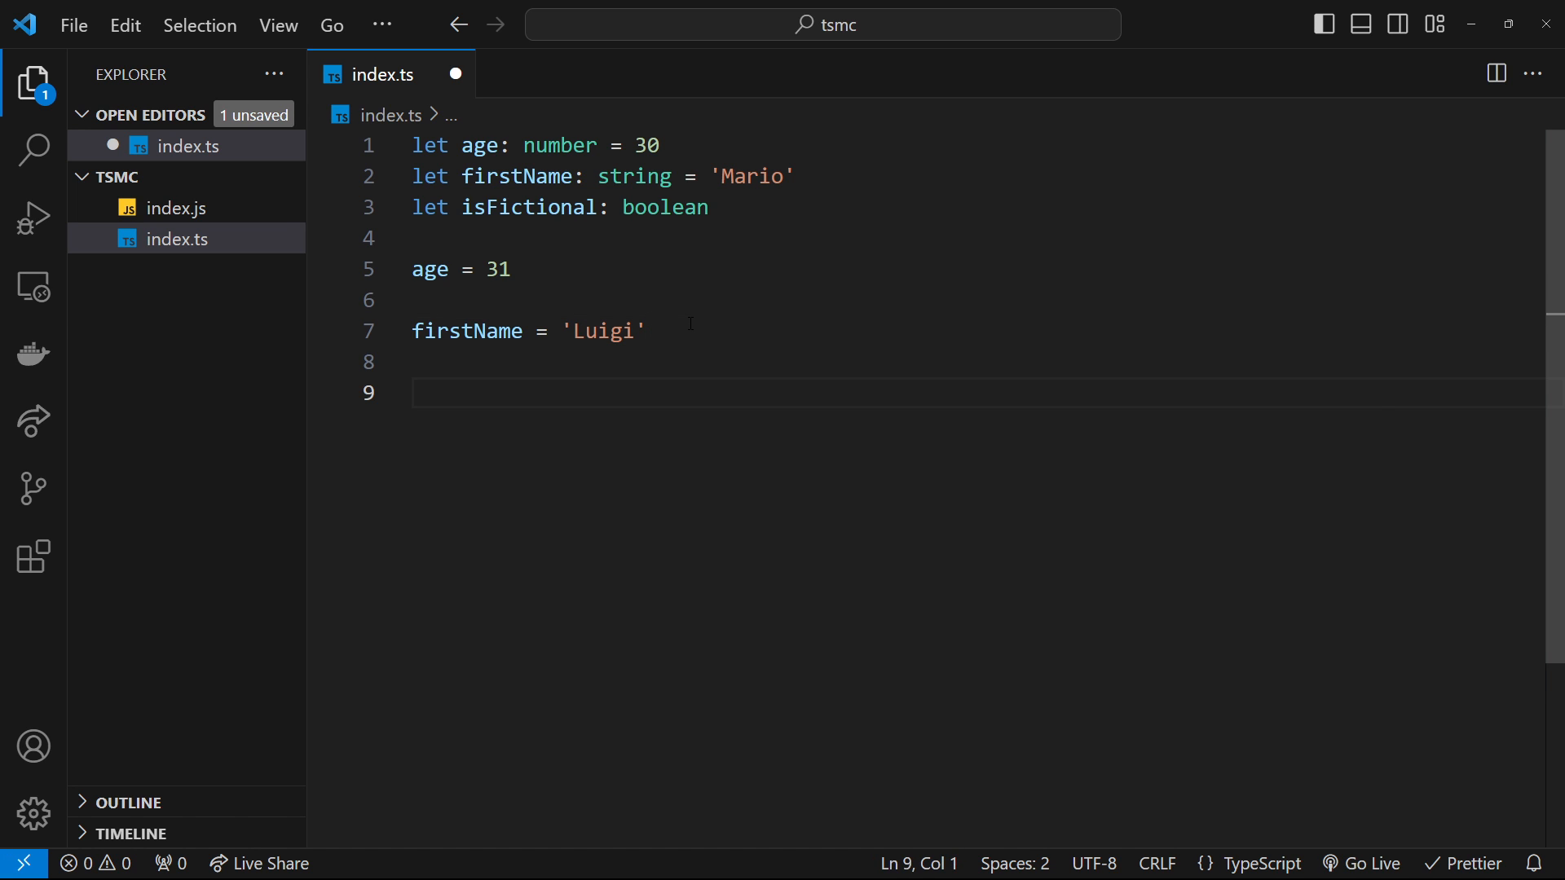
# - Reassign isFictional to true, replacing the rejected quoted 'false'
pyautogui.write("isFictional = '")
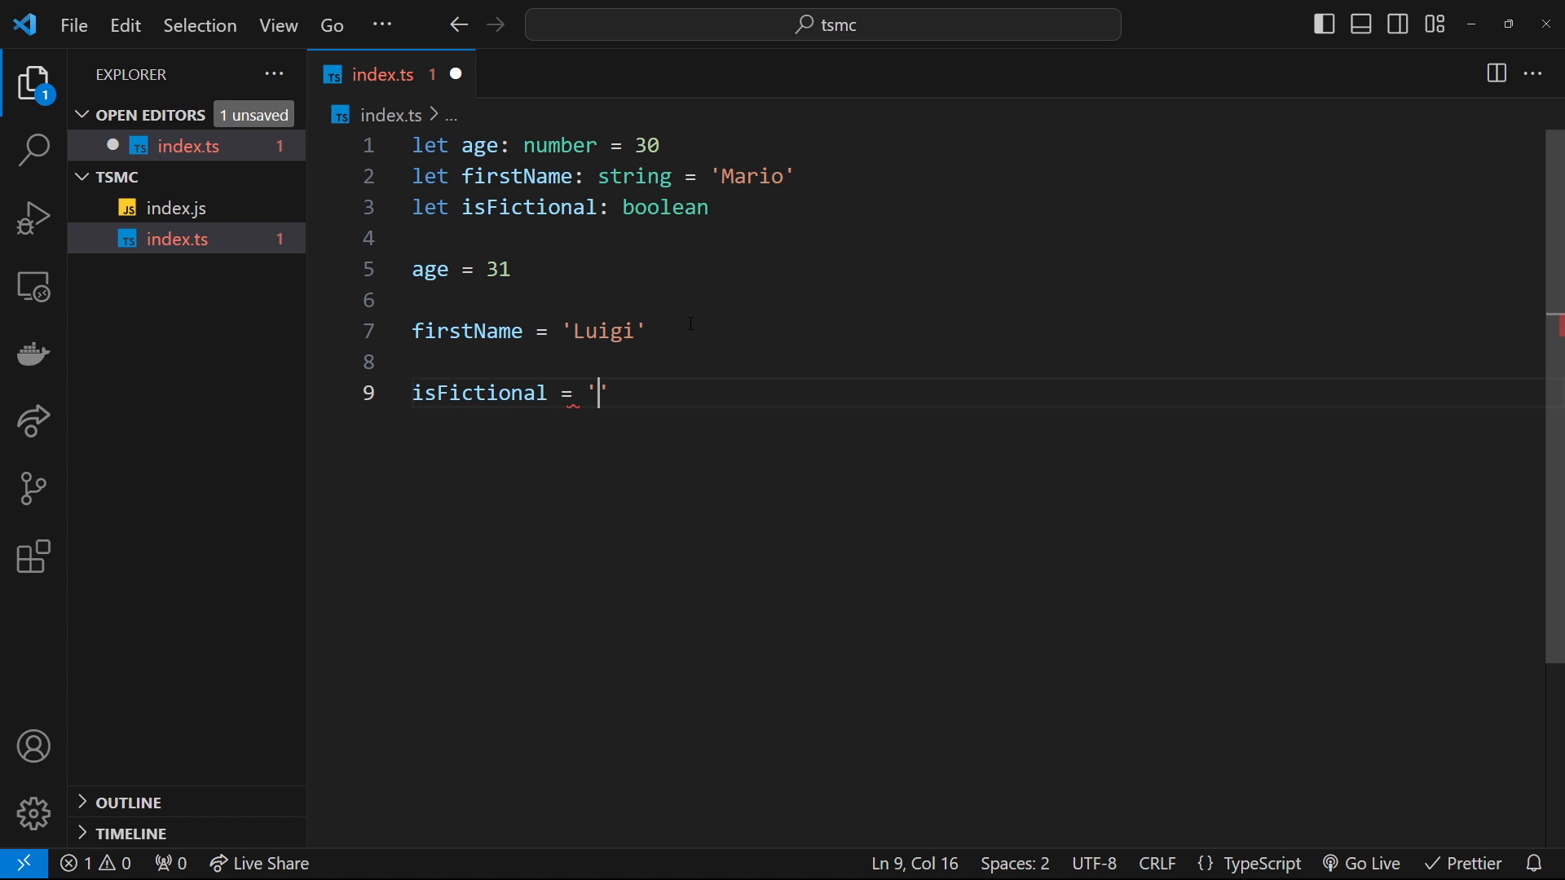
pyautogui.write('false')
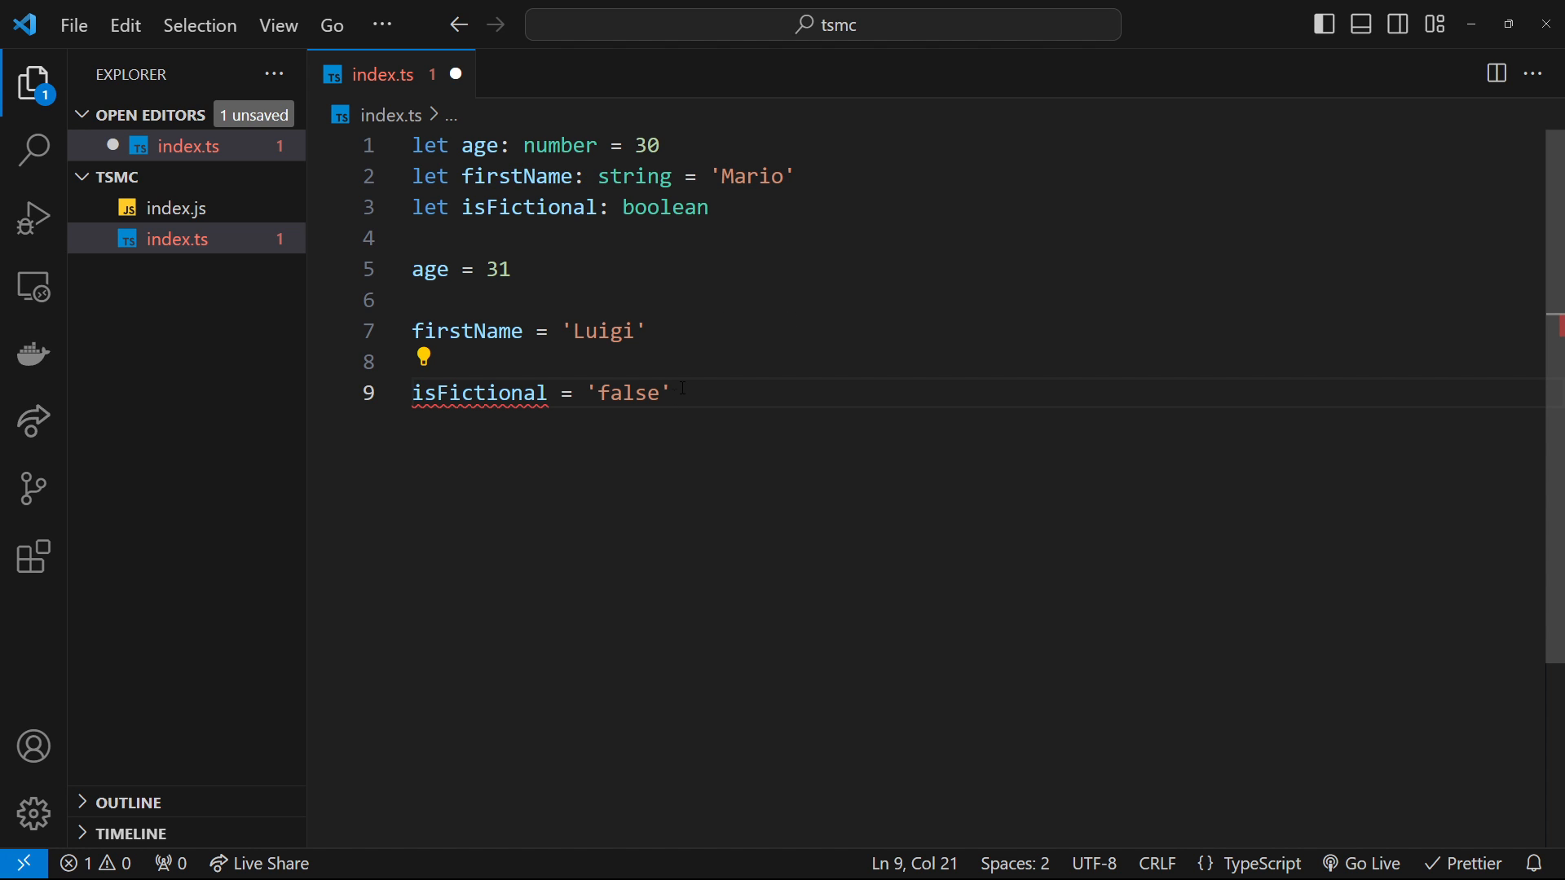
pyautogui.doubleClick(623, 393)
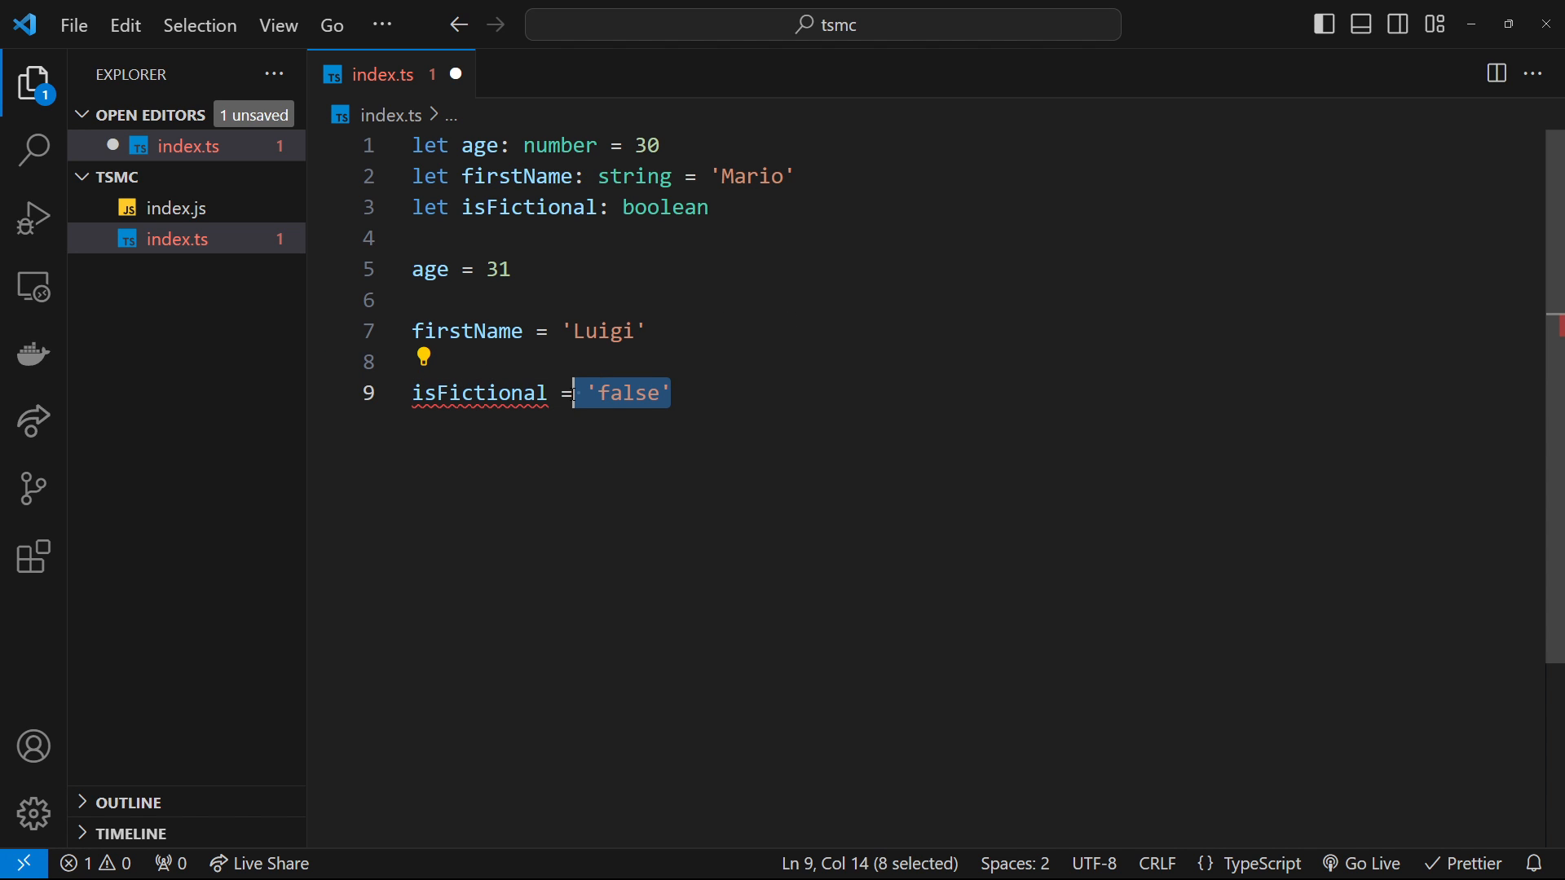
pyautogui.write('true')
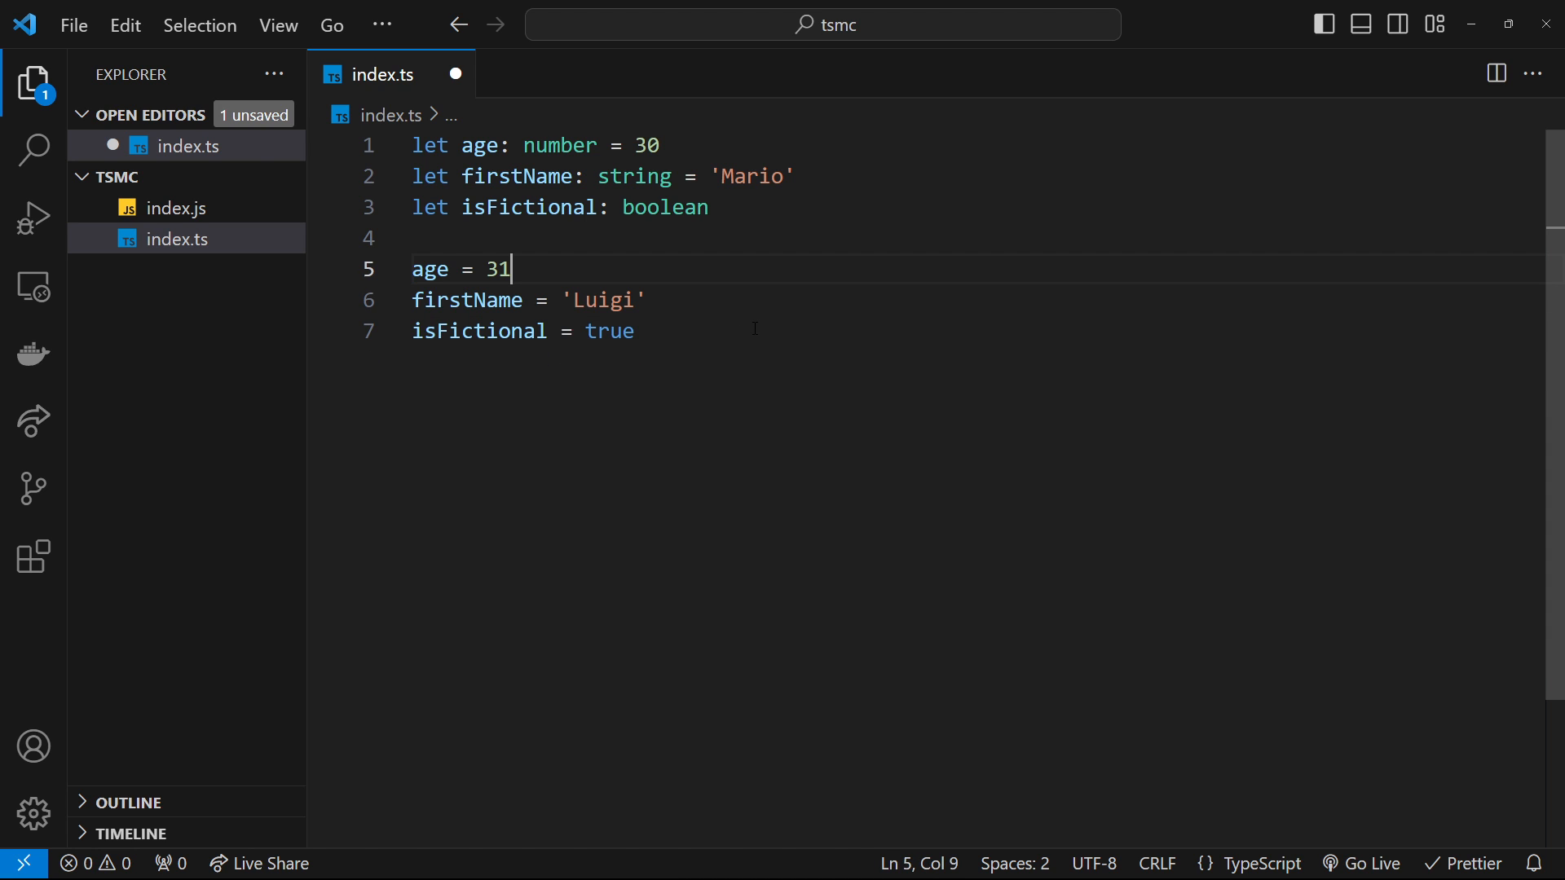
pyautogui.press('enter')
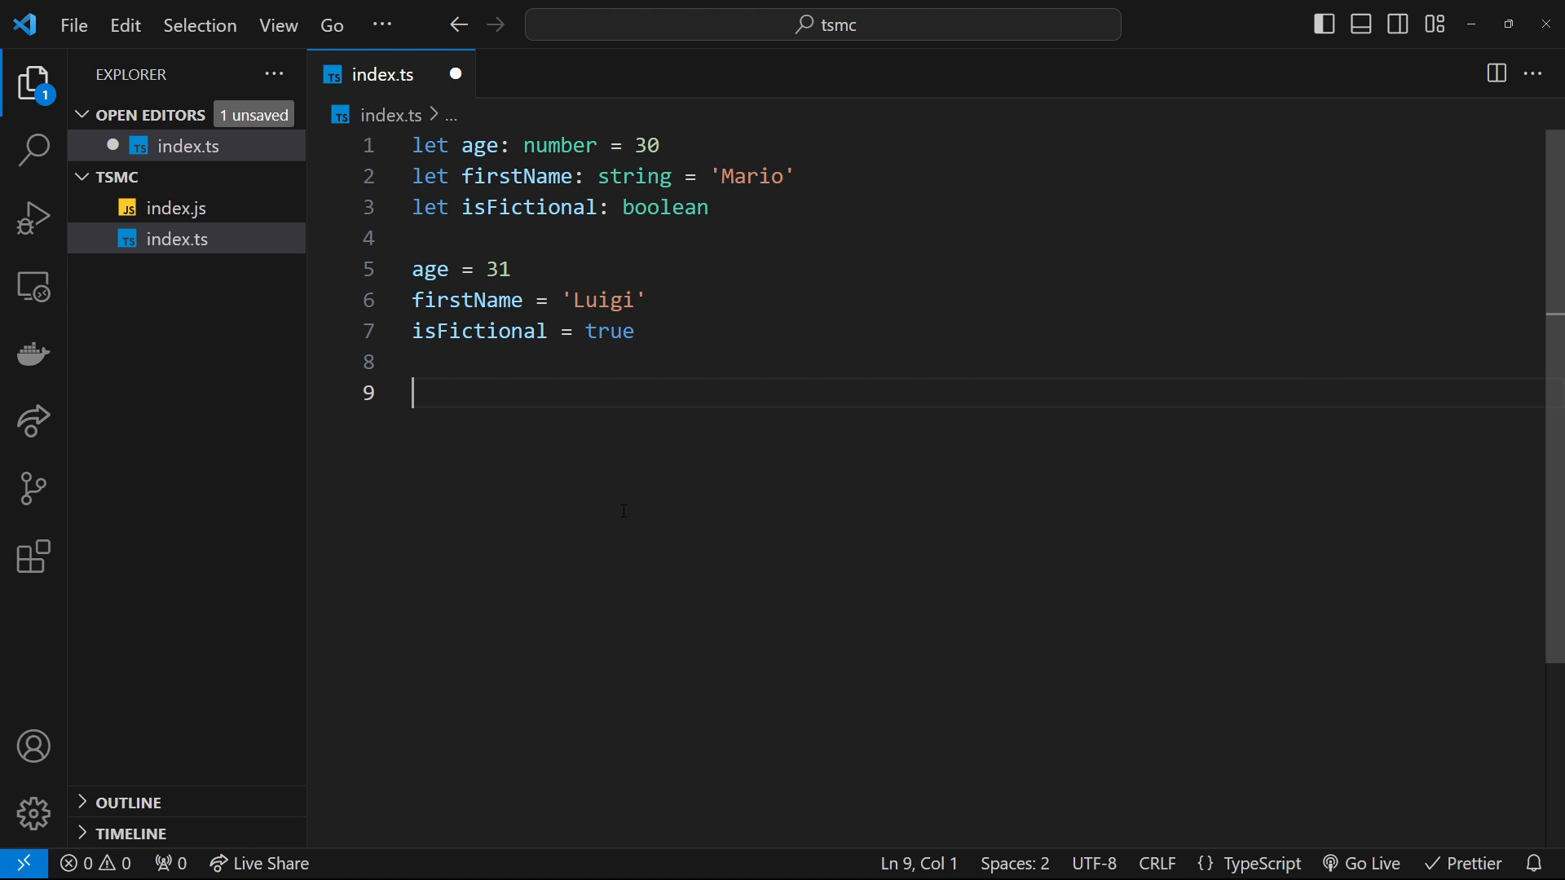
# - Declare let planet = 'Earth', let moons = 1 and let isLarge = false with inferred types
pyautogui.write('l')
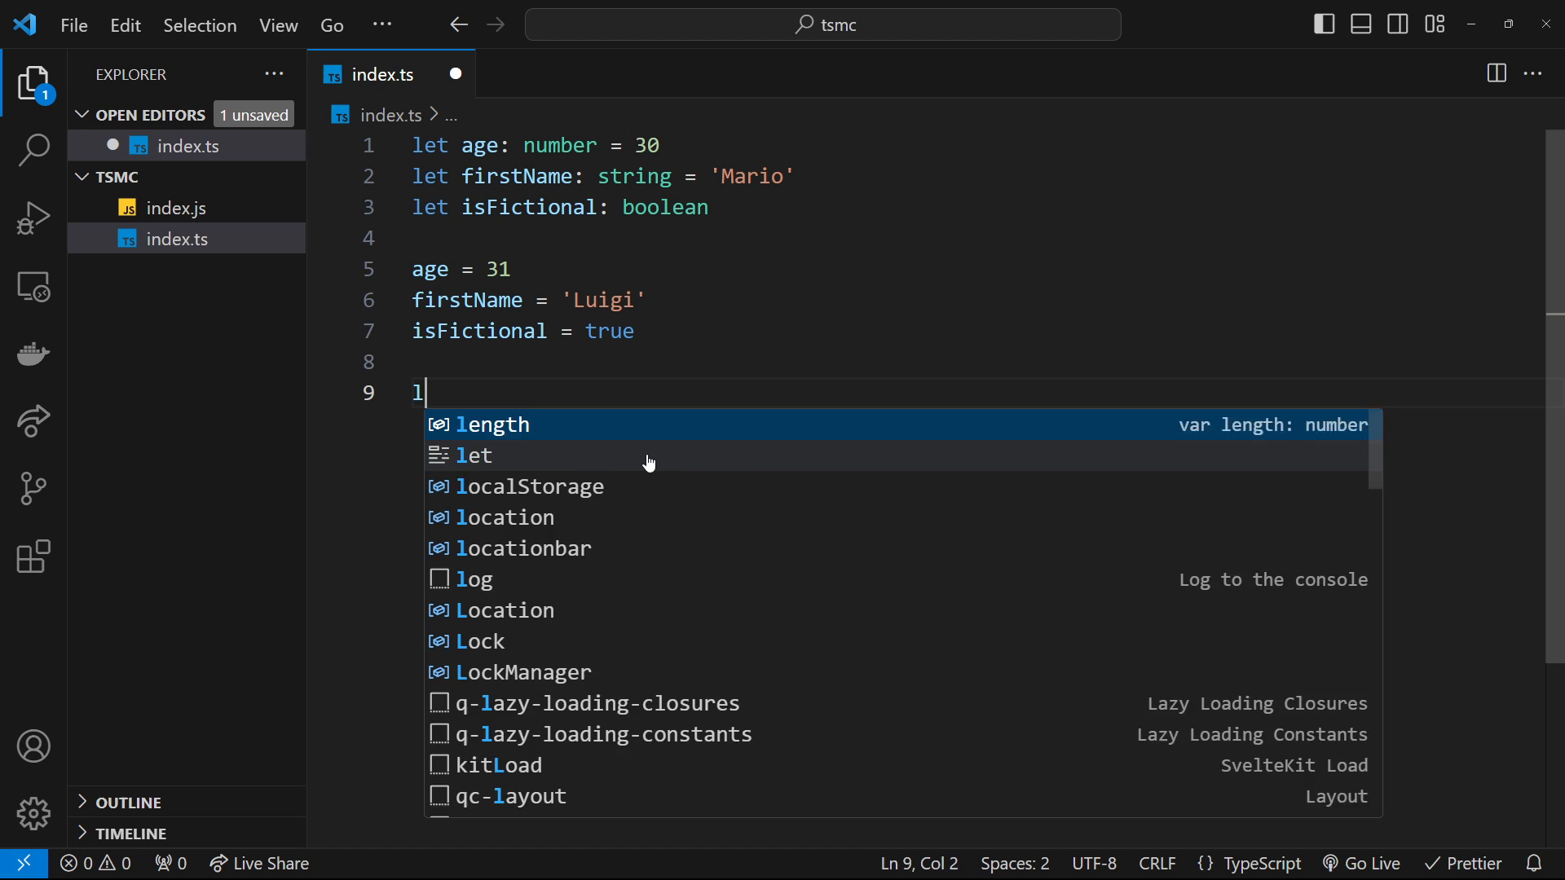
pyautogui.write("et planet = '")
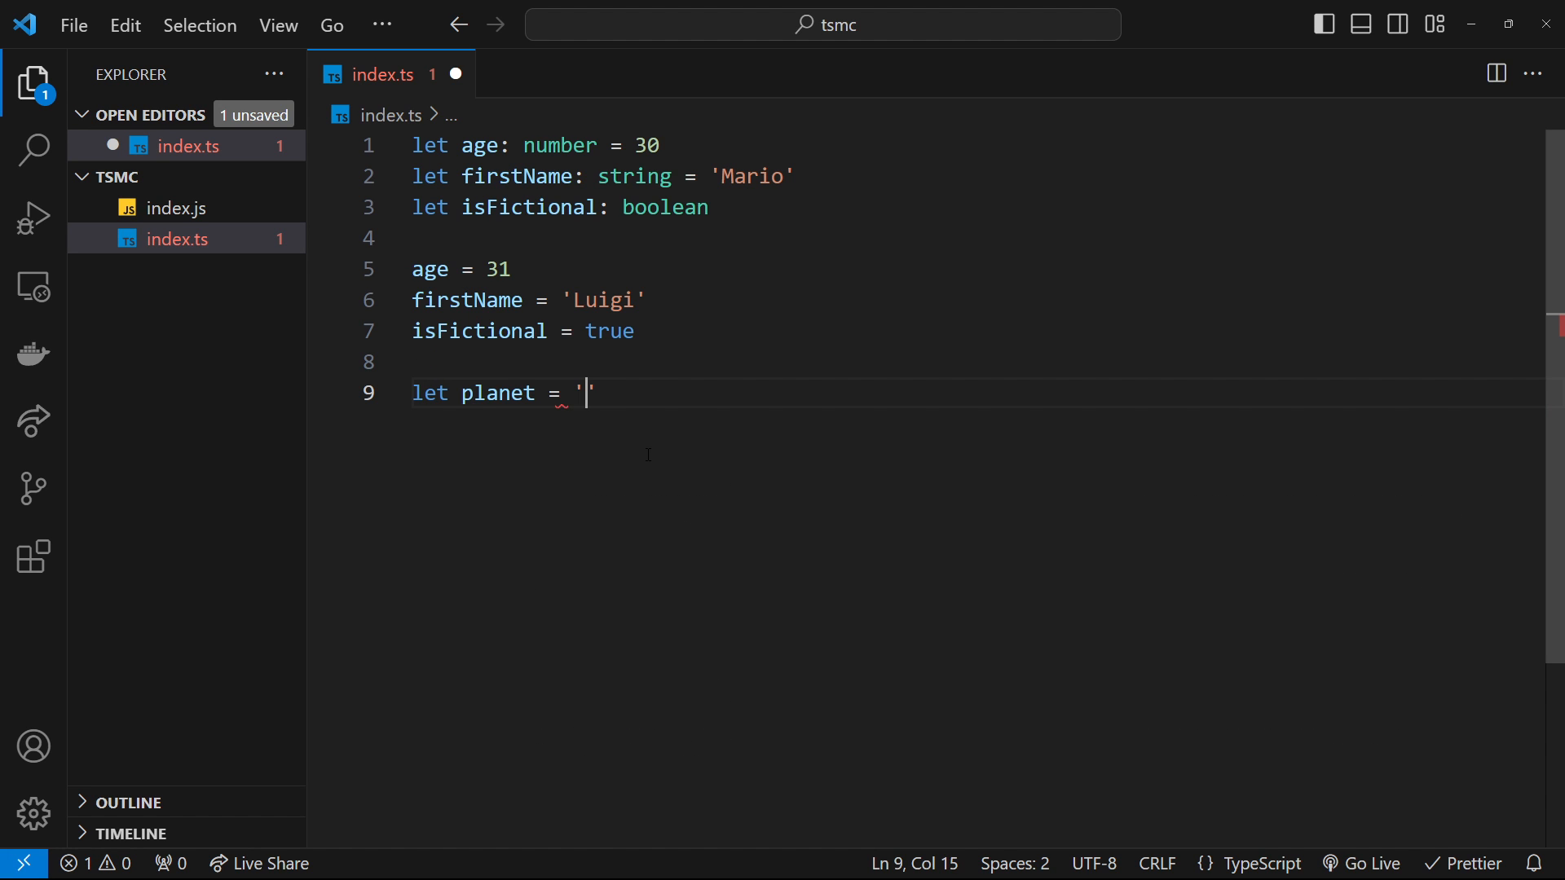
pyautogui.write('Earth')
pyautogui.write('let m')
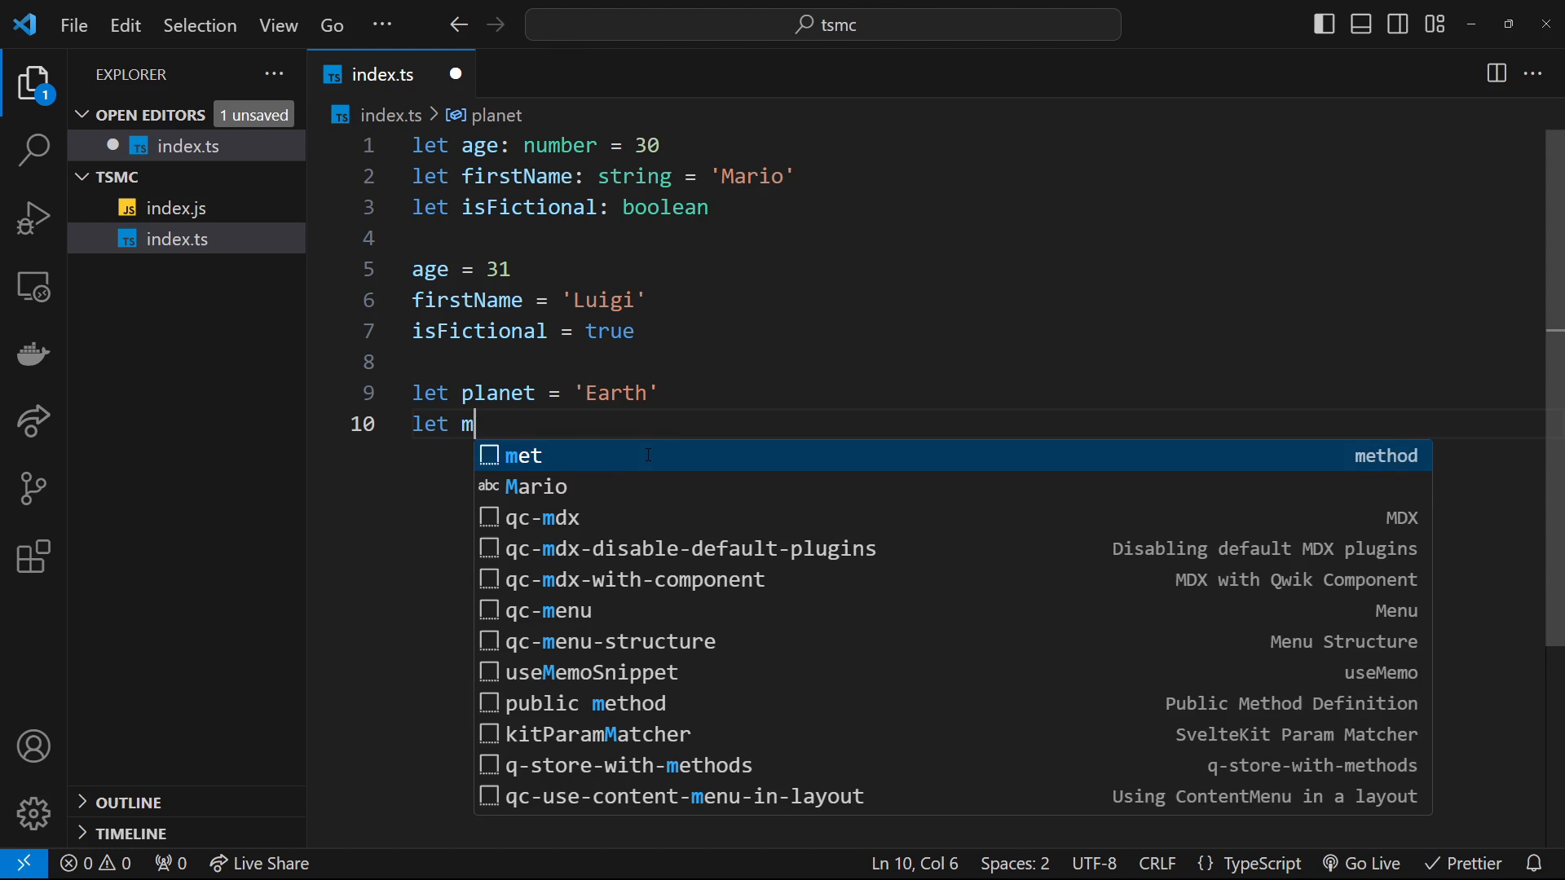
pyautogui.write('oons = 1')
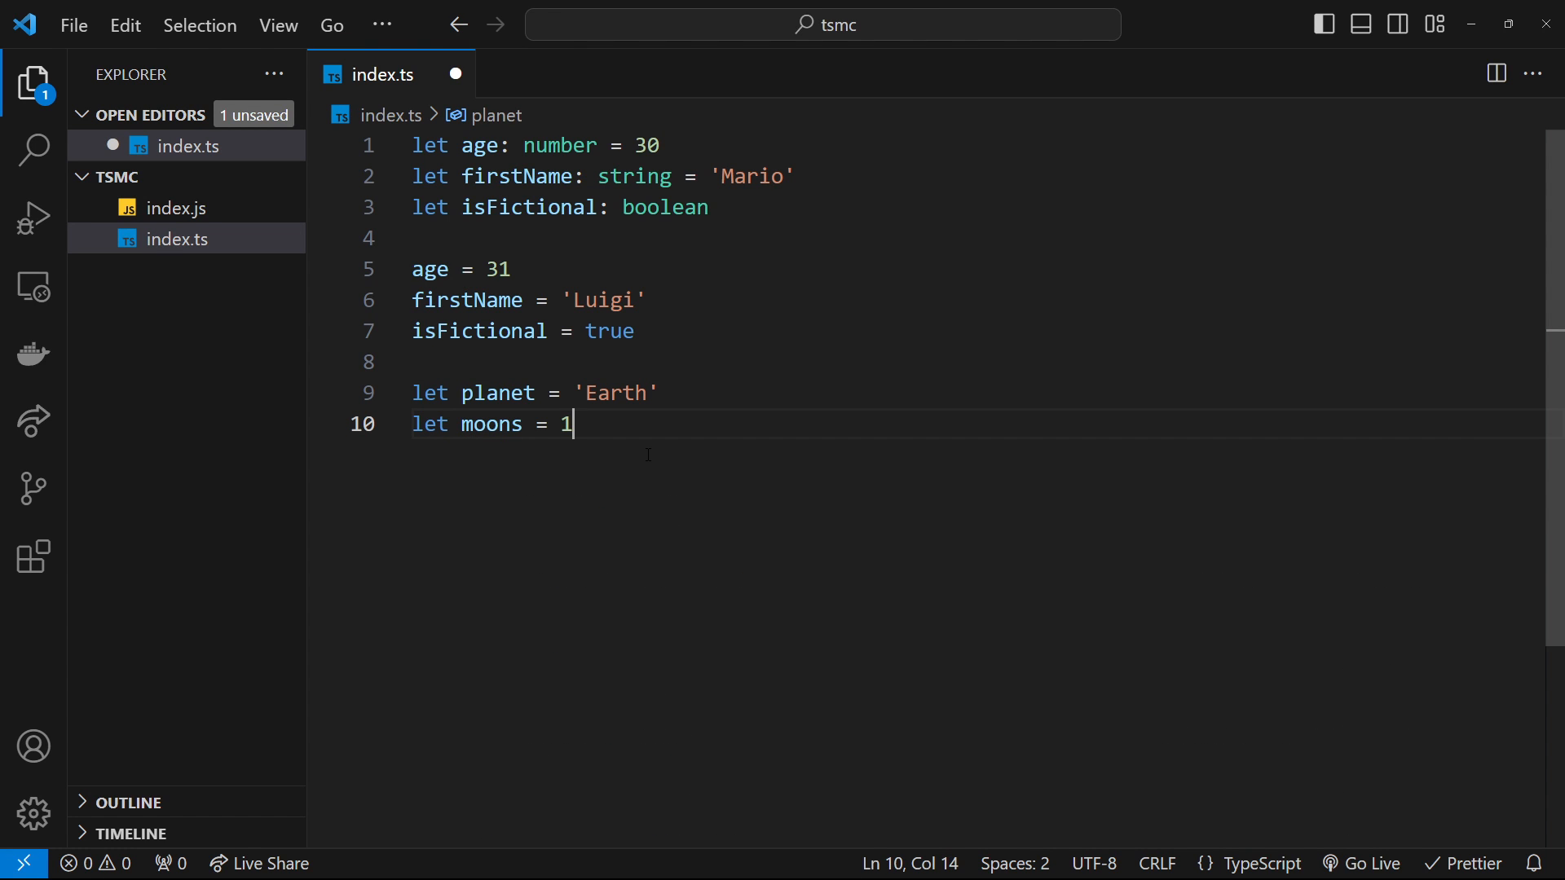
pyautogui.write('let isLarge')
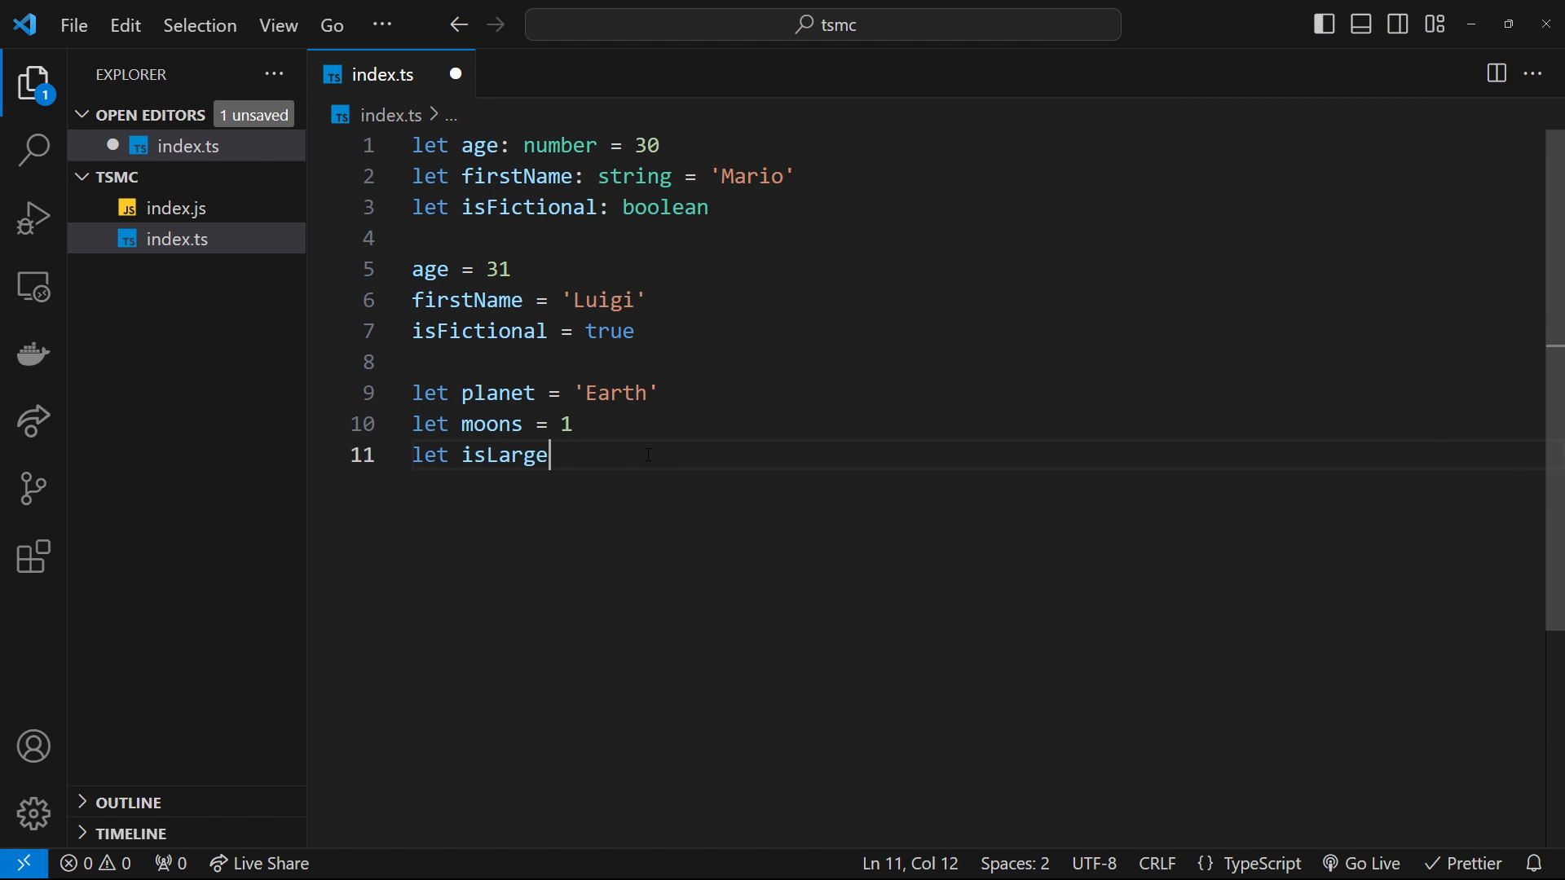
pyautogui.write('= false')
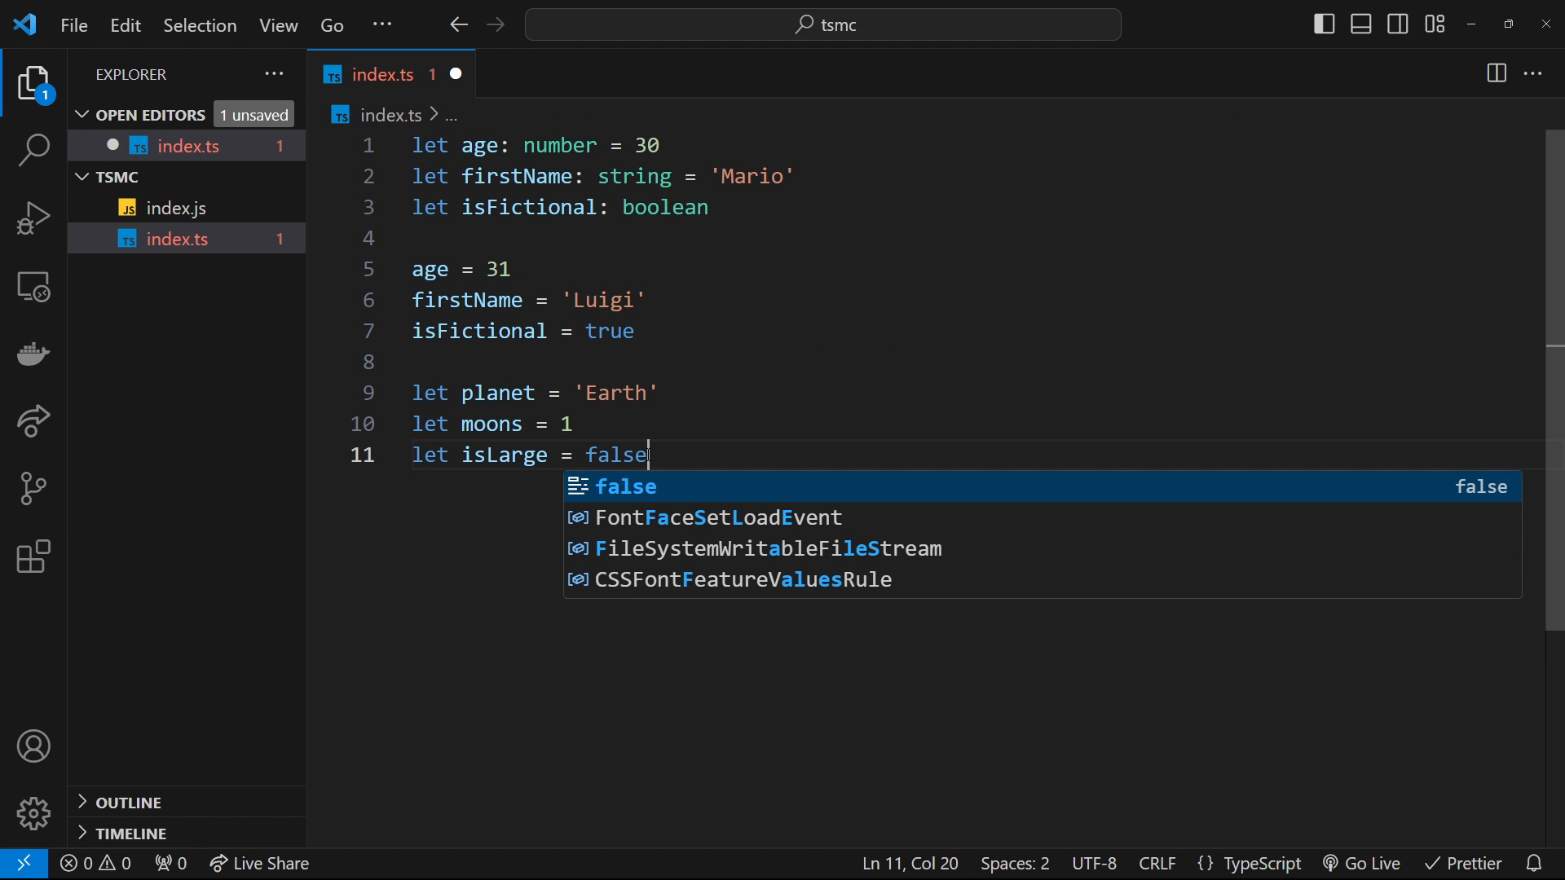
pyautogui.press('enter')
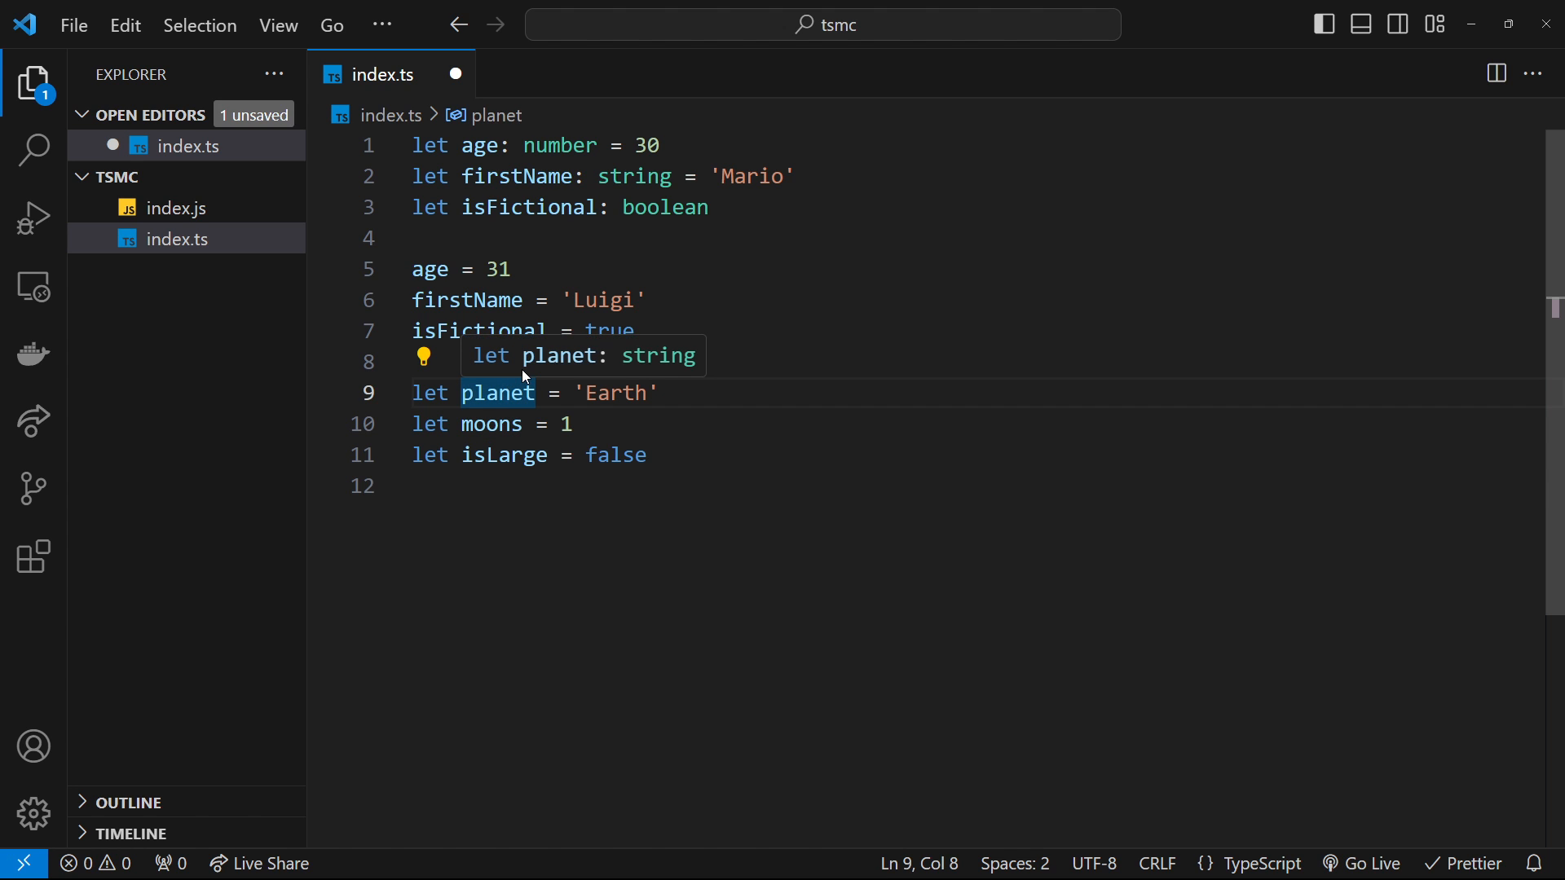
pyautogui.doubleClick(616, 393)
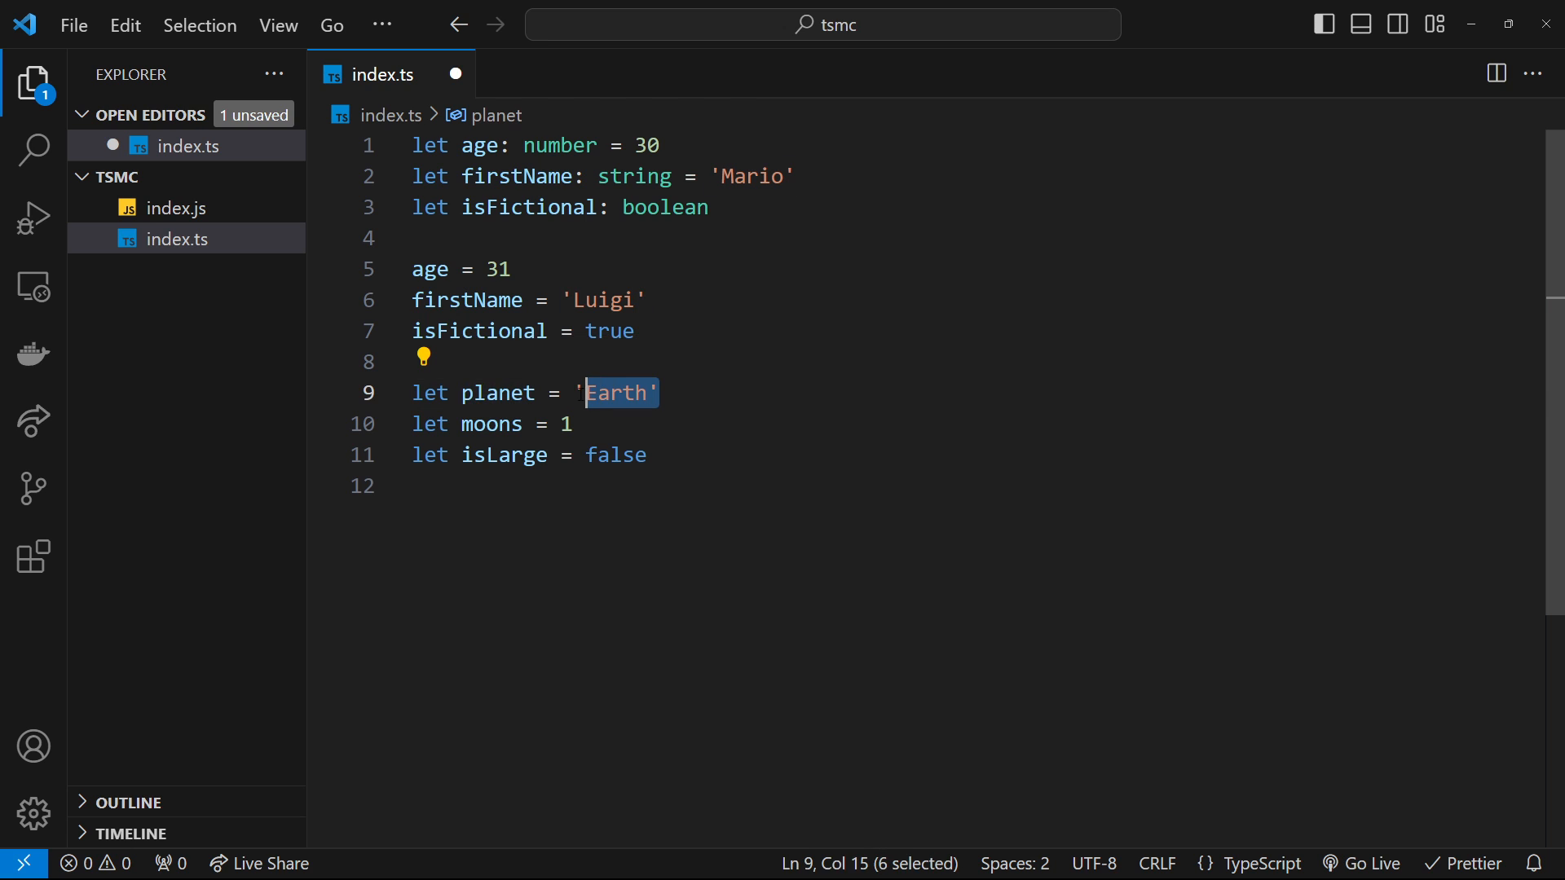
pyautogui.click(510, 454)
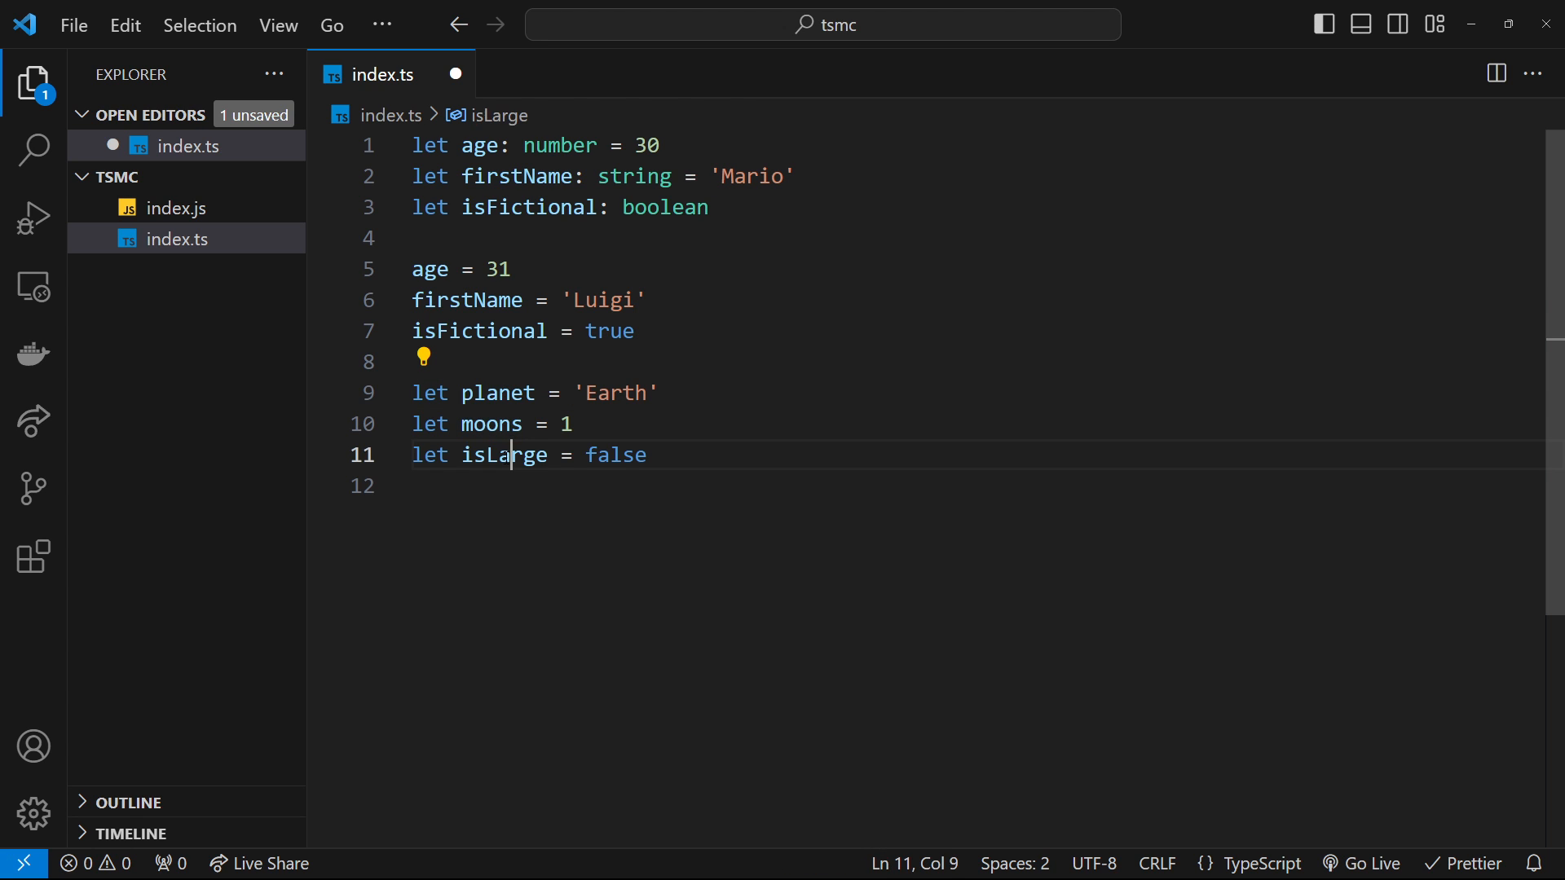
pyautogui.click(649, 455)
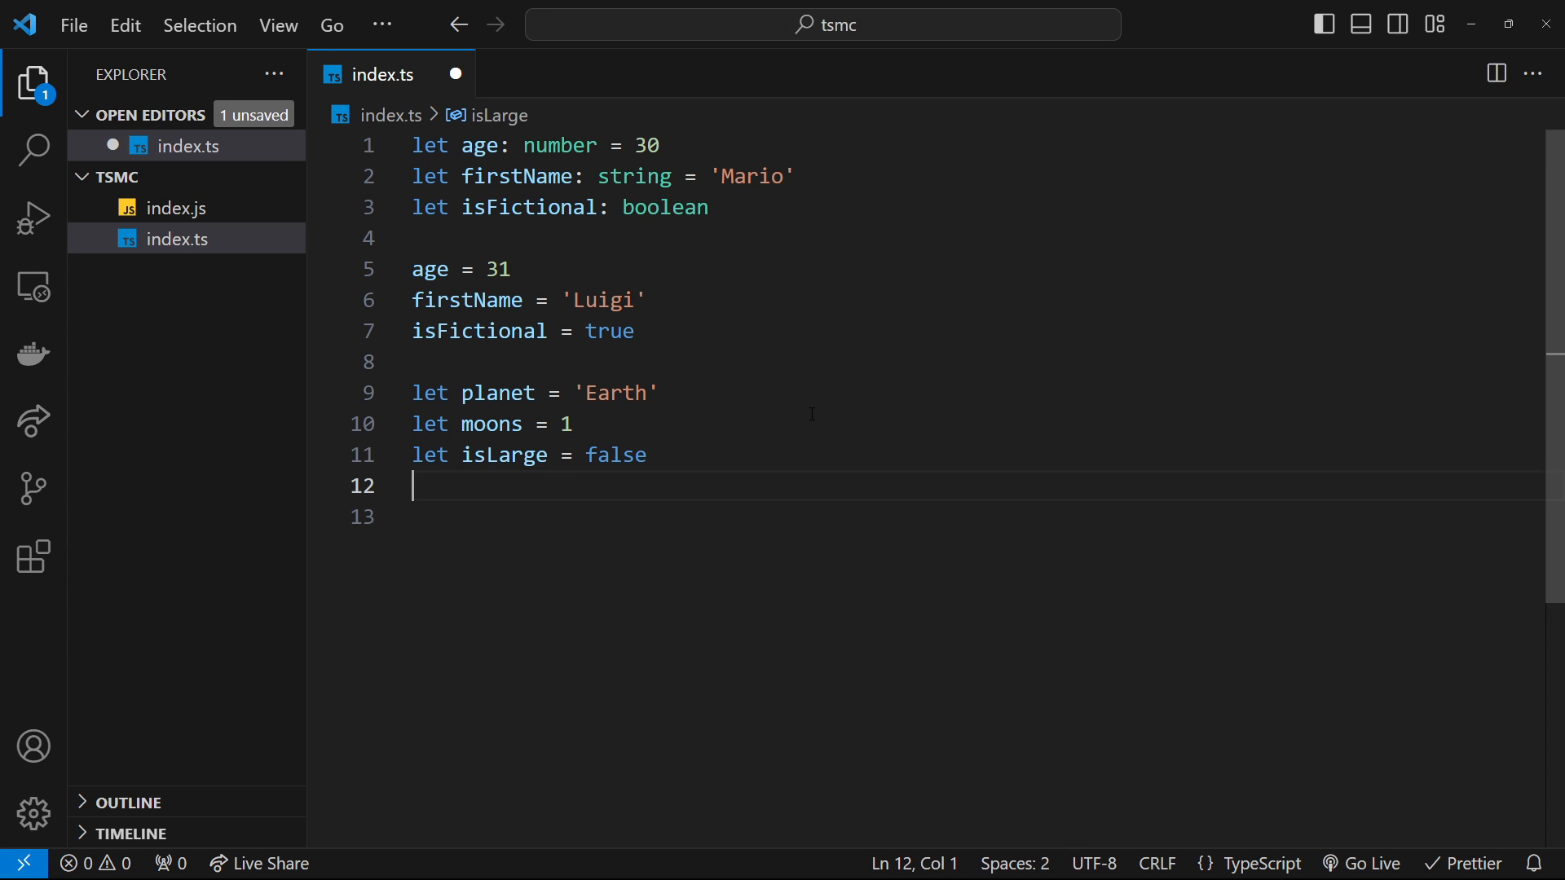
# - Reassign planet to the string 'Saturn'
pyautogui.write('planet = 10')
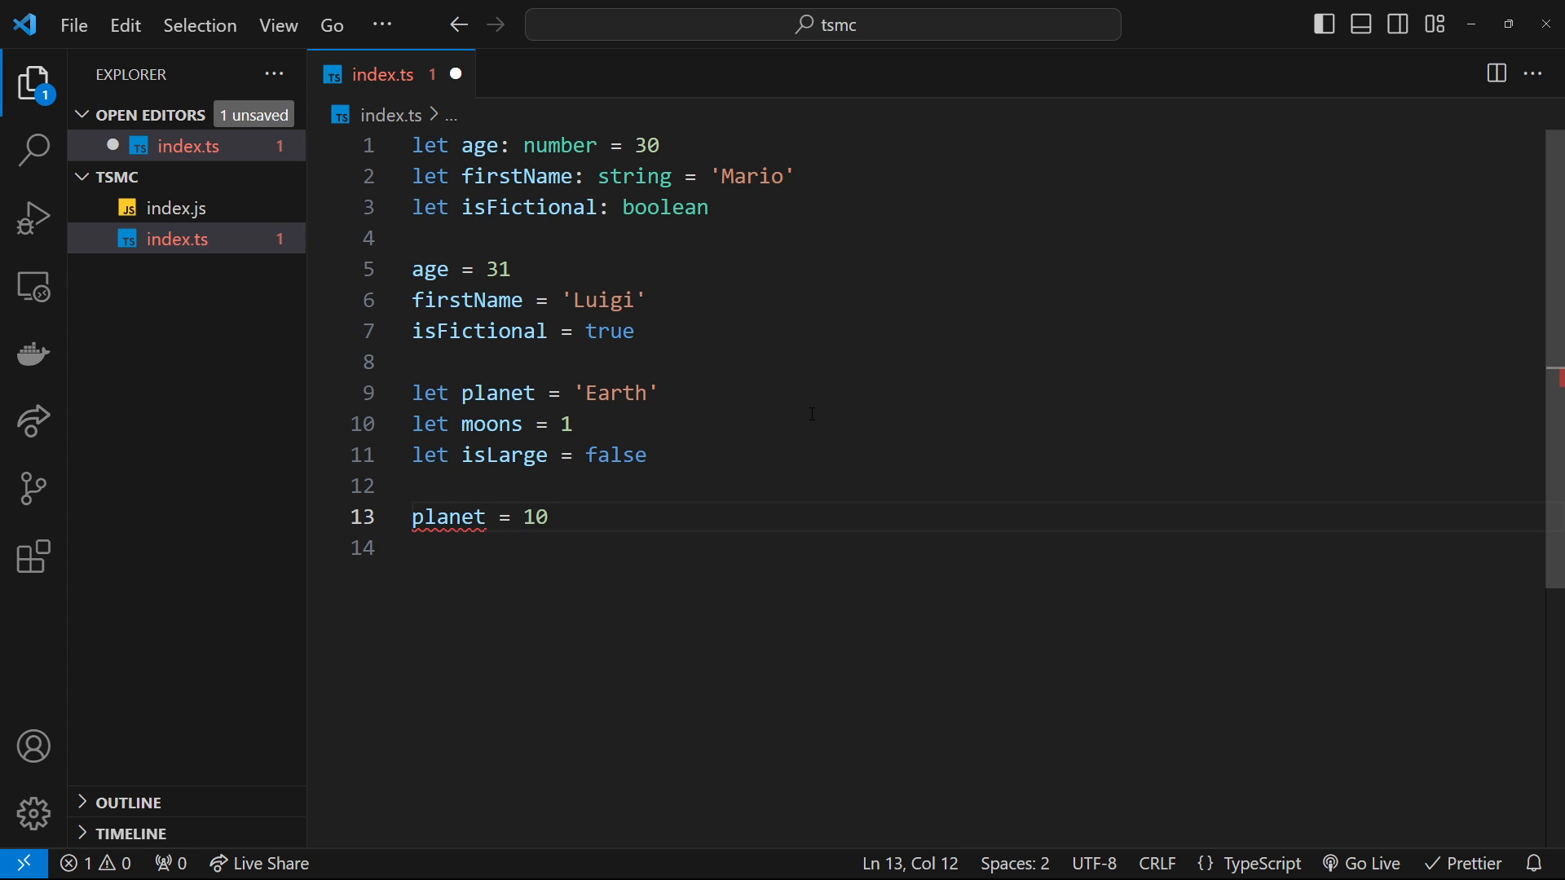
pyautogui.moveTo(611, 505)
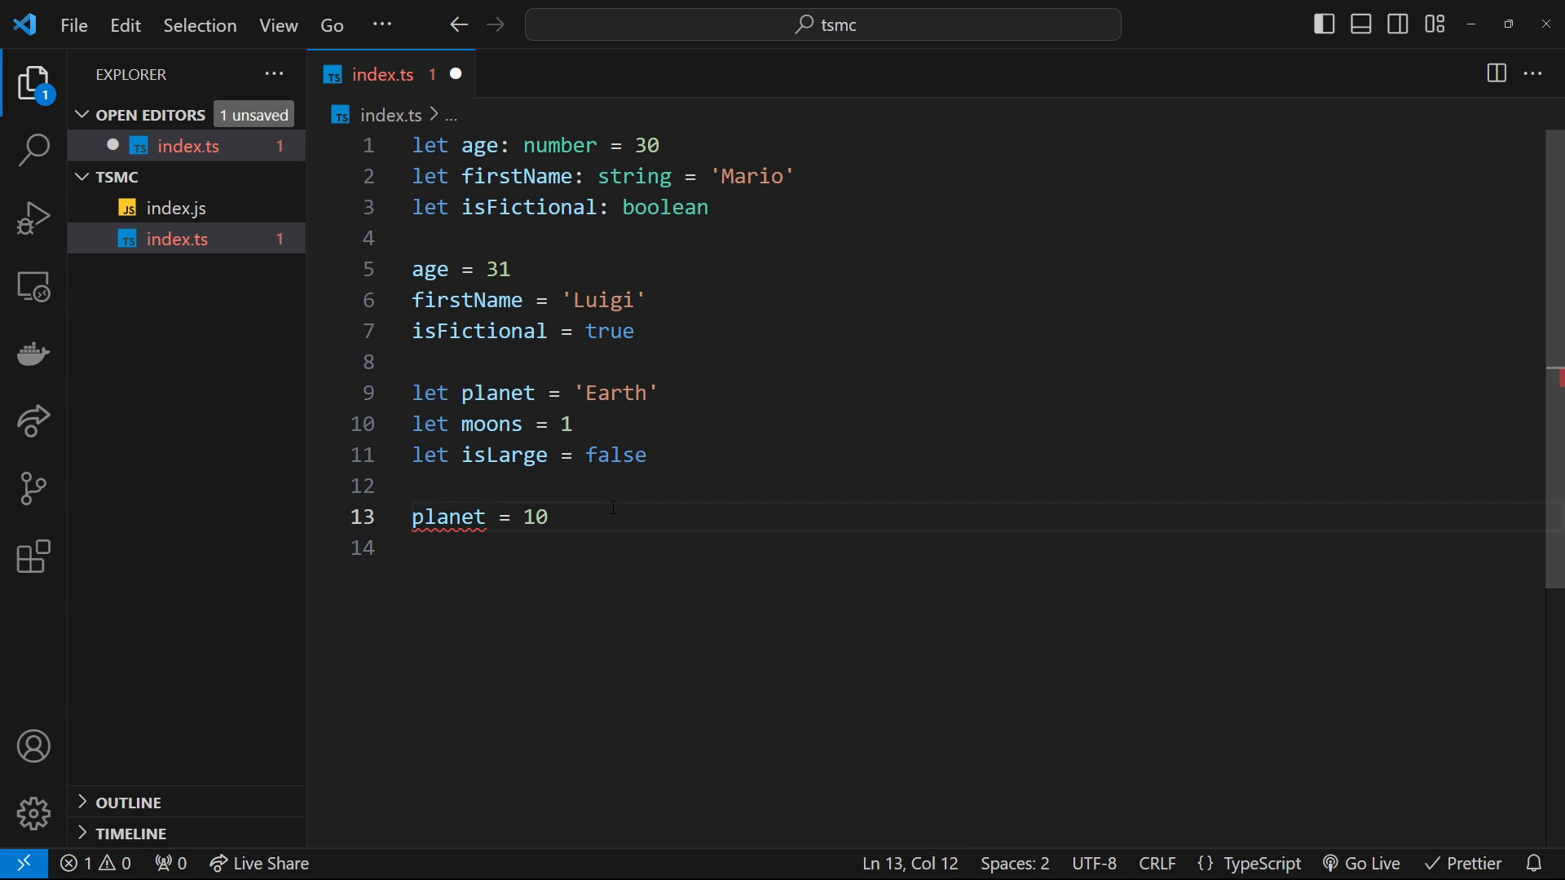
pyautogui.write("'")
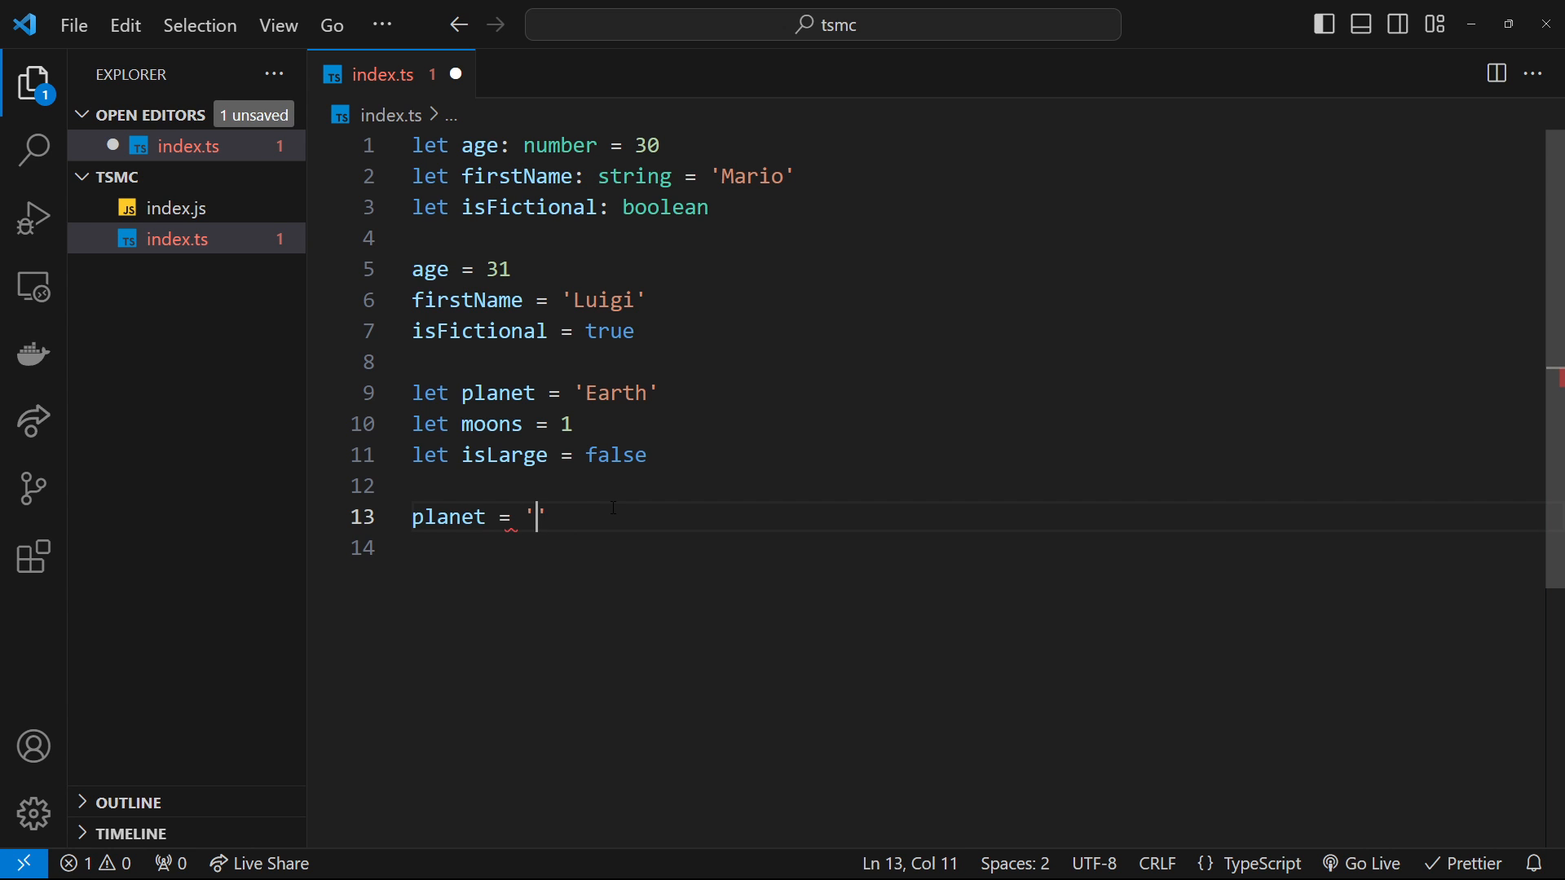
pyautogui.write('Satrun')
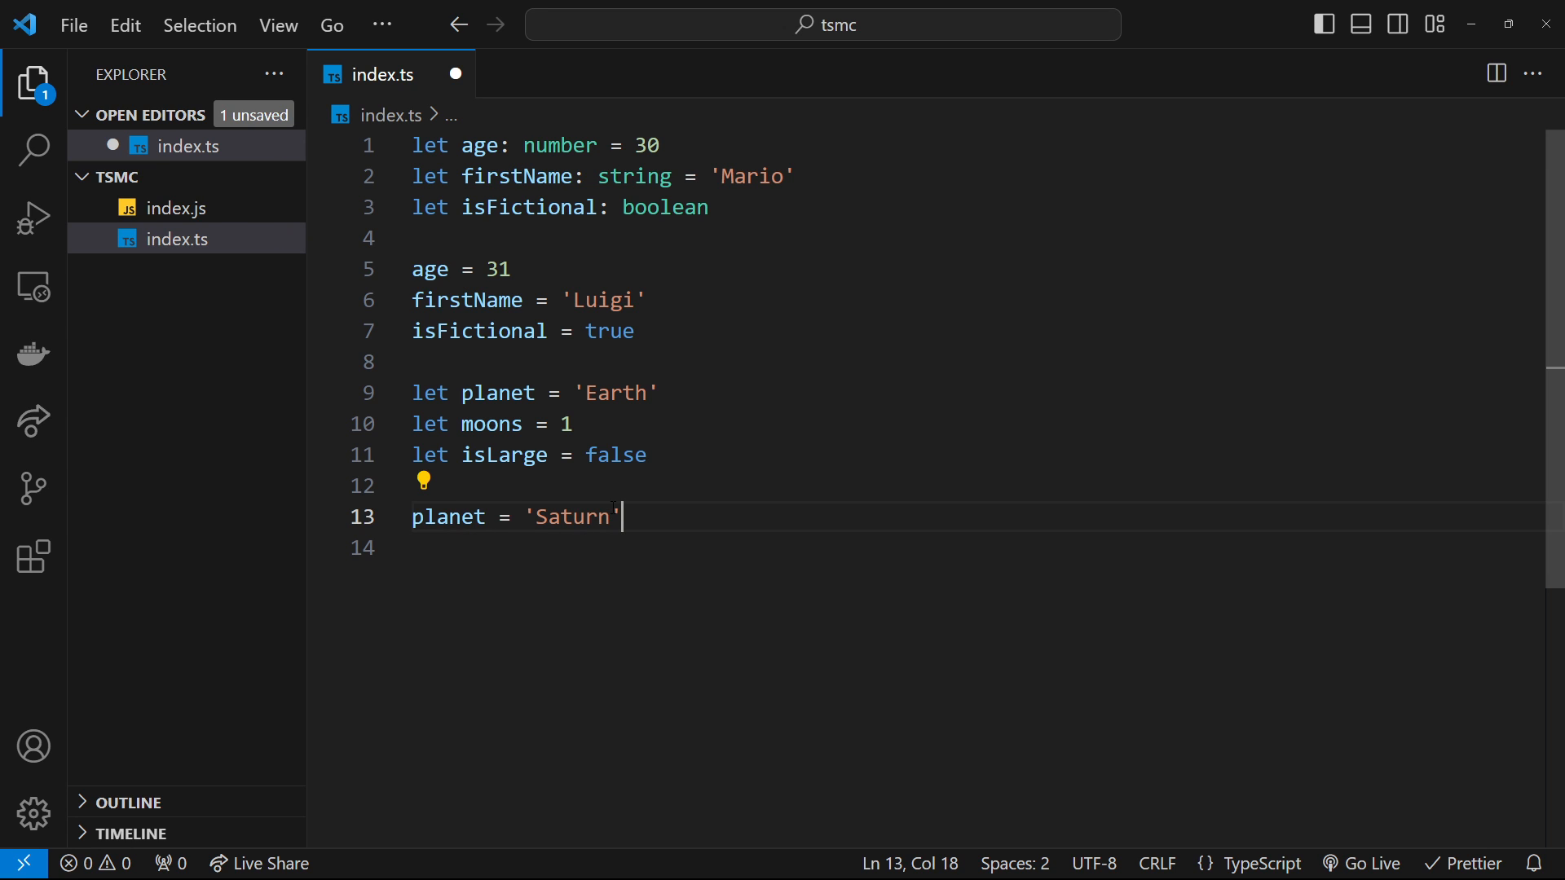
# - Reassign moons to 145, replacing the rejected quoted '145'
pyautogui.write('moons =')
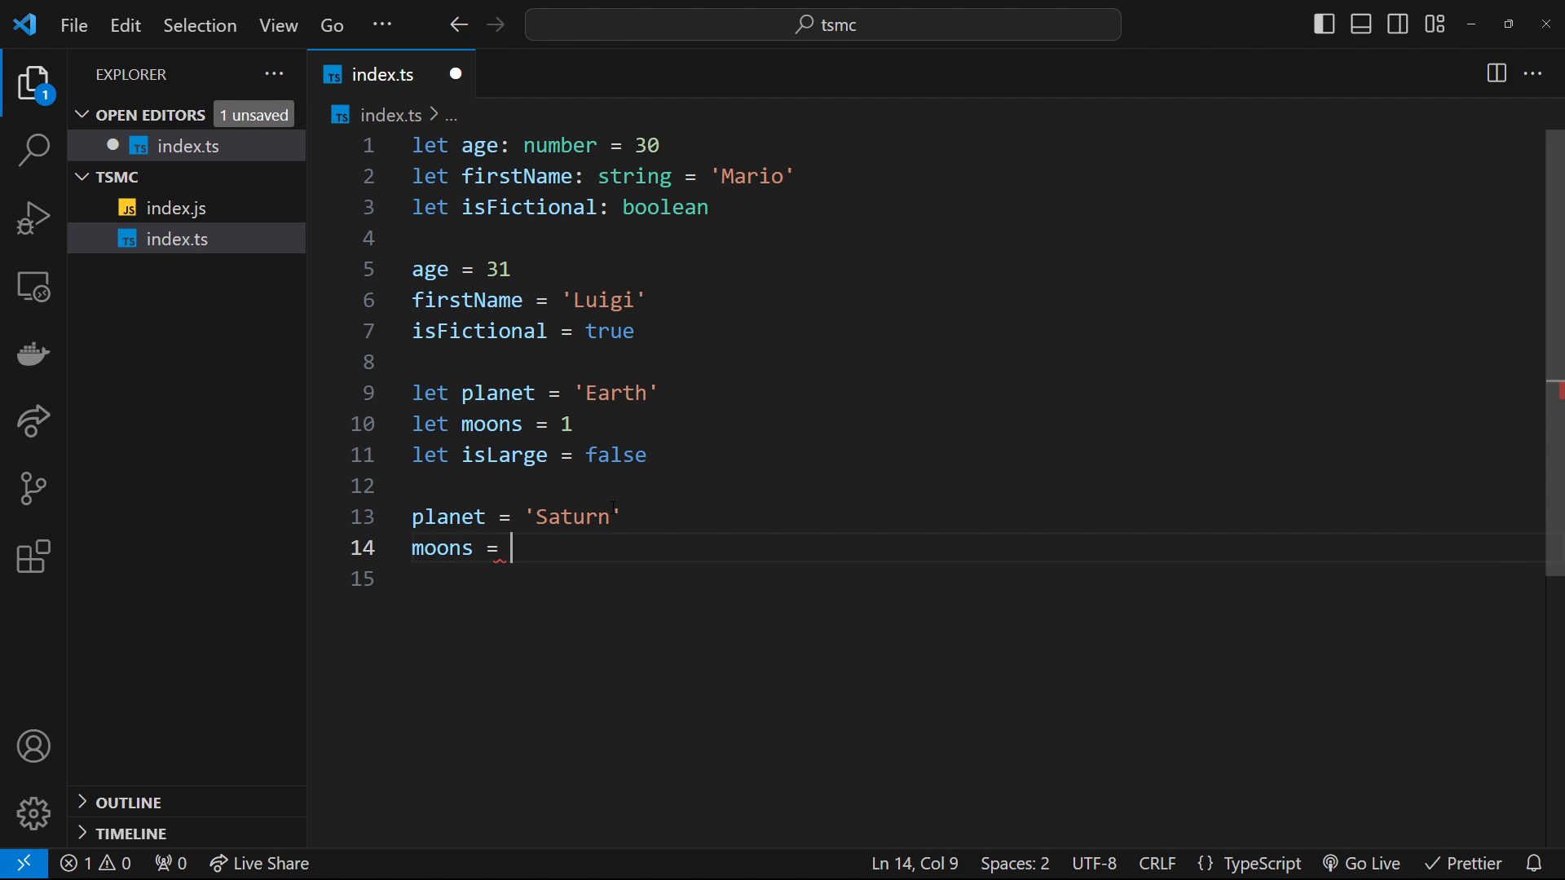
pyautogui.write("'145'")
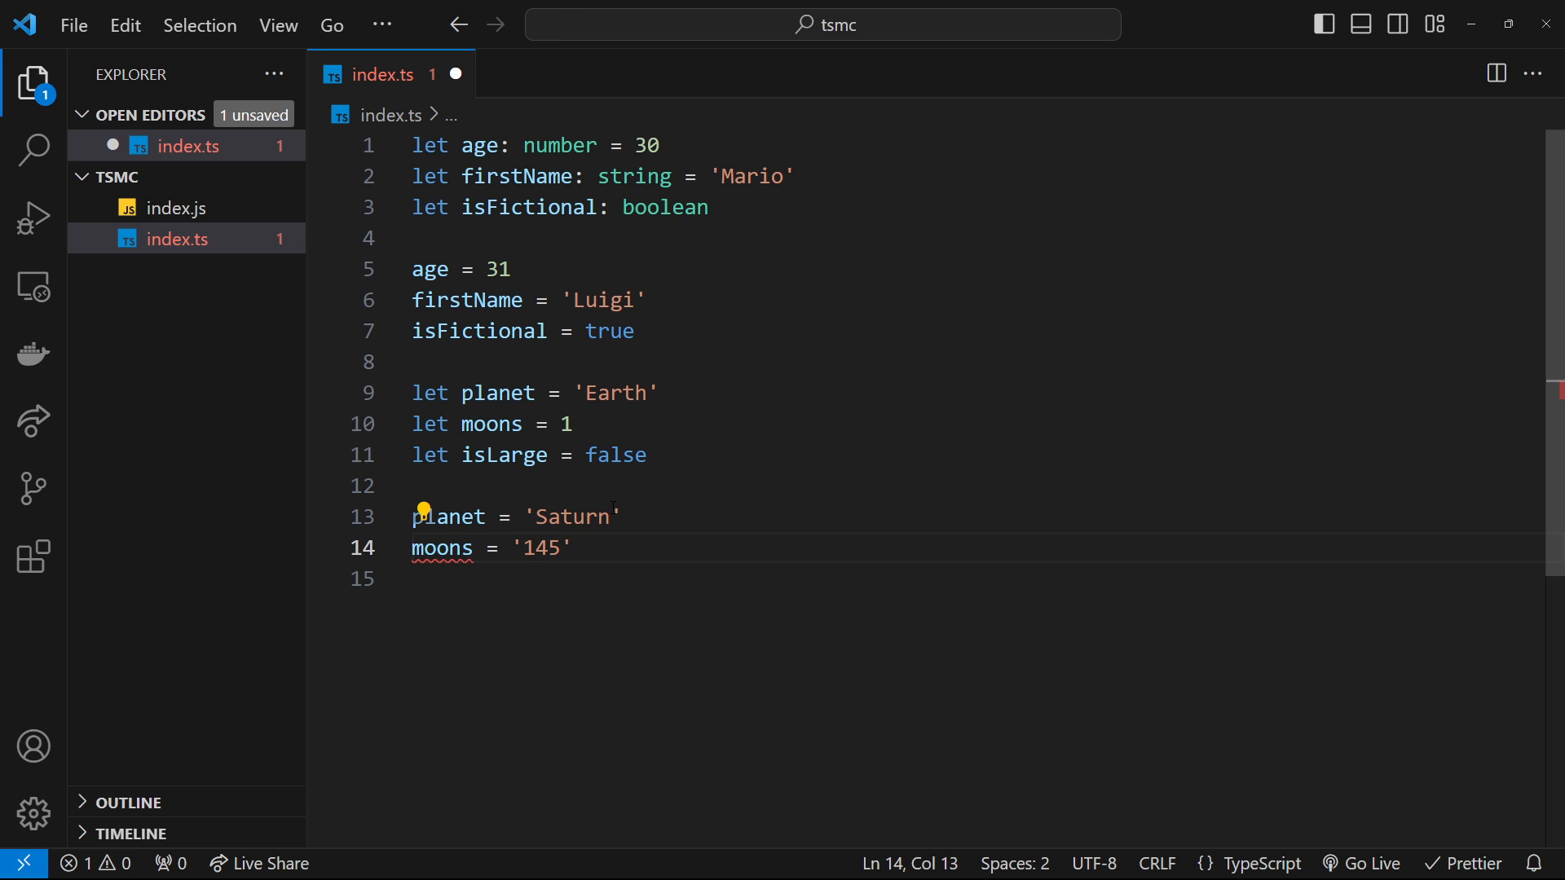
pyautogui.doubleClick(542, 548)
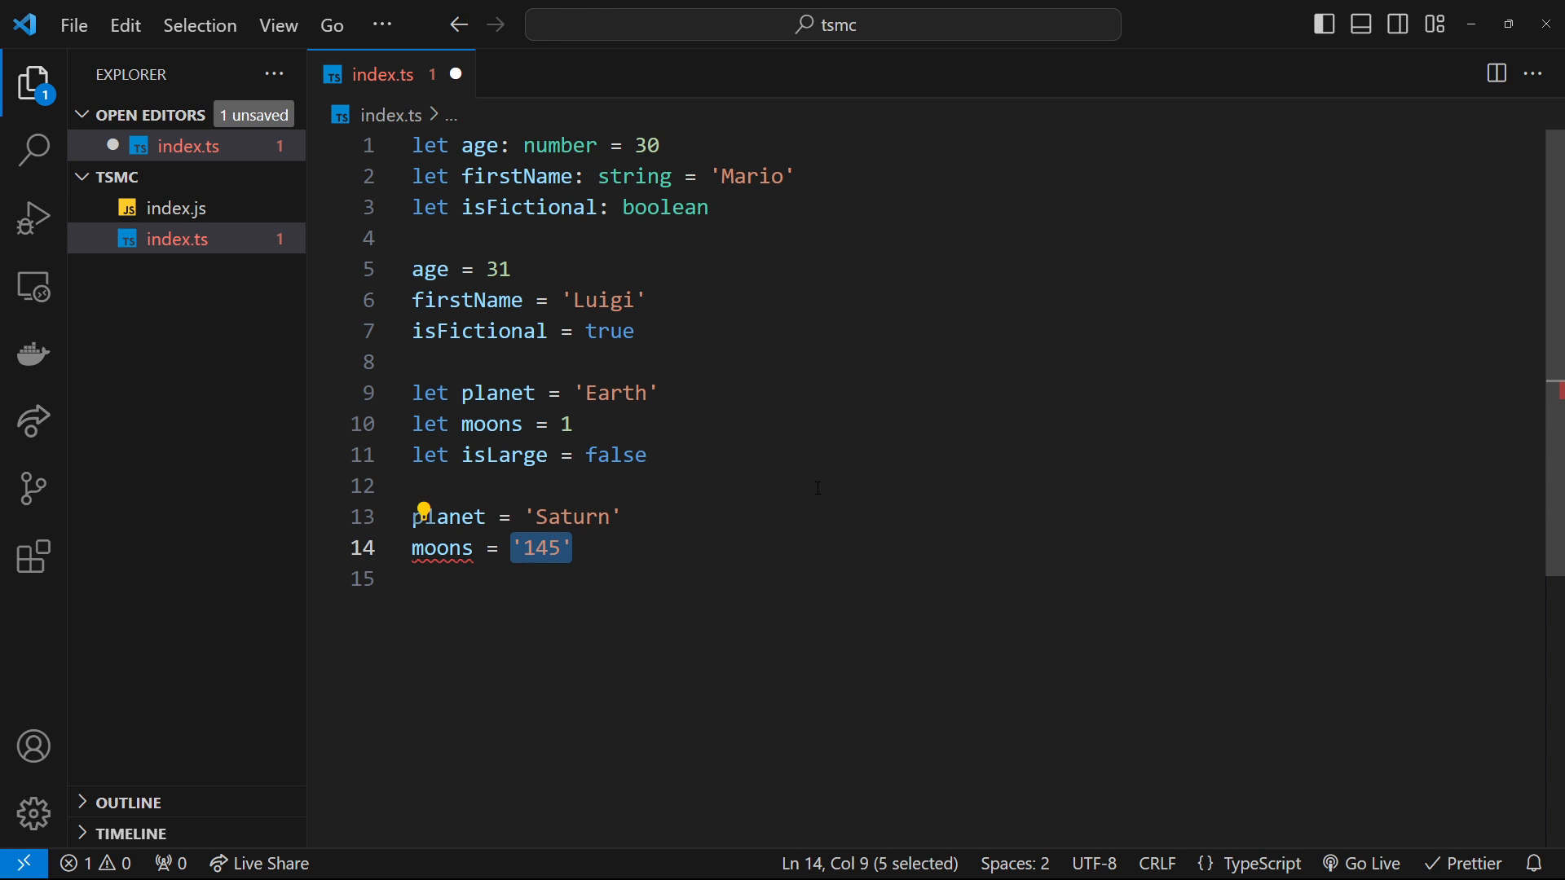
pyautogui.write('145')
pyautogui.click(980, 578)
pyautogui.write('isLarge')
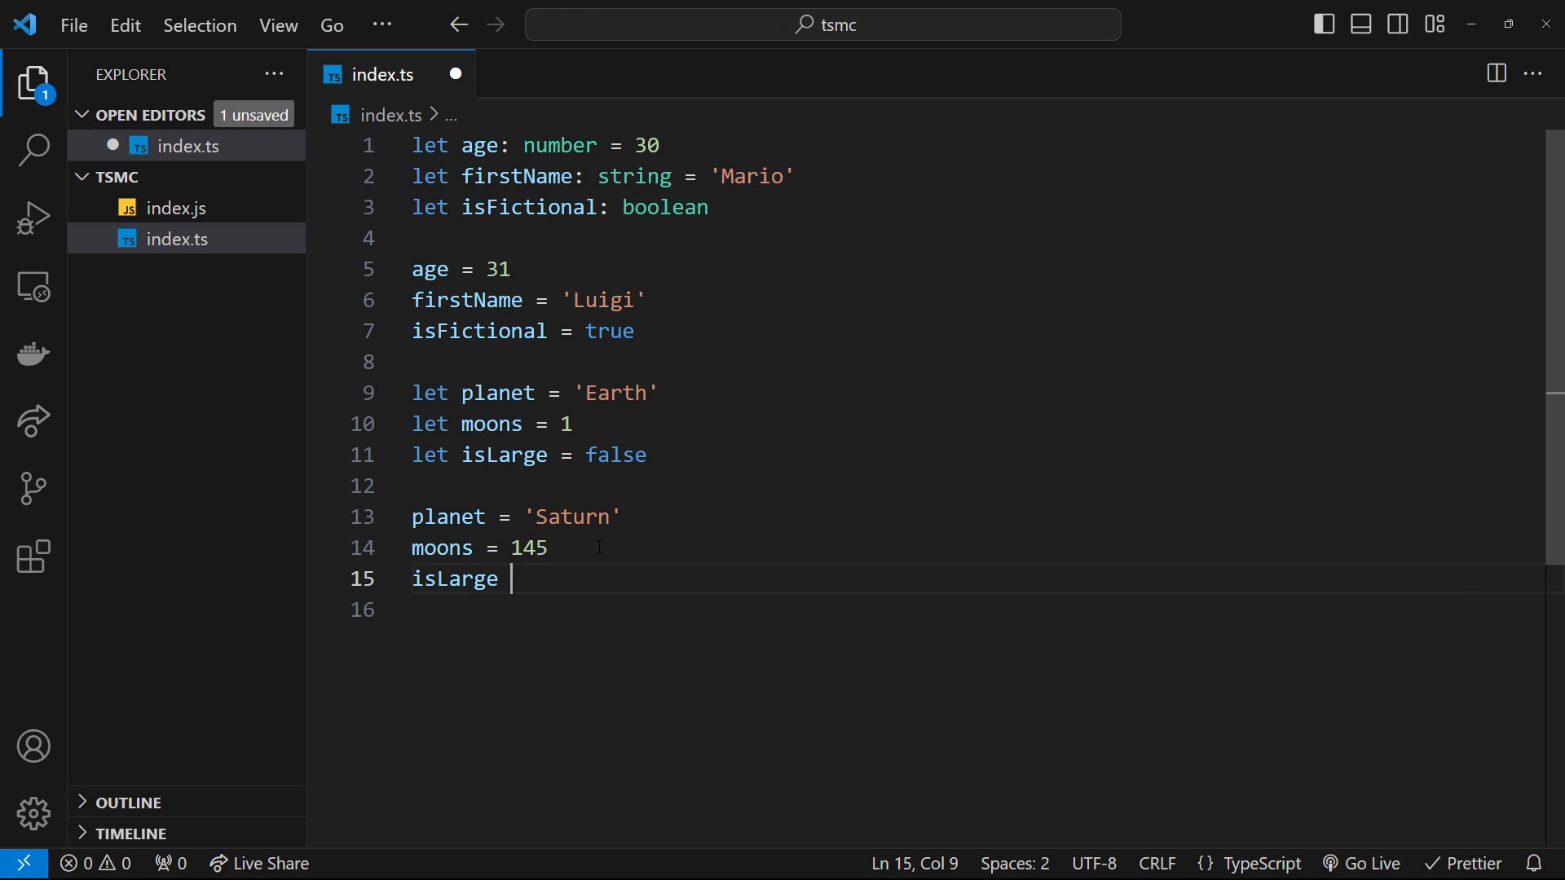
# - Reassign isLarge to true, replacing the rejected 'yes' string
pyautogui.write("= 'yes'")
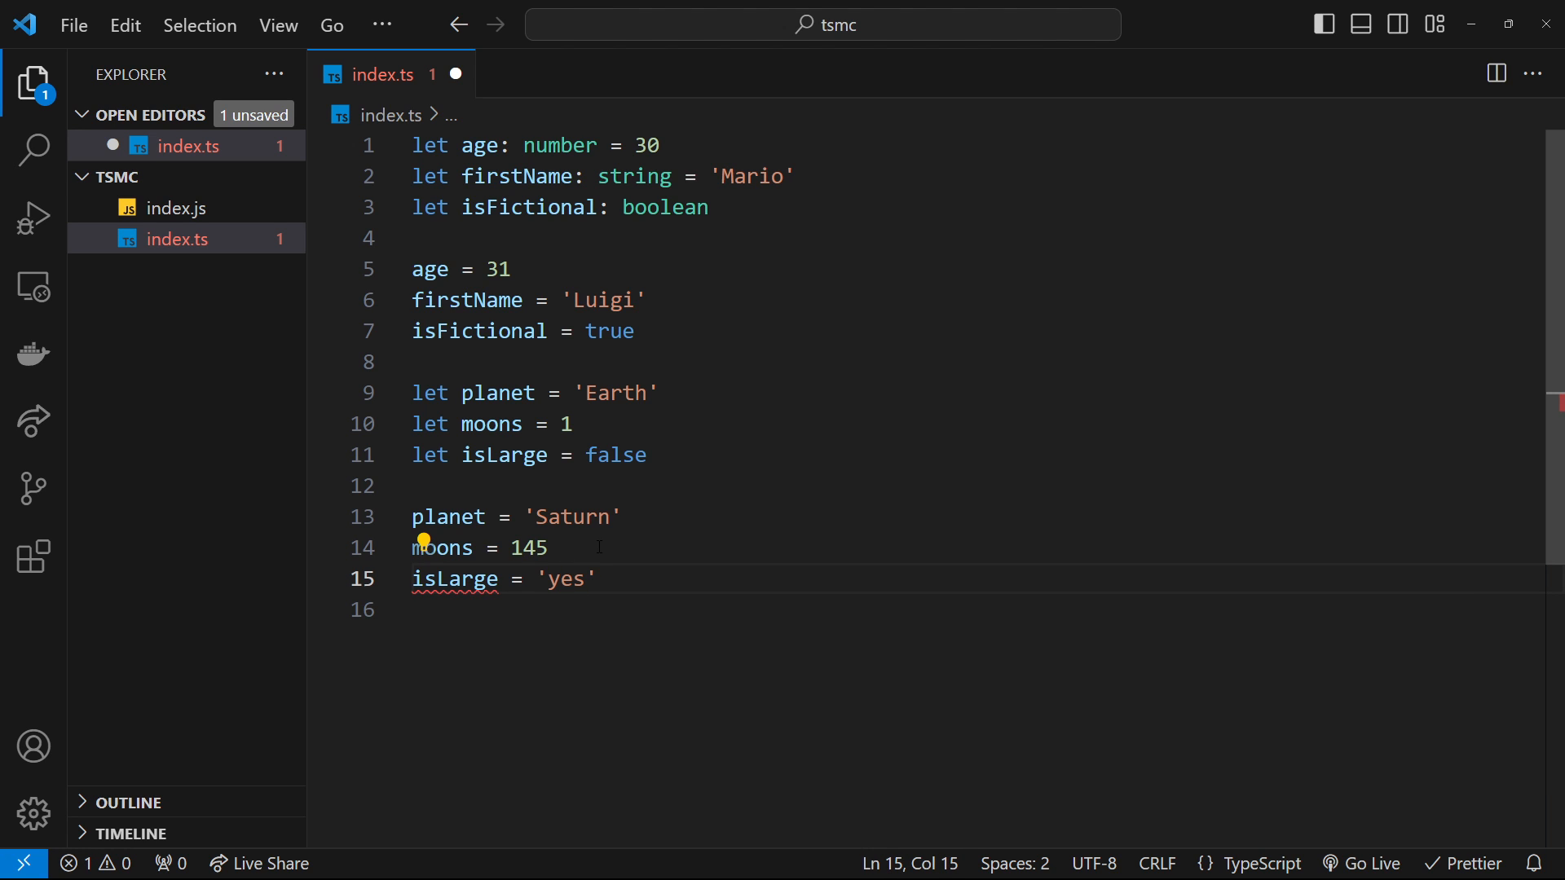
pyautogui.doubleClick(504, 455)
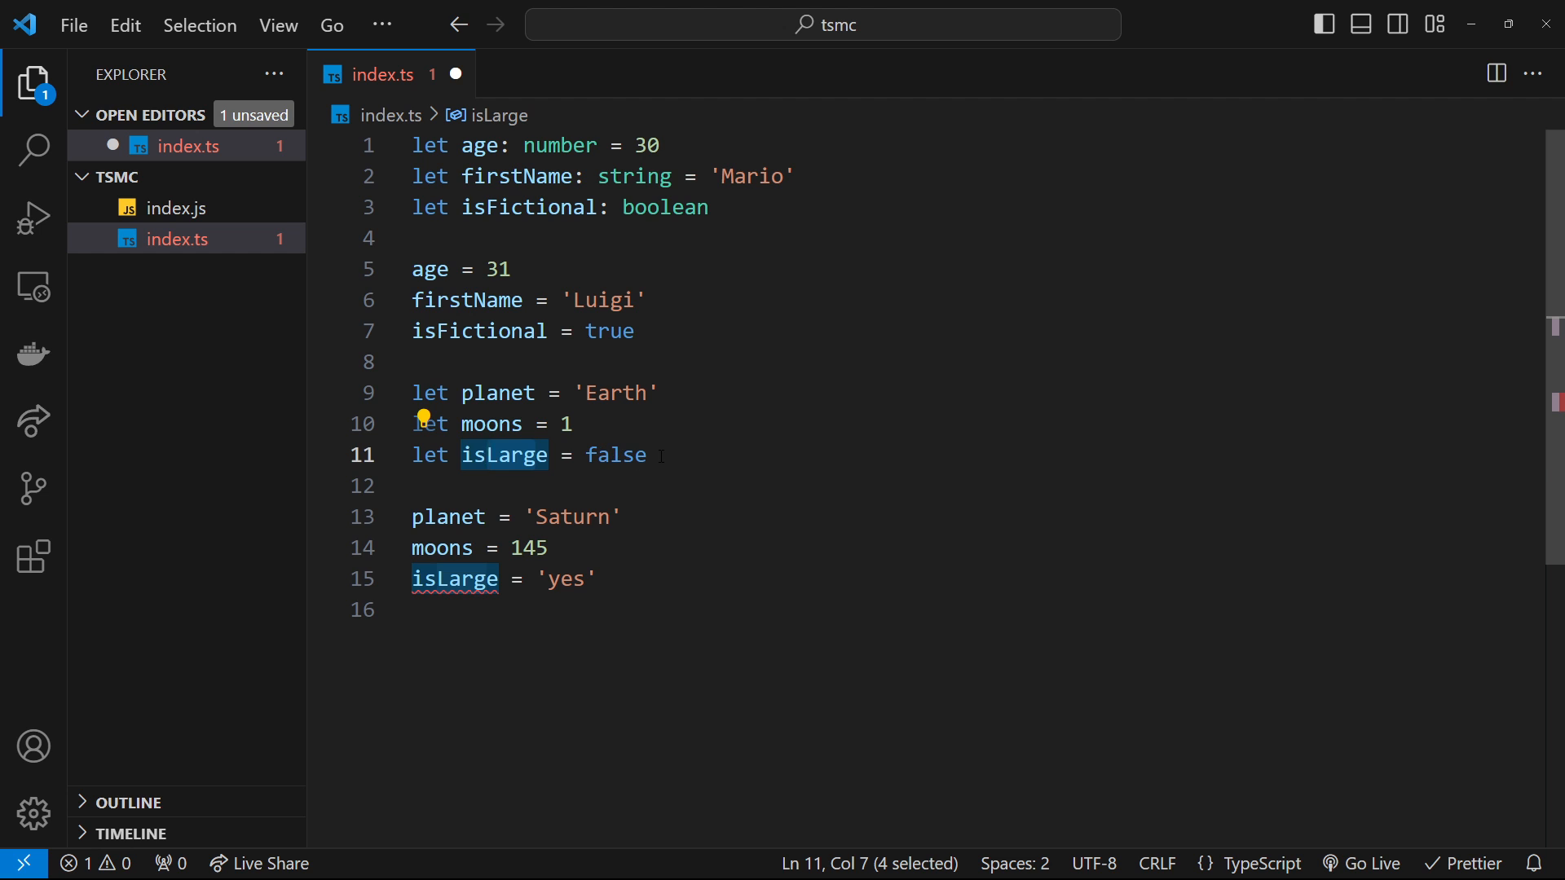
pyautogui.doubleClick(571, 578)
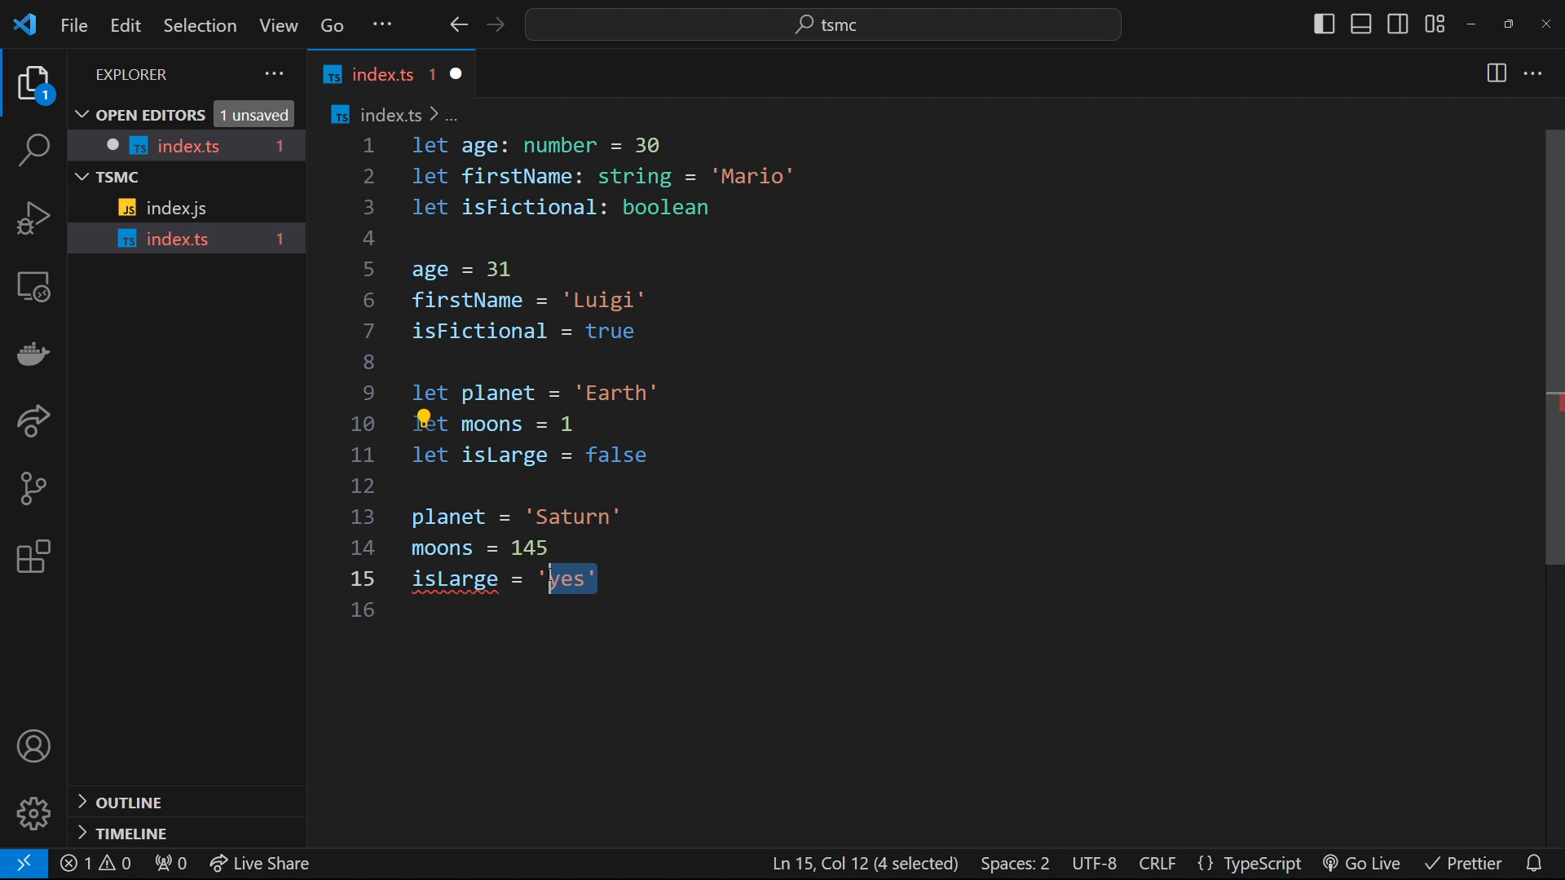
pyautogui.write('true')
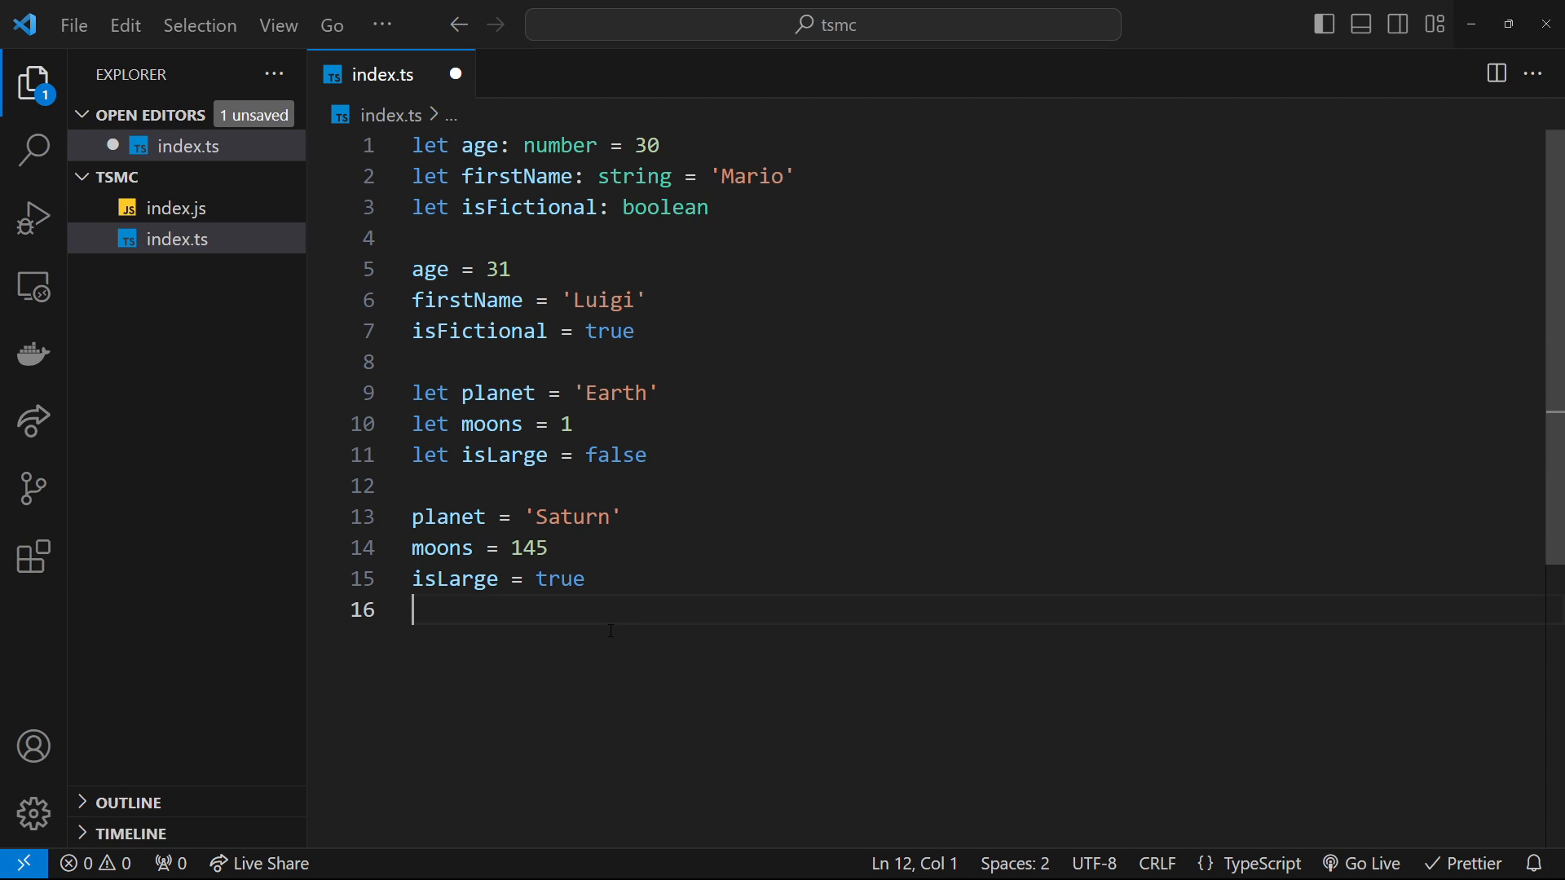
pyautogui.moveTo(593, 730)
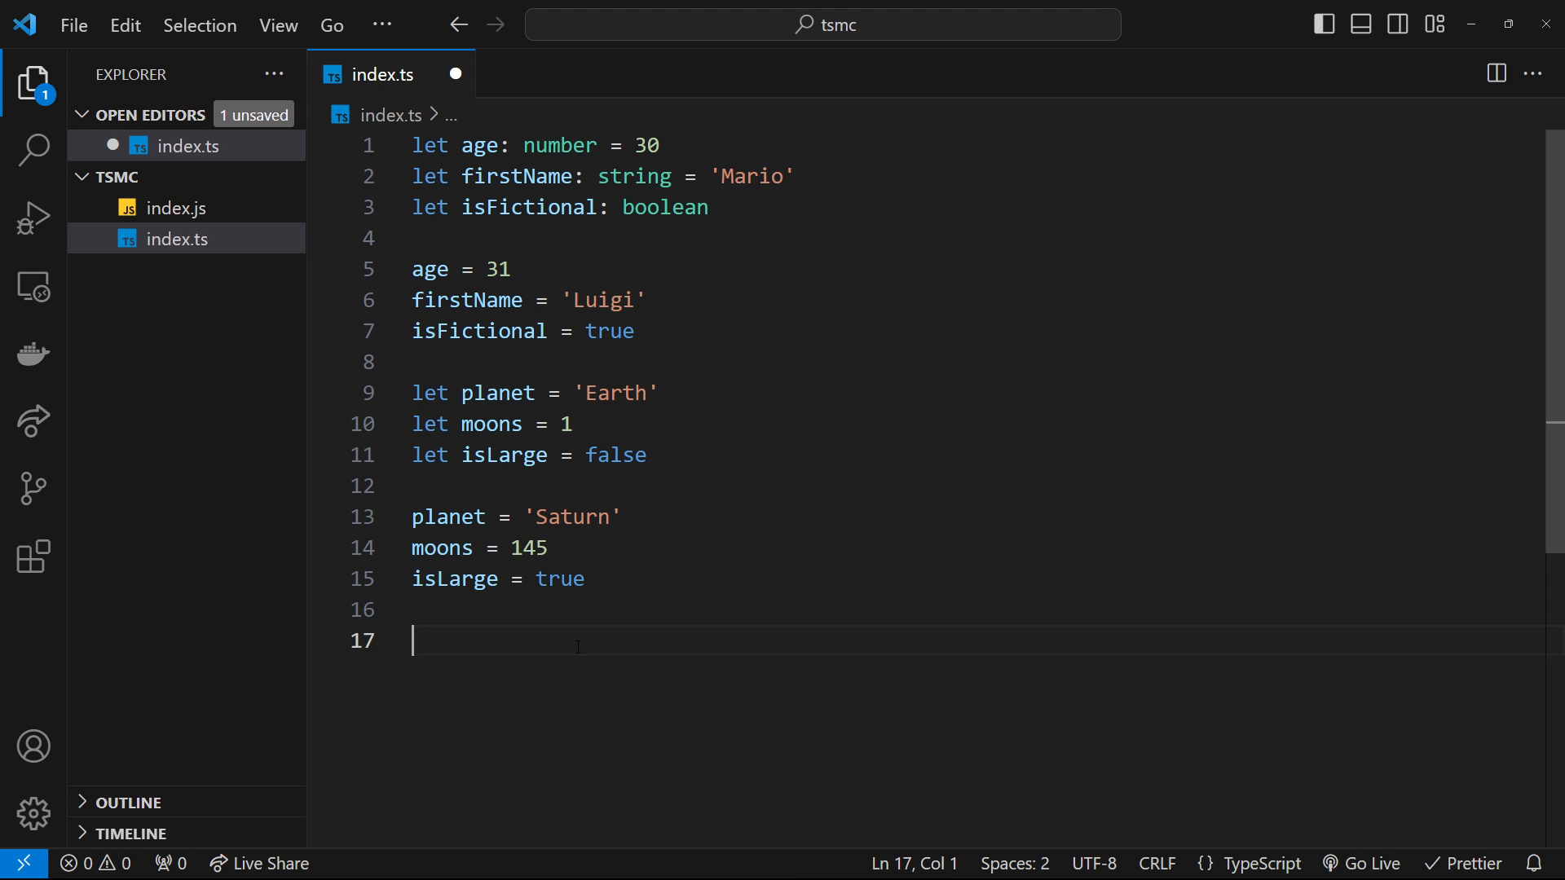
# - Scroll down to the lines below the planet, moons and isLarge reassignments
pyautogui.scroll(-3)
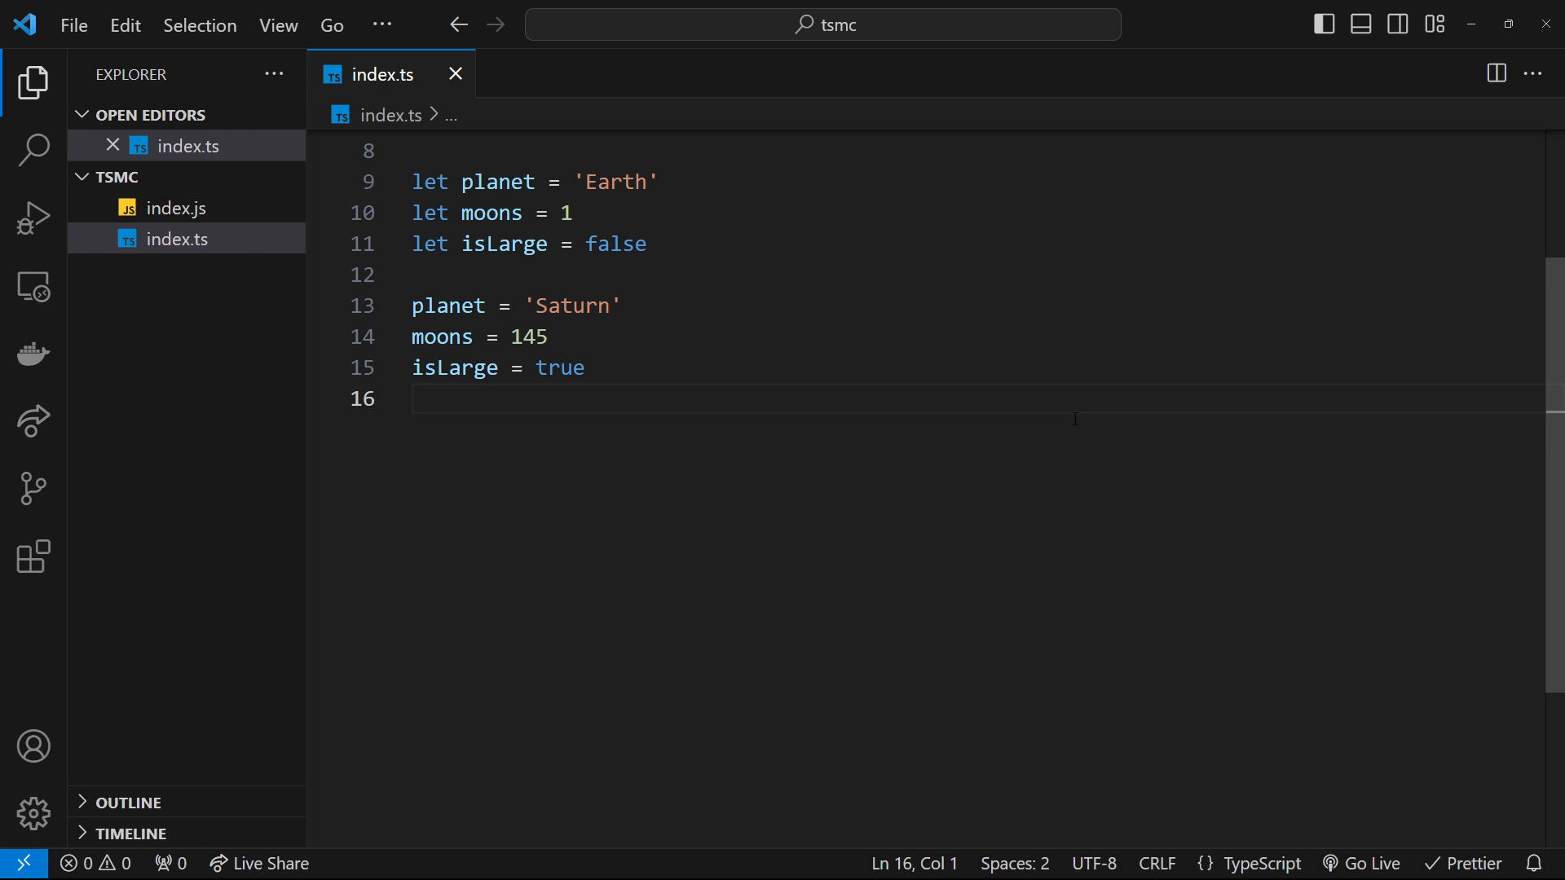
pyautogui.moveTo(1034, 479)
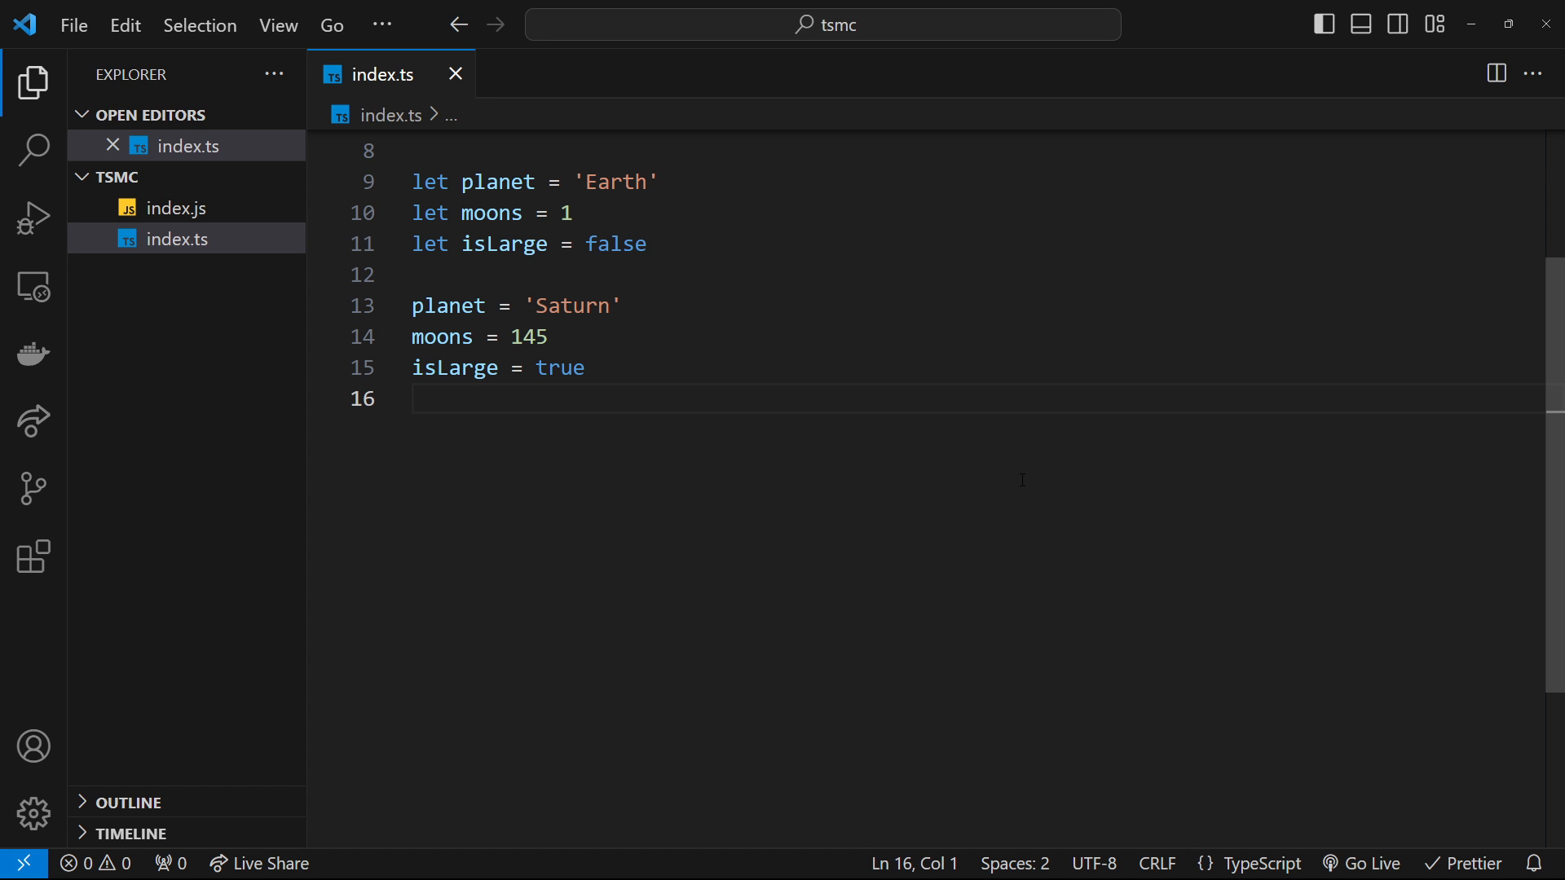
pyautogui.moveTo(1026, 424)
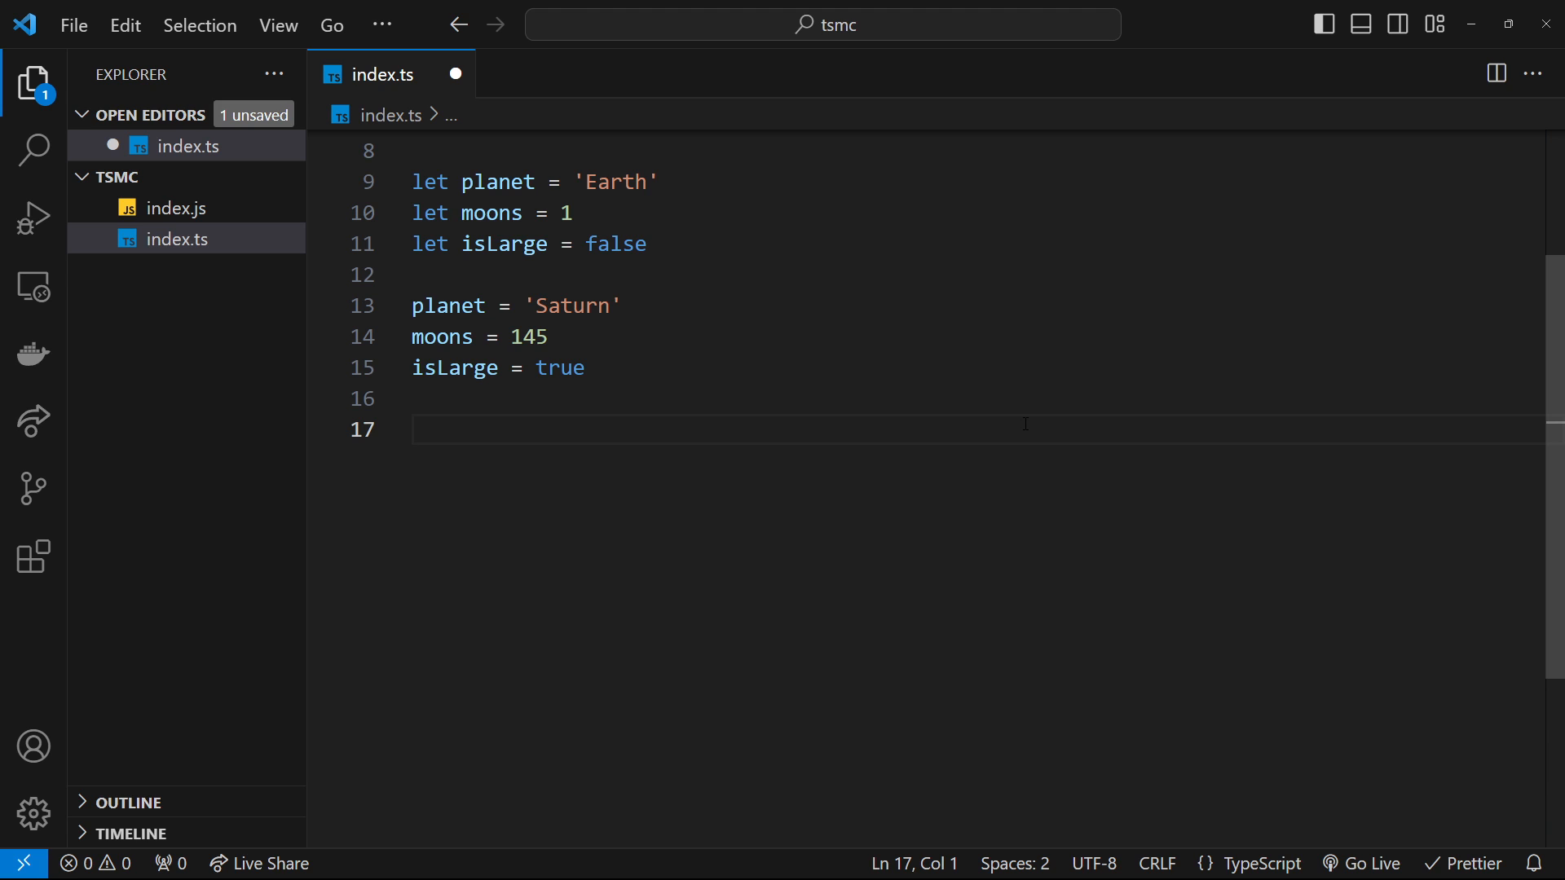
# - Add the '// null & undefined' comment and declare let something: null
pyautogui.write('// n')
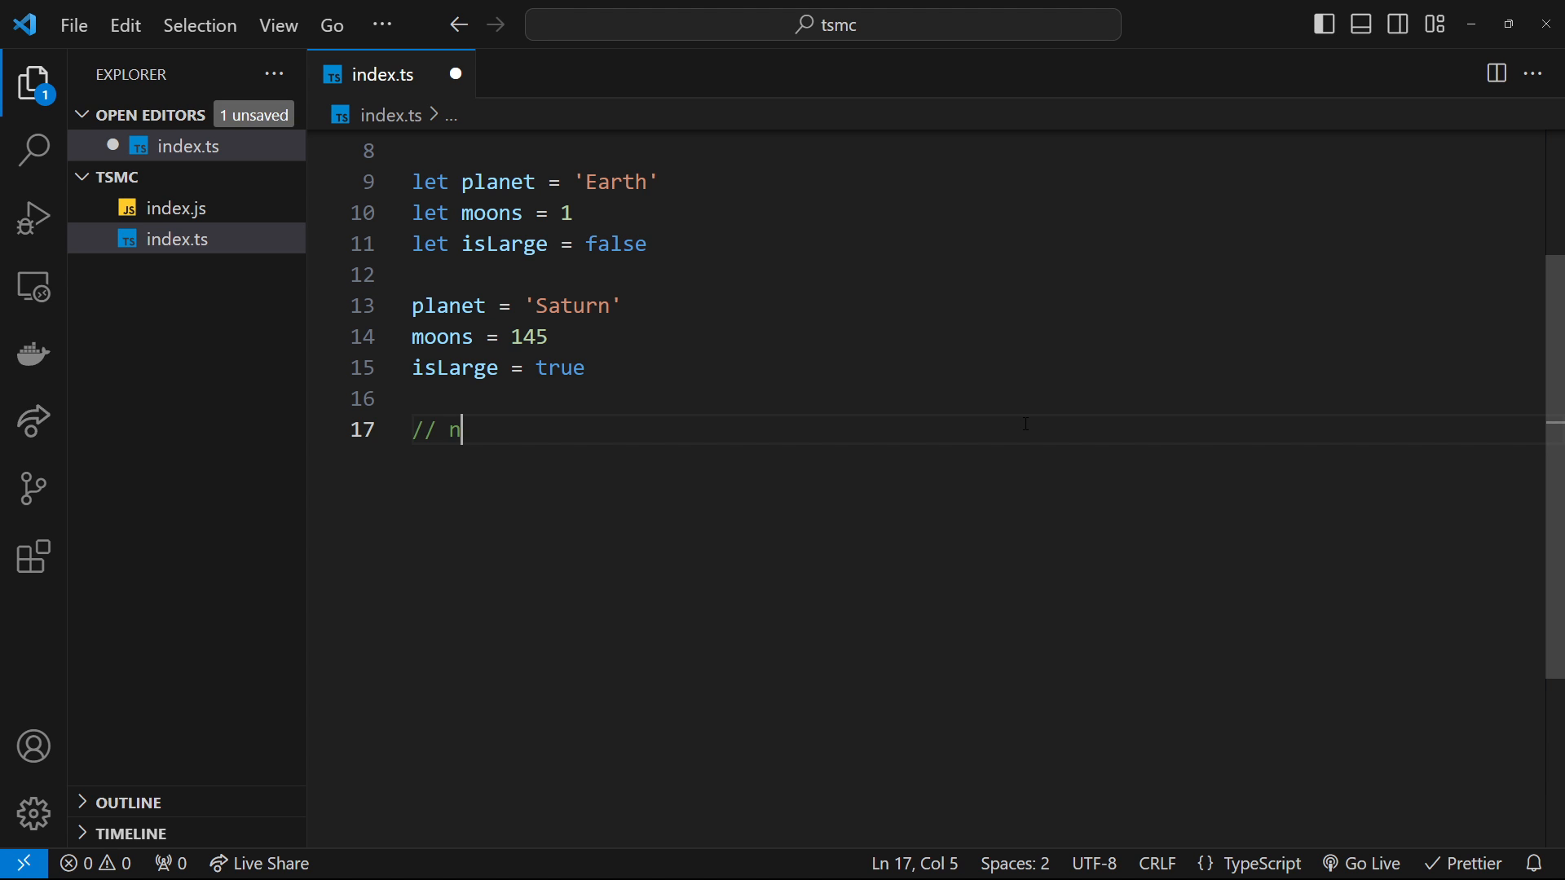
pyautogui.write('ull & undefined')
pyautogui.write('let something:')
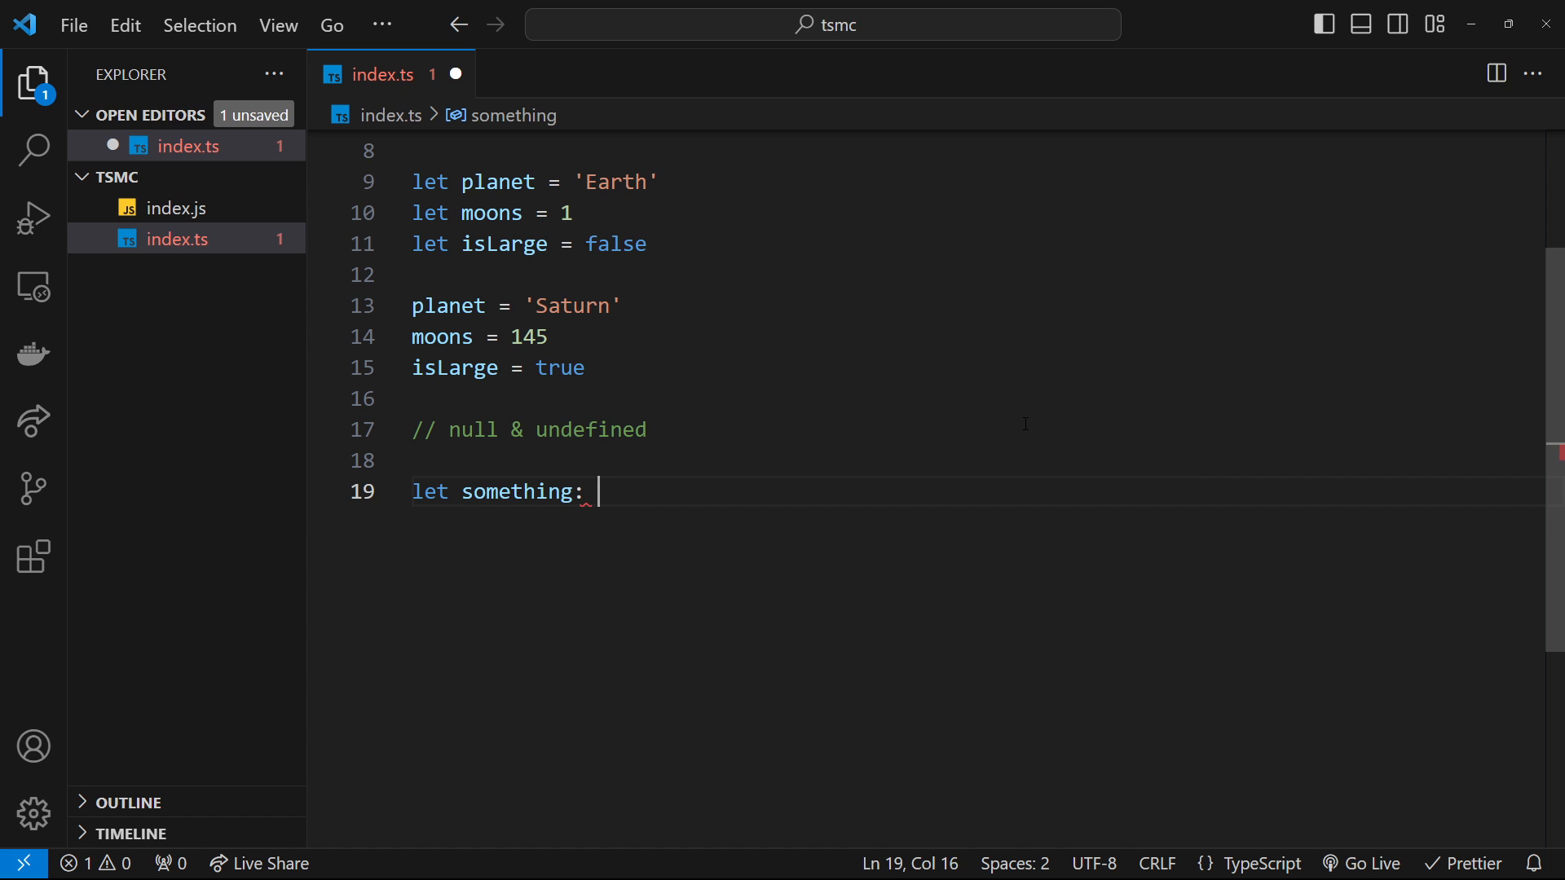
pyautogui.write('null')
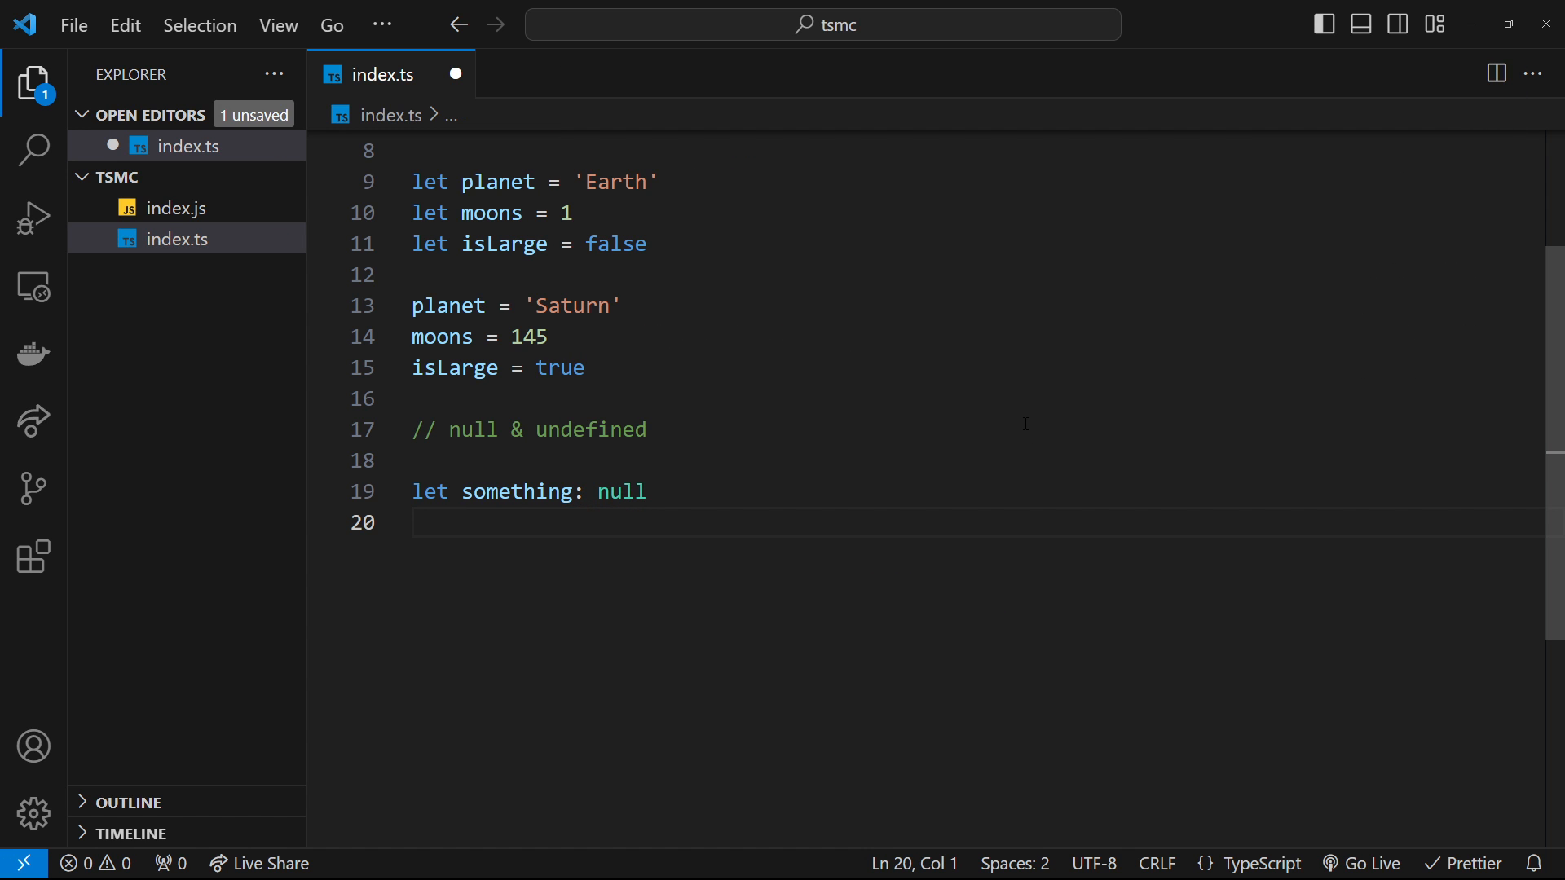
# - Declare let anotherThing: undefined and move to the empty line below
pyautogui.write('let another')
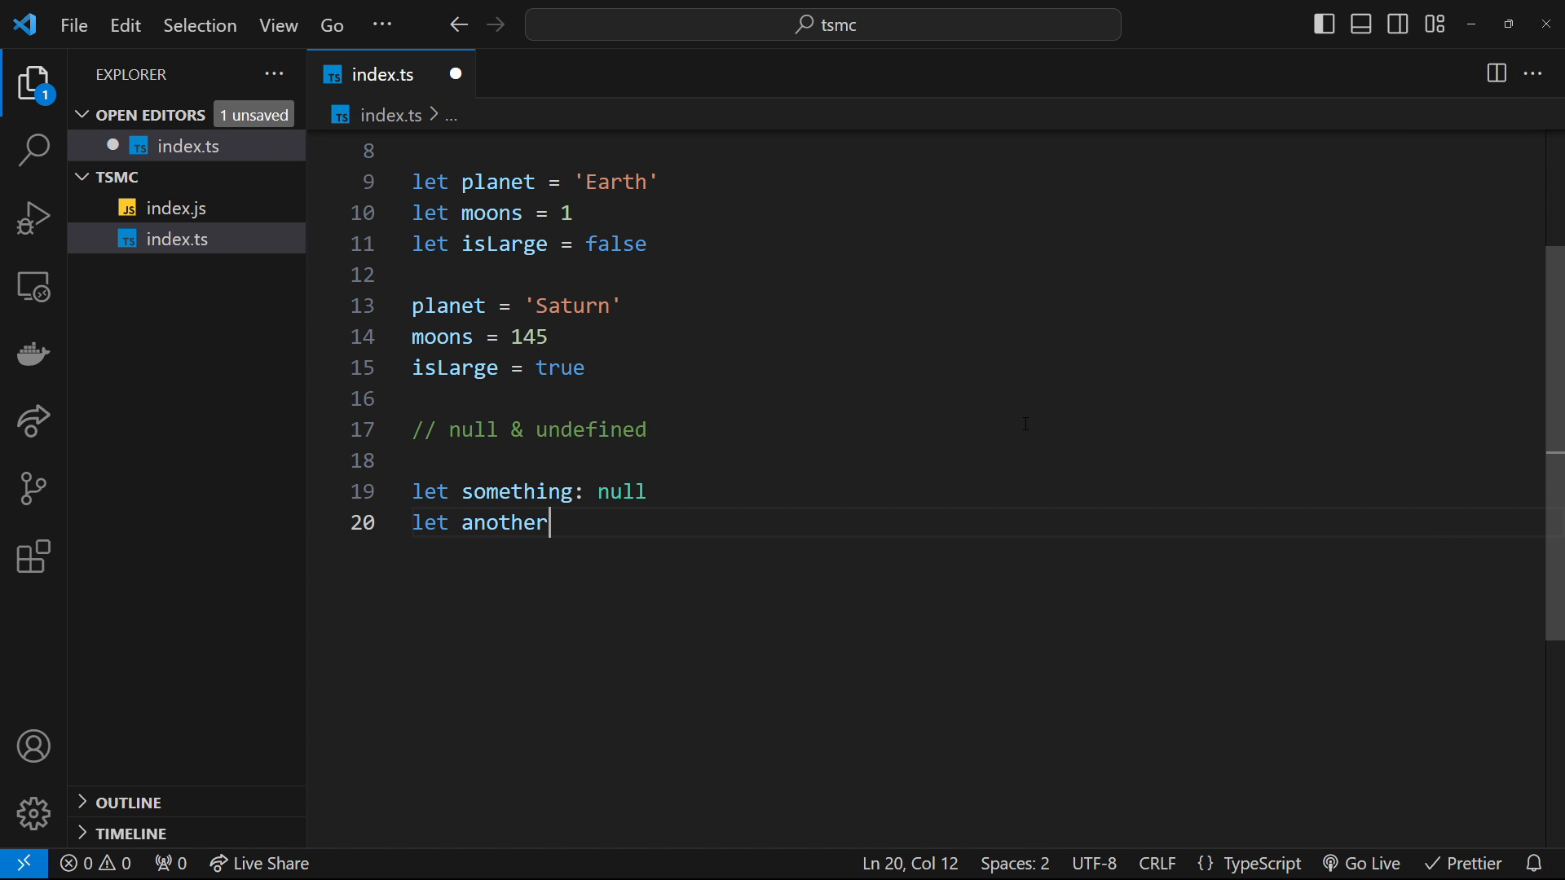
pyautogui.write('Thing:')
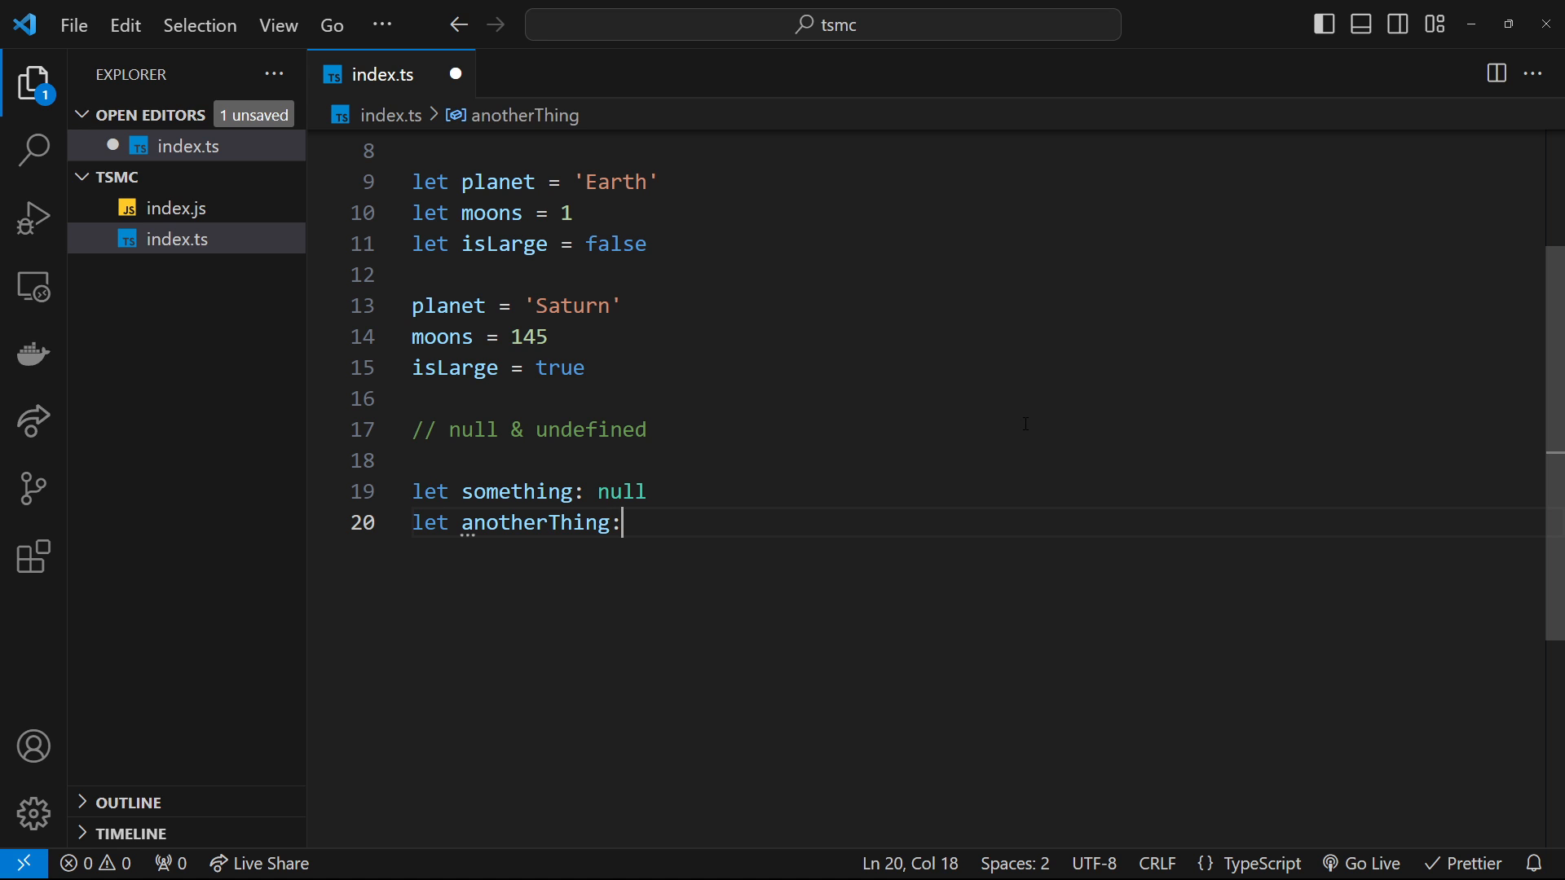
pyautogui.write('undefined')
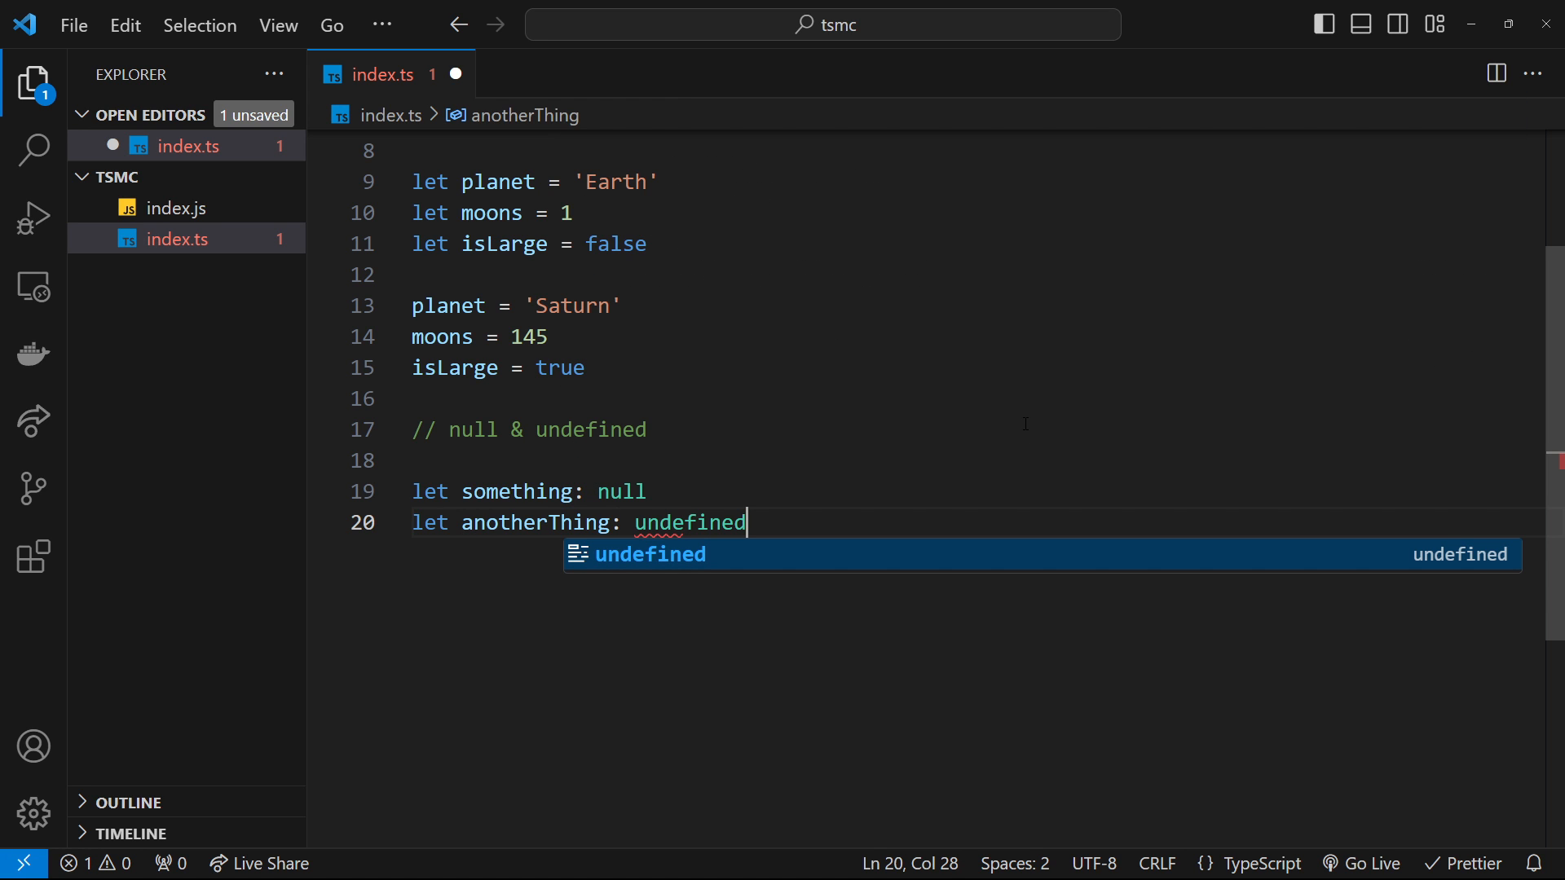
pyautogui.press('enter')
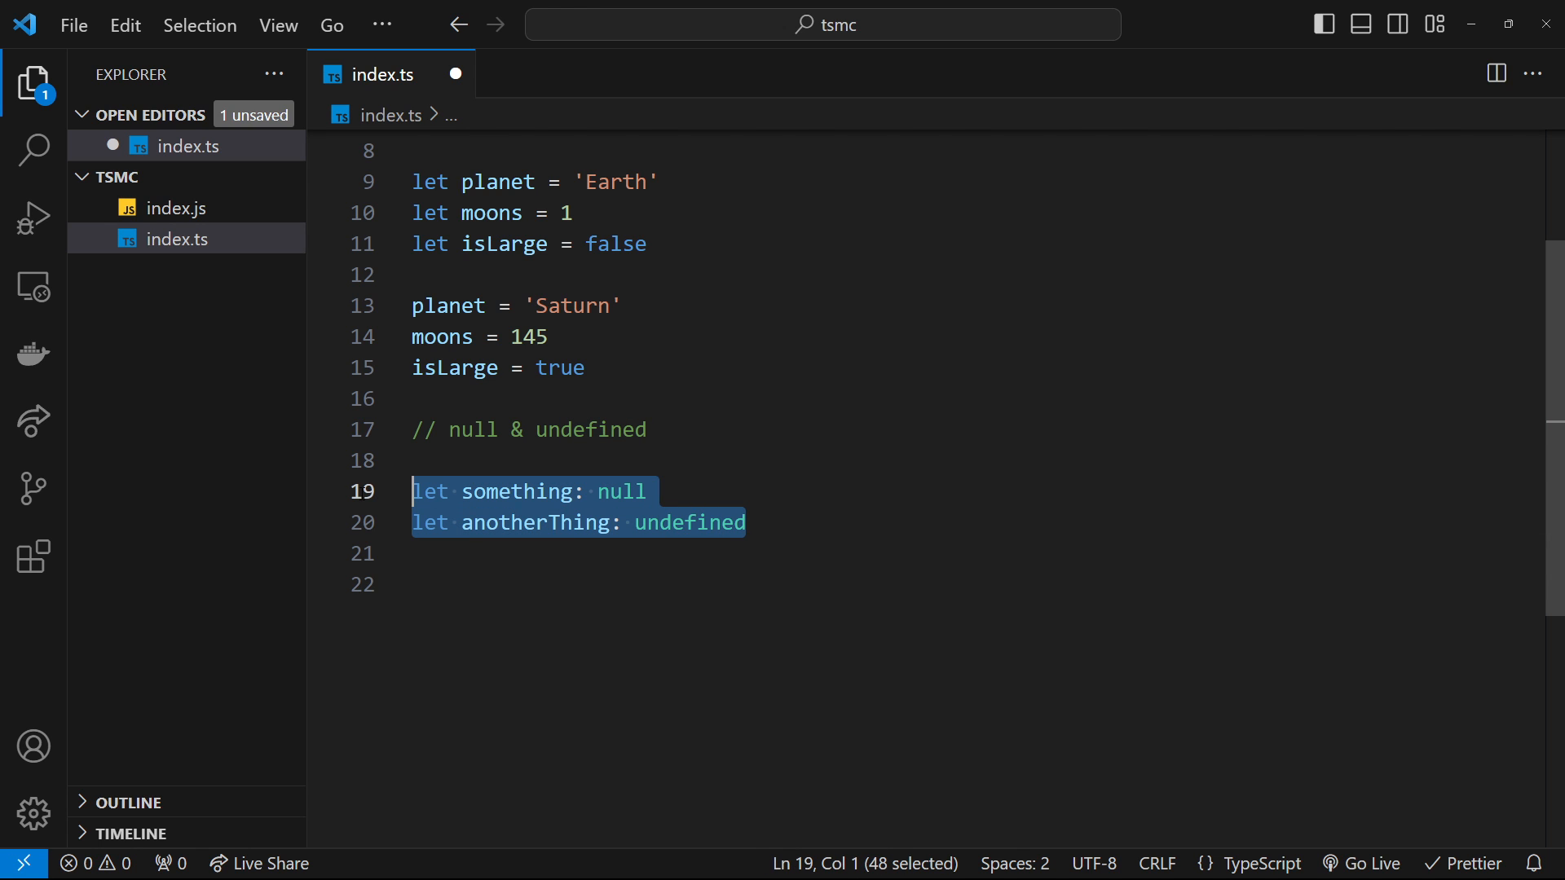
pyautogui.click(499, 583)
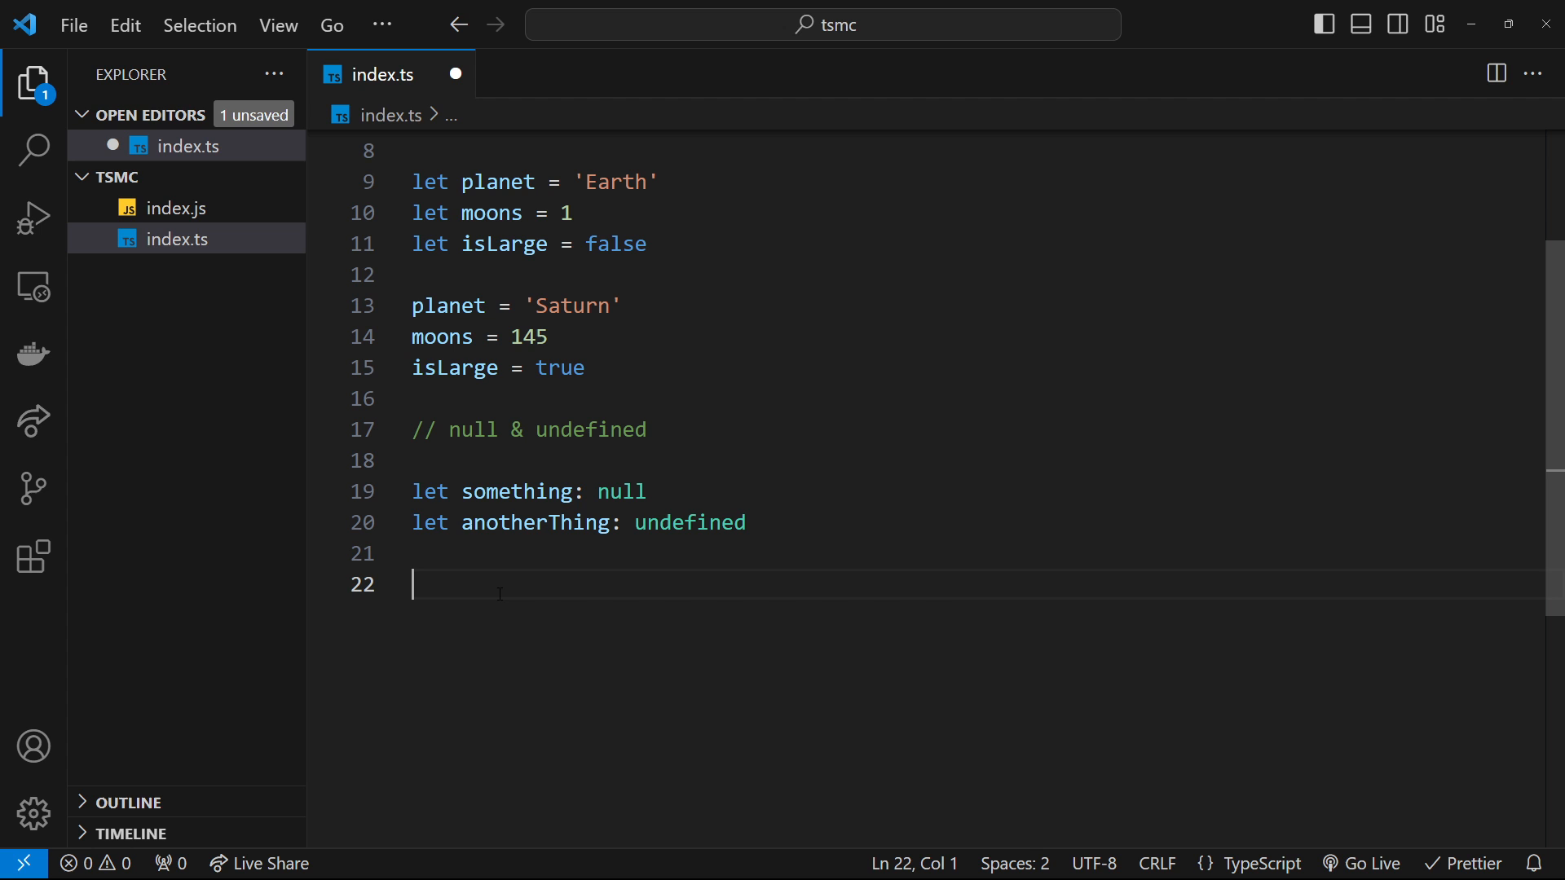
# - Assign something = null and anotherThing = undefined, replacing the rejected 'hello, world' string
pyautogui.write('something = 10')
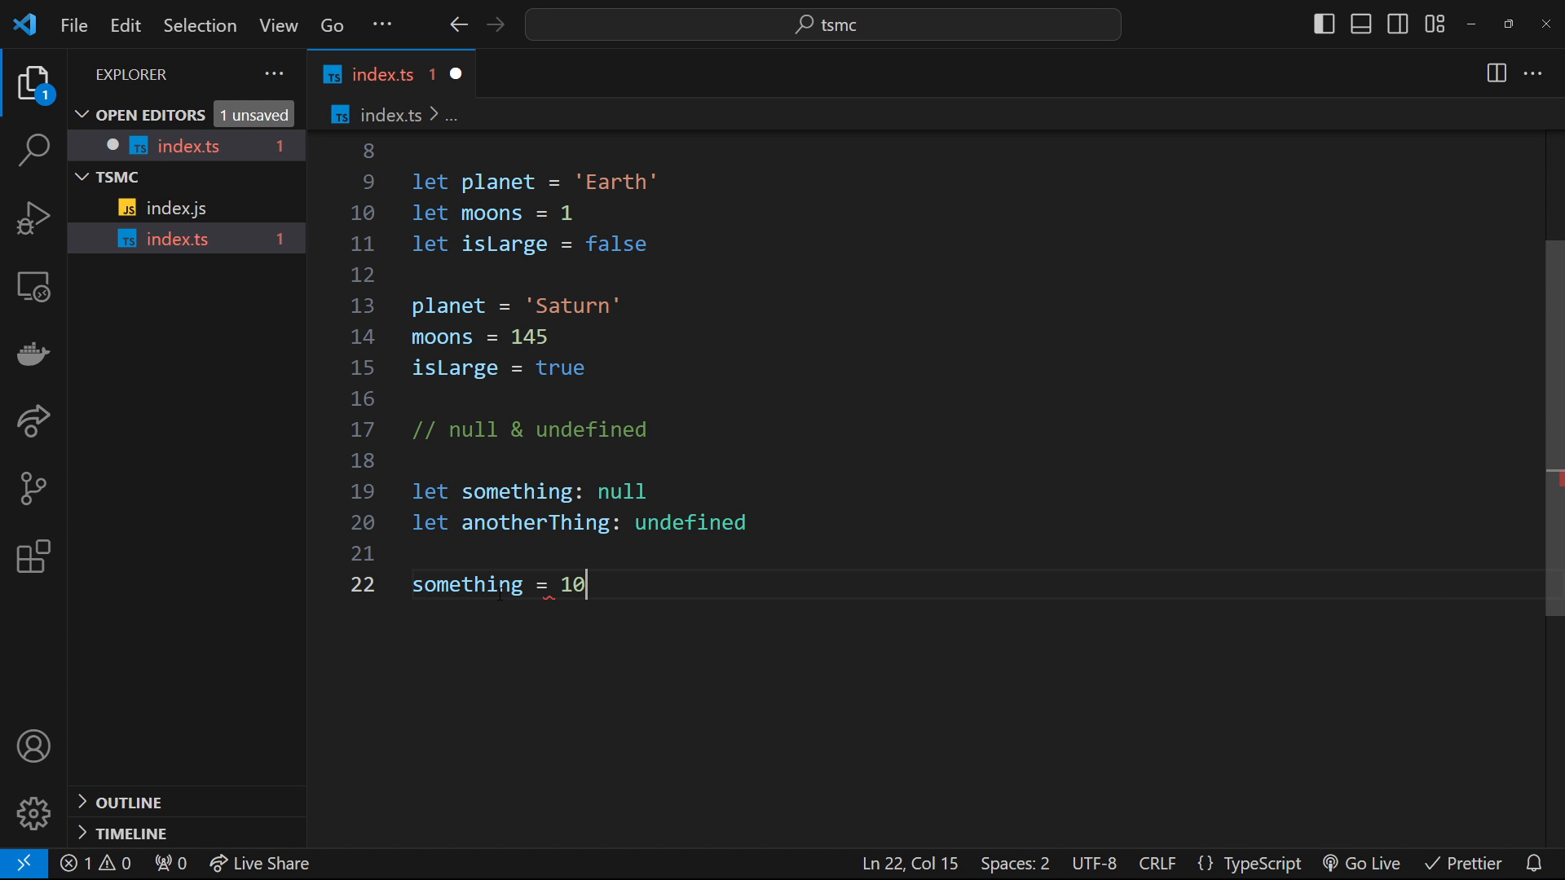
pyautogui.moveTo(468, 583)
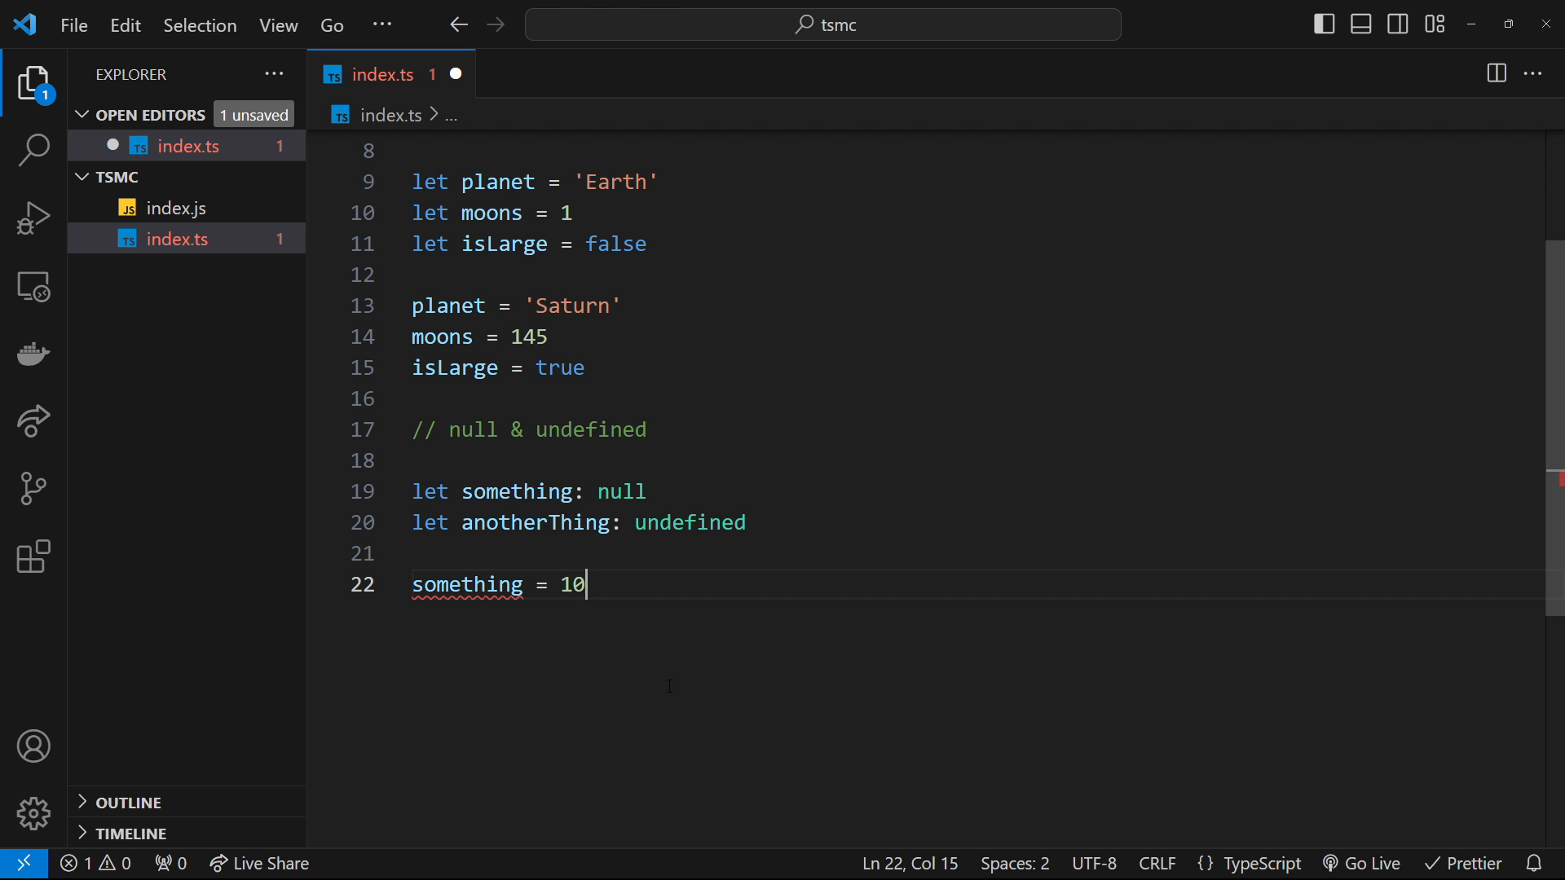
pyautogui.write('null')
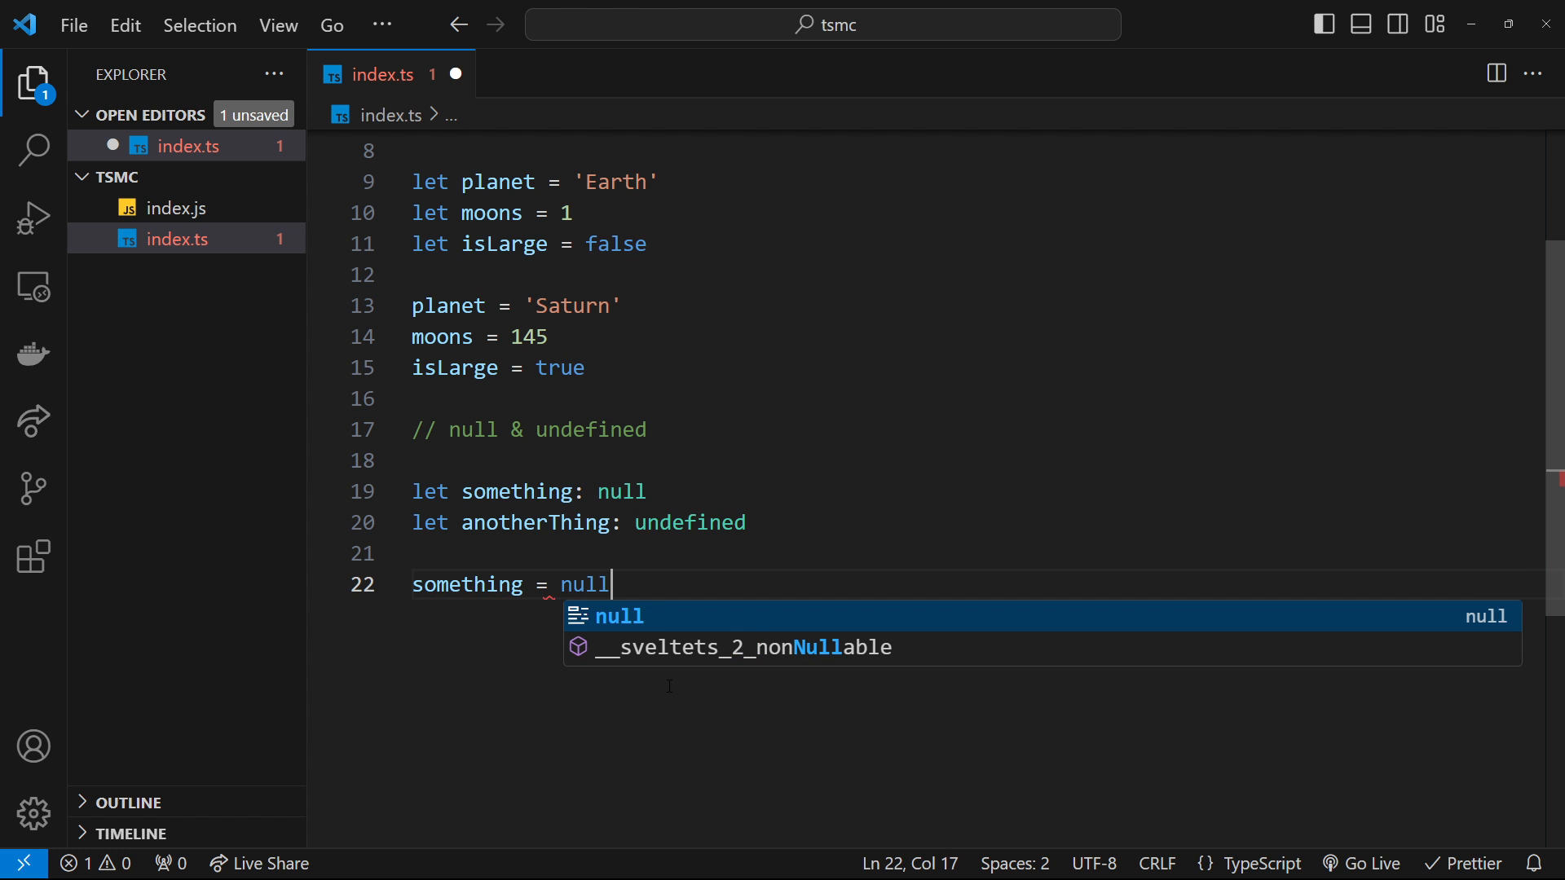
pyautogui.press('Escape')
pyautogui.write('anotherThing =')
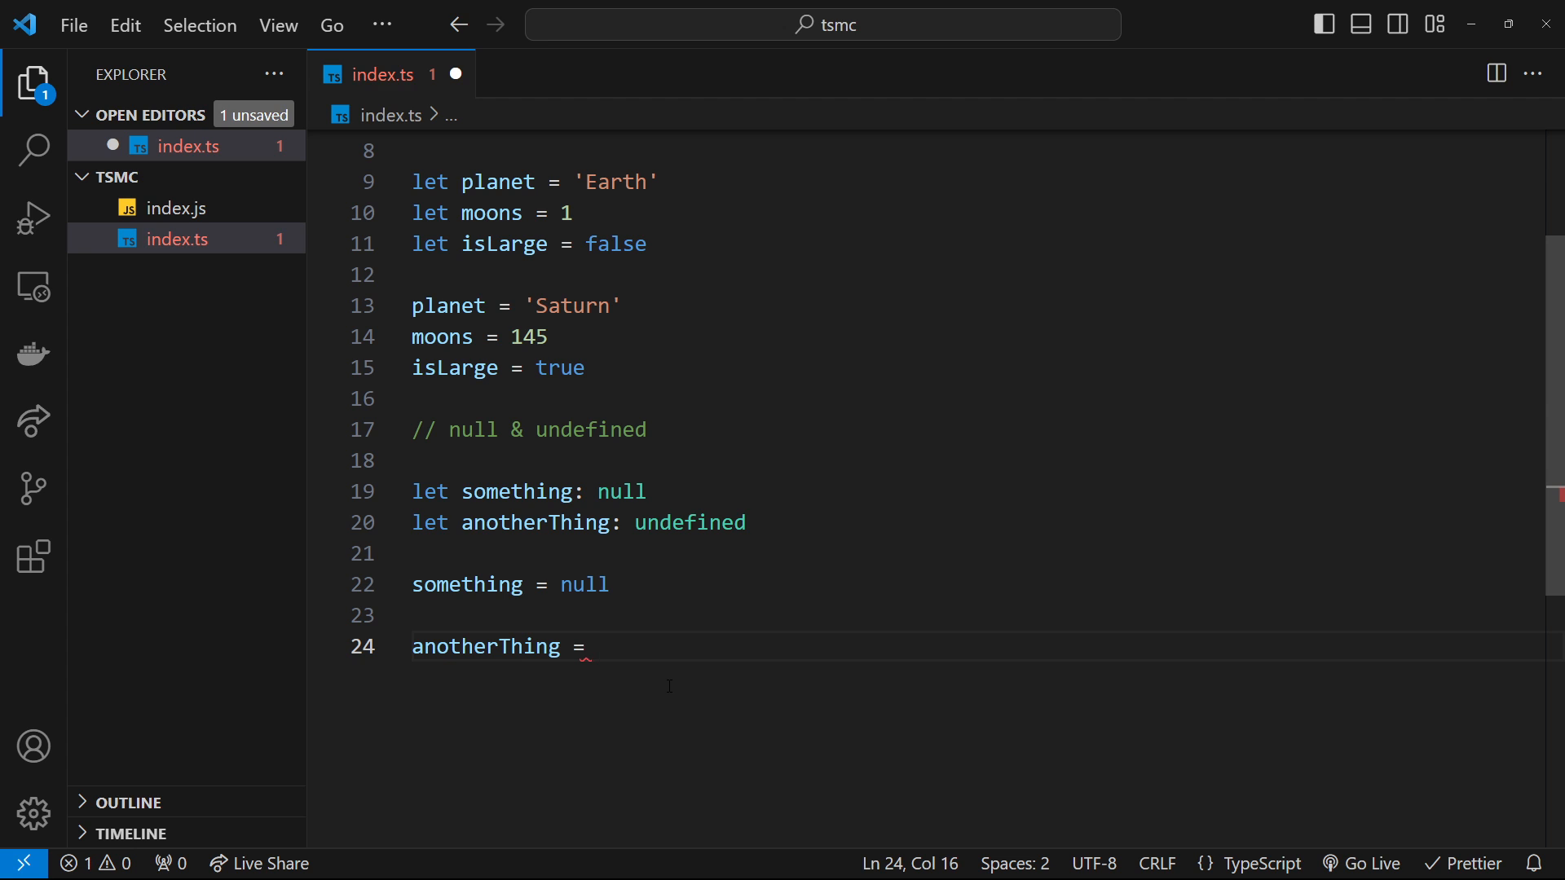
pyautogui.write("'hello, world'")
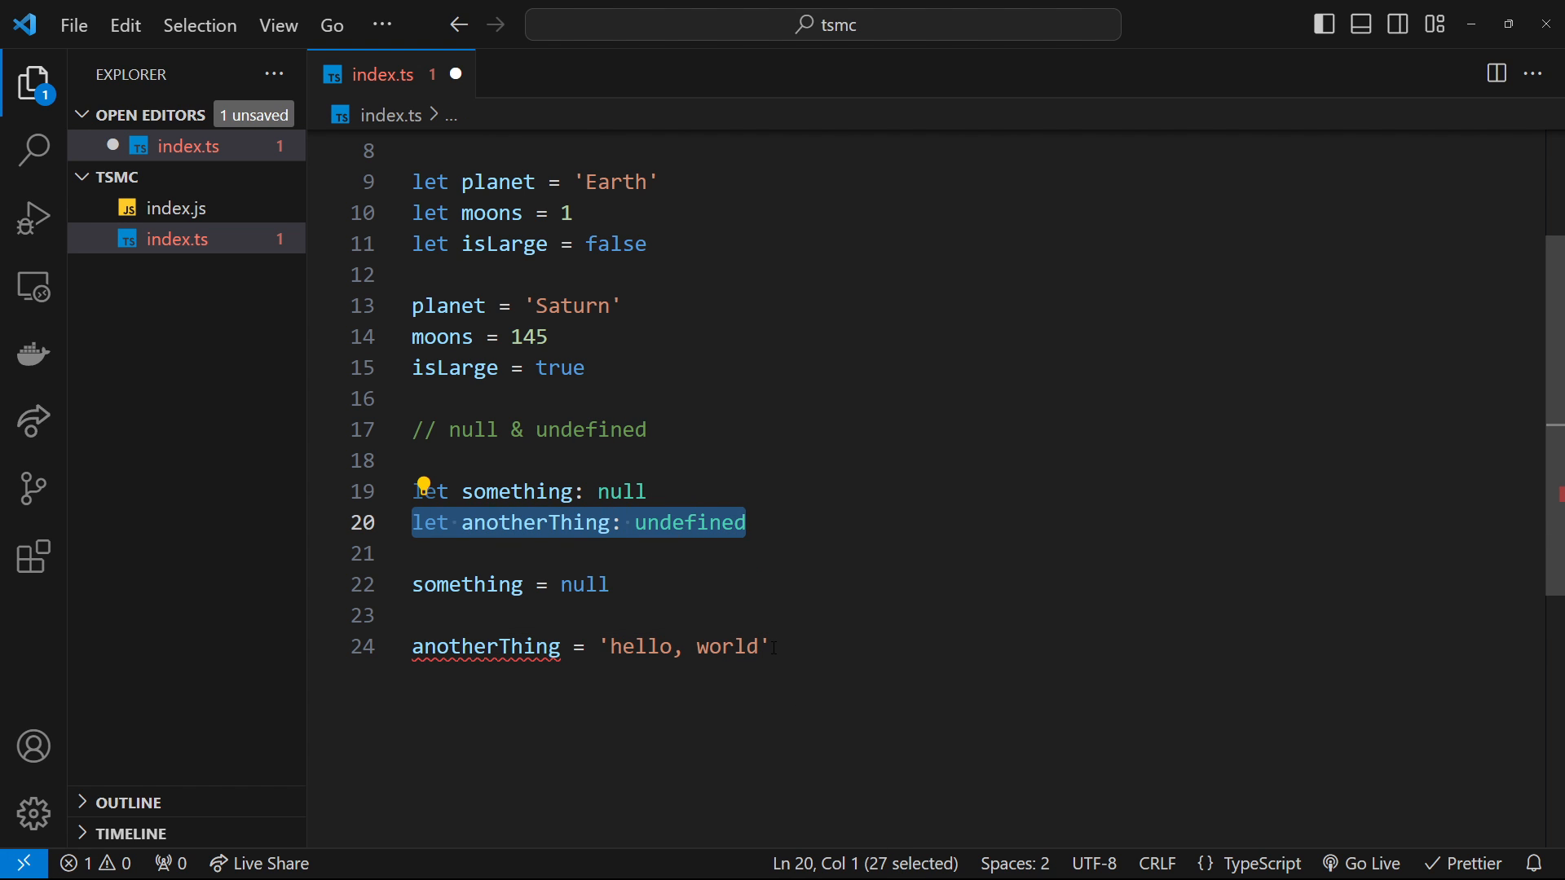
pyautogui.doubleClick(682, 648)
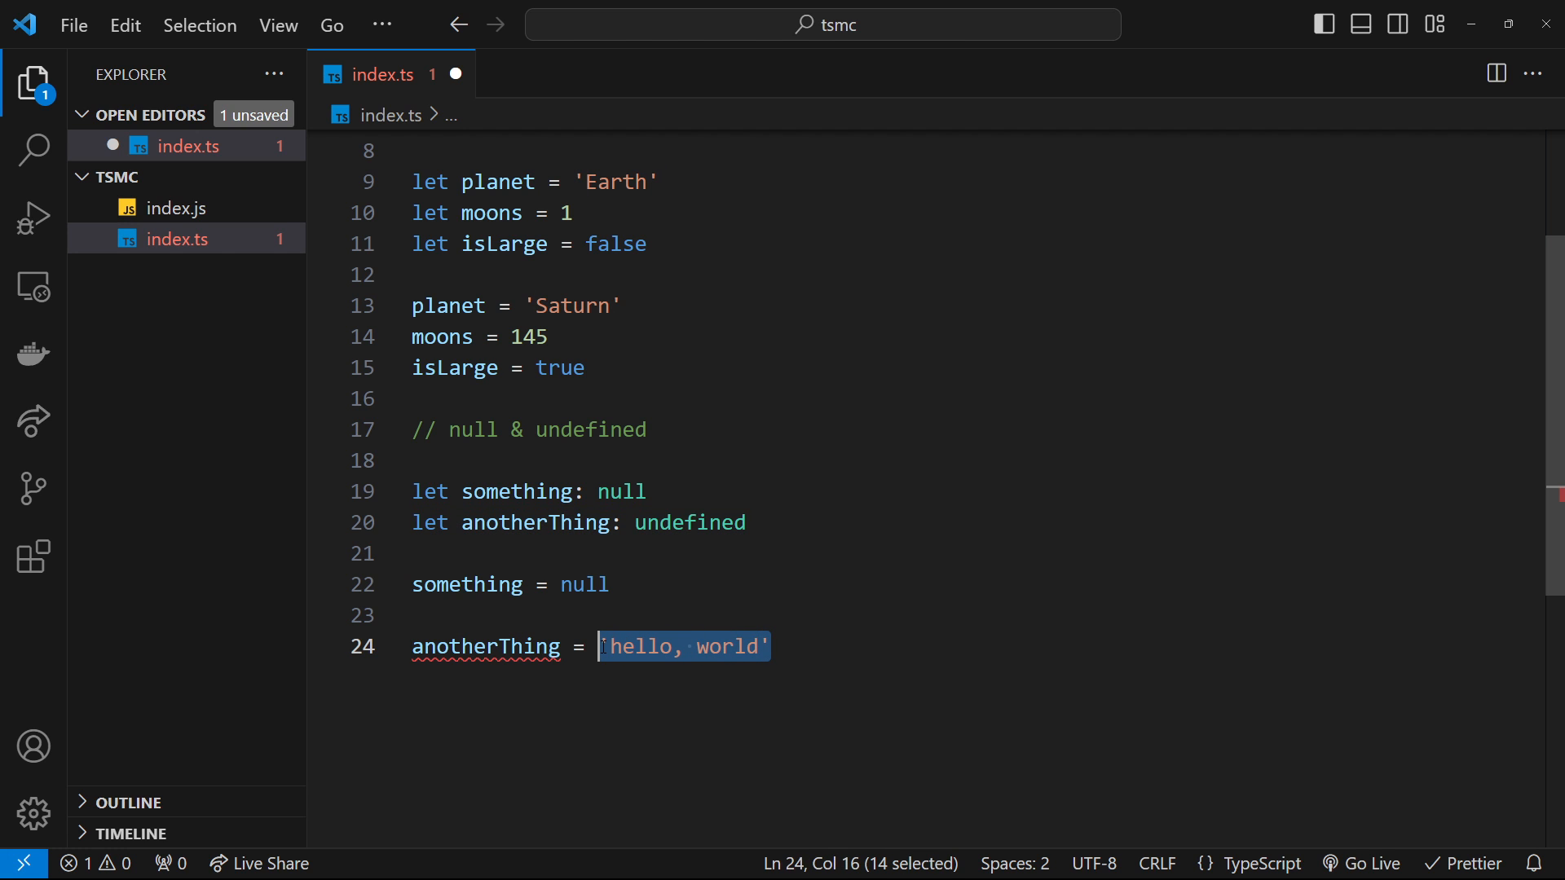
pyautogui.write('undefine')
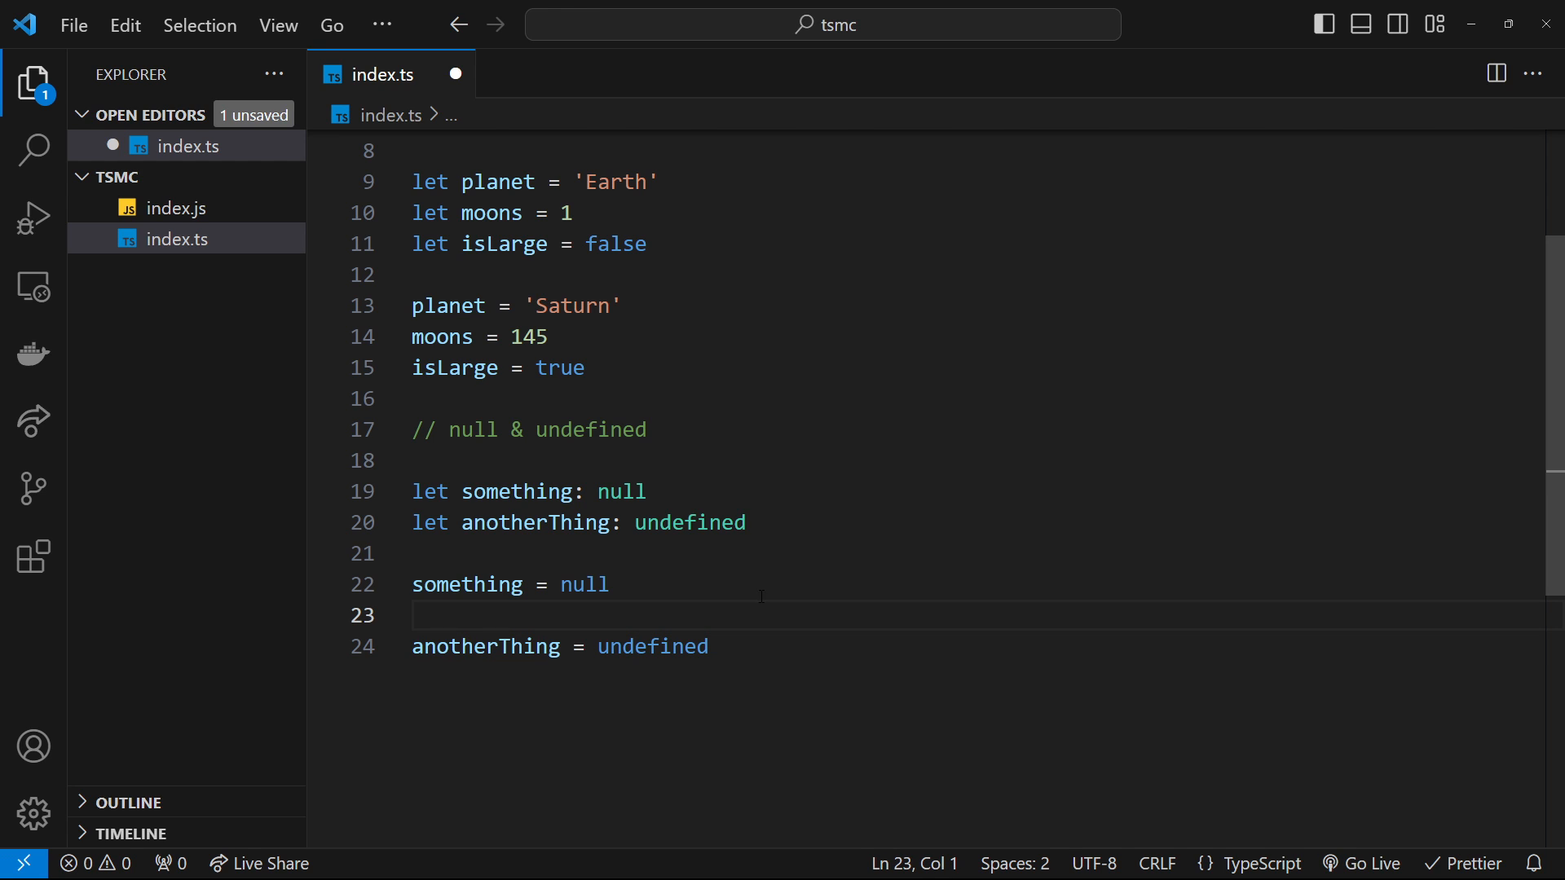
# - Review the something = null reassignment and save index.ts with its null and undefined declarations
pyautogui.click(611, 583)
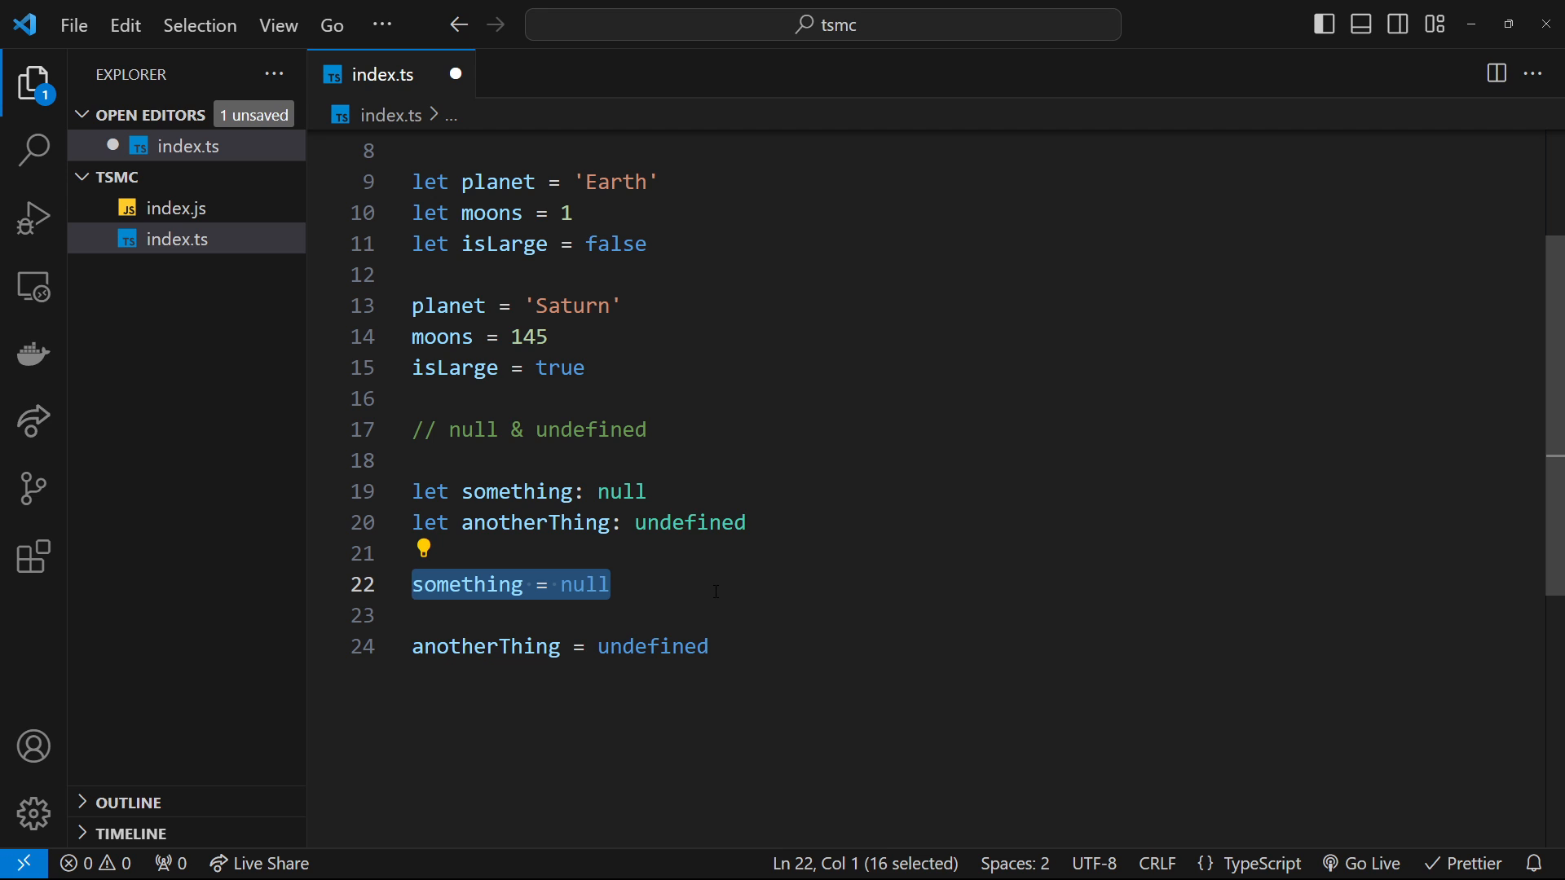
pyautogui.moveTo(740, 597)
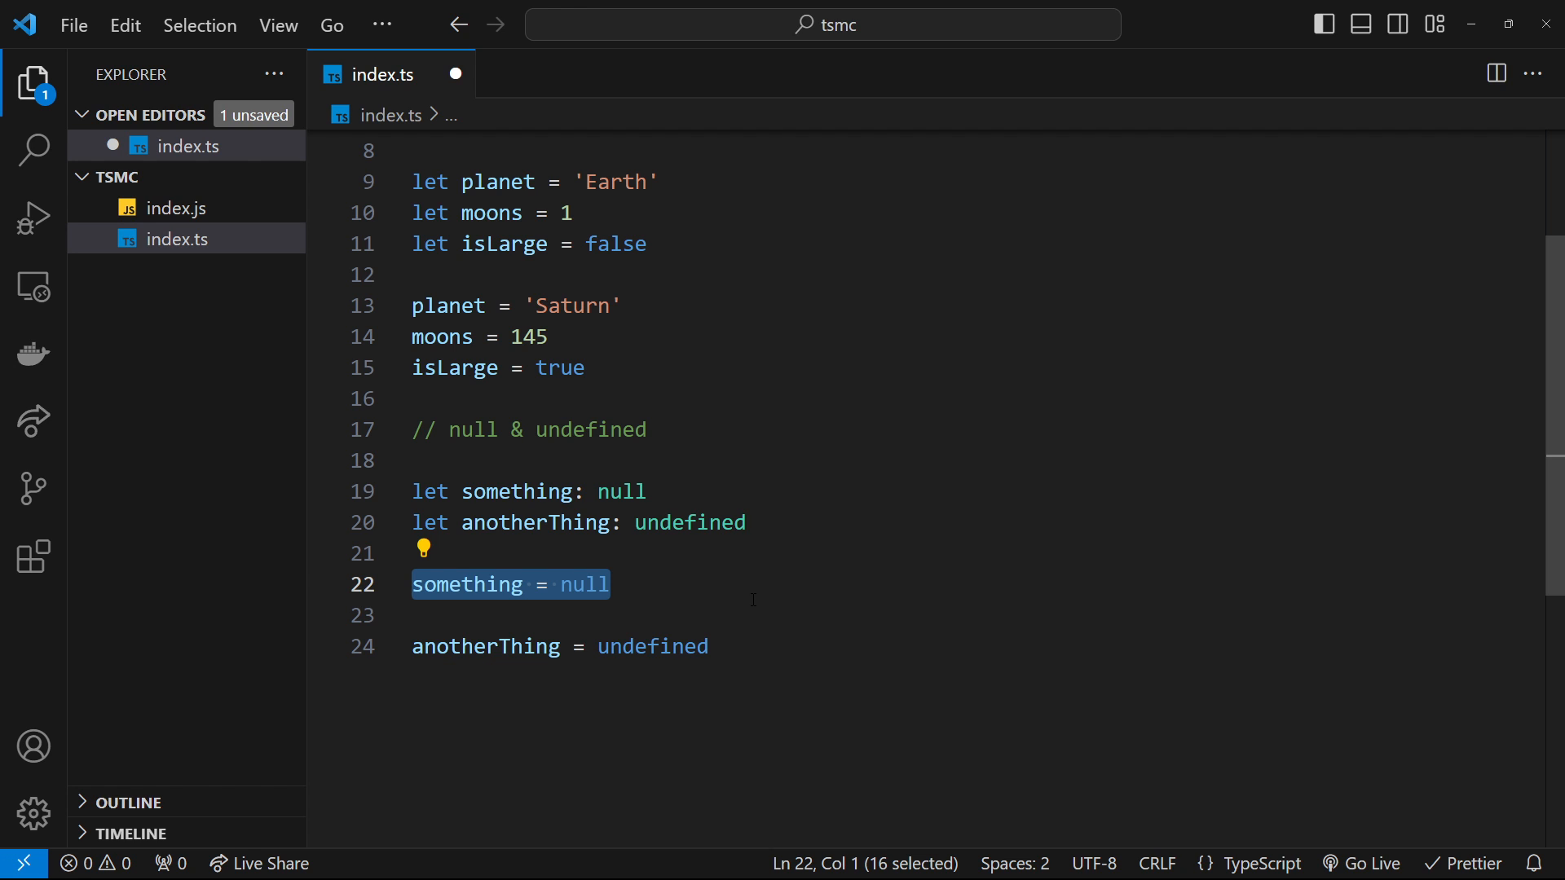
pyautogui.moveTo(763, 639)
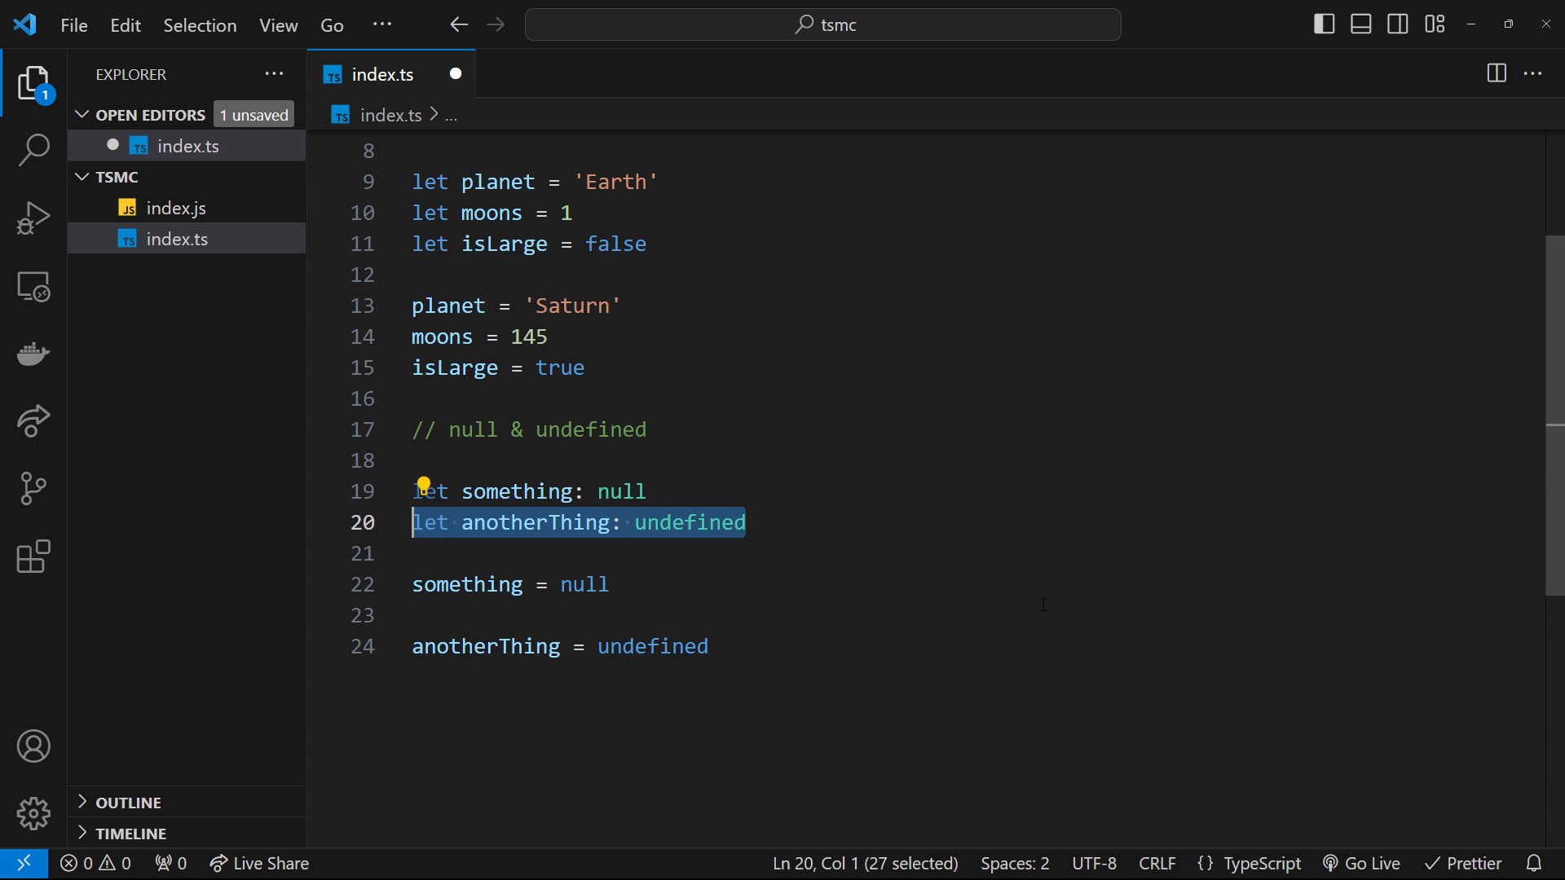
pyautogui.moveTo(865, 599)
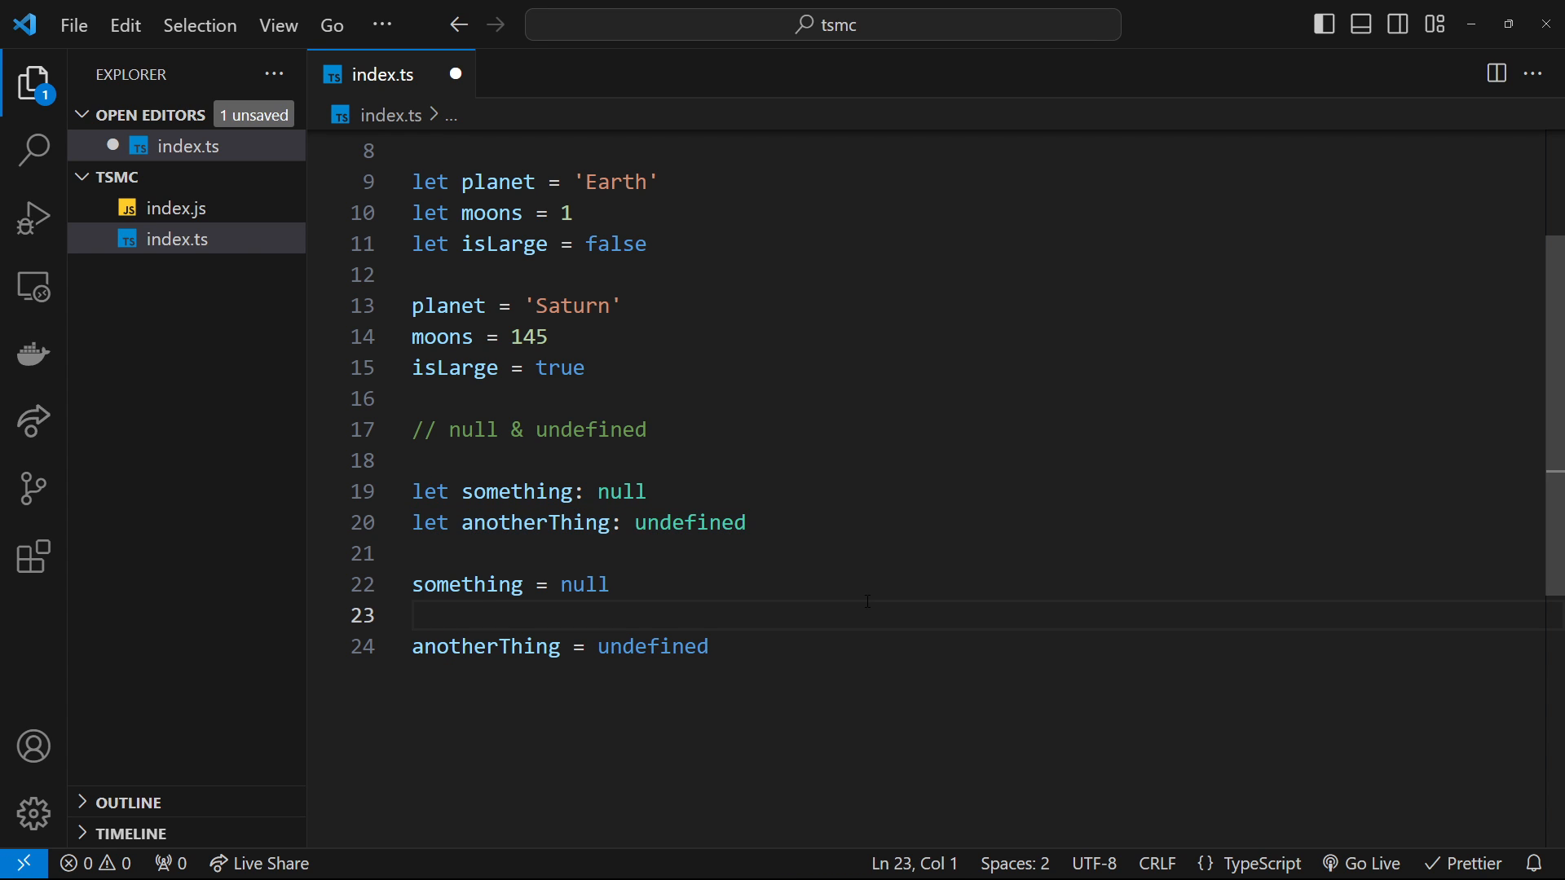
pyautogui.scroll(3)
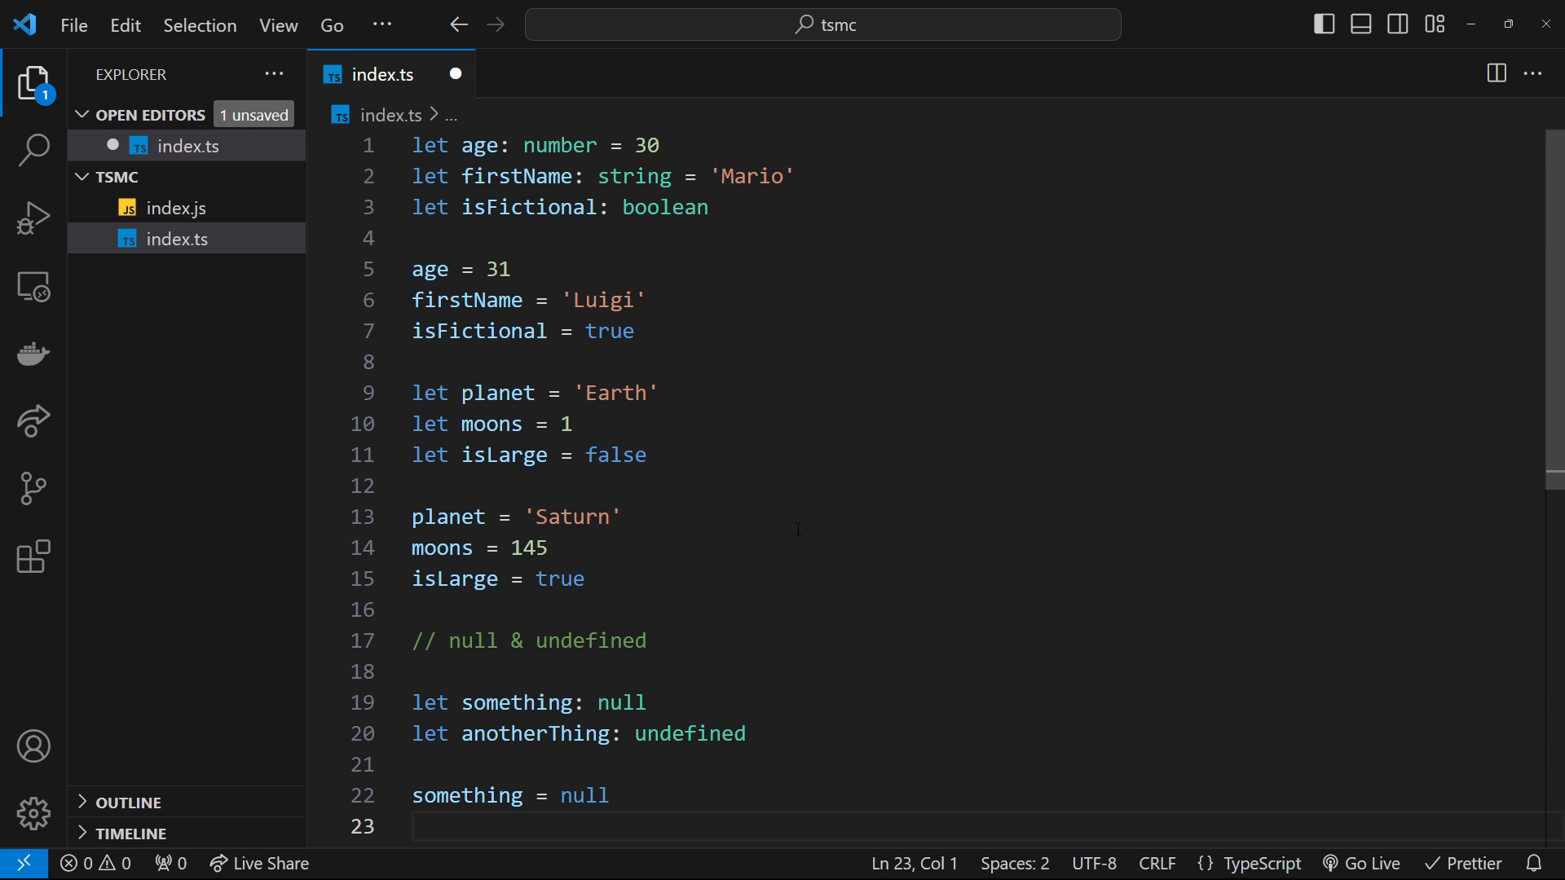
pyautogui.press('ctrl+s')
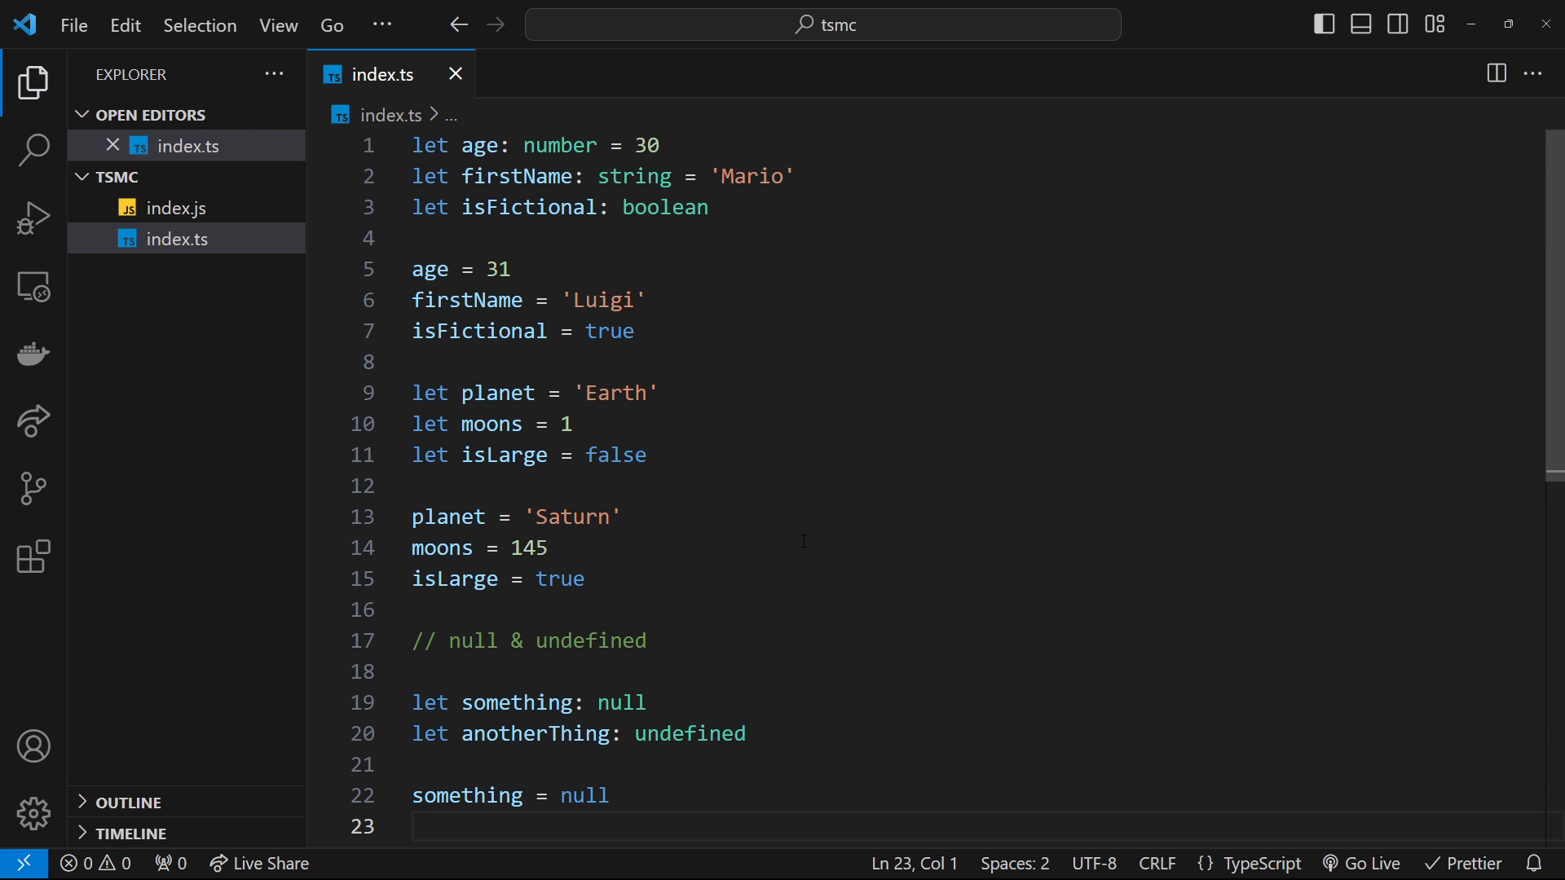